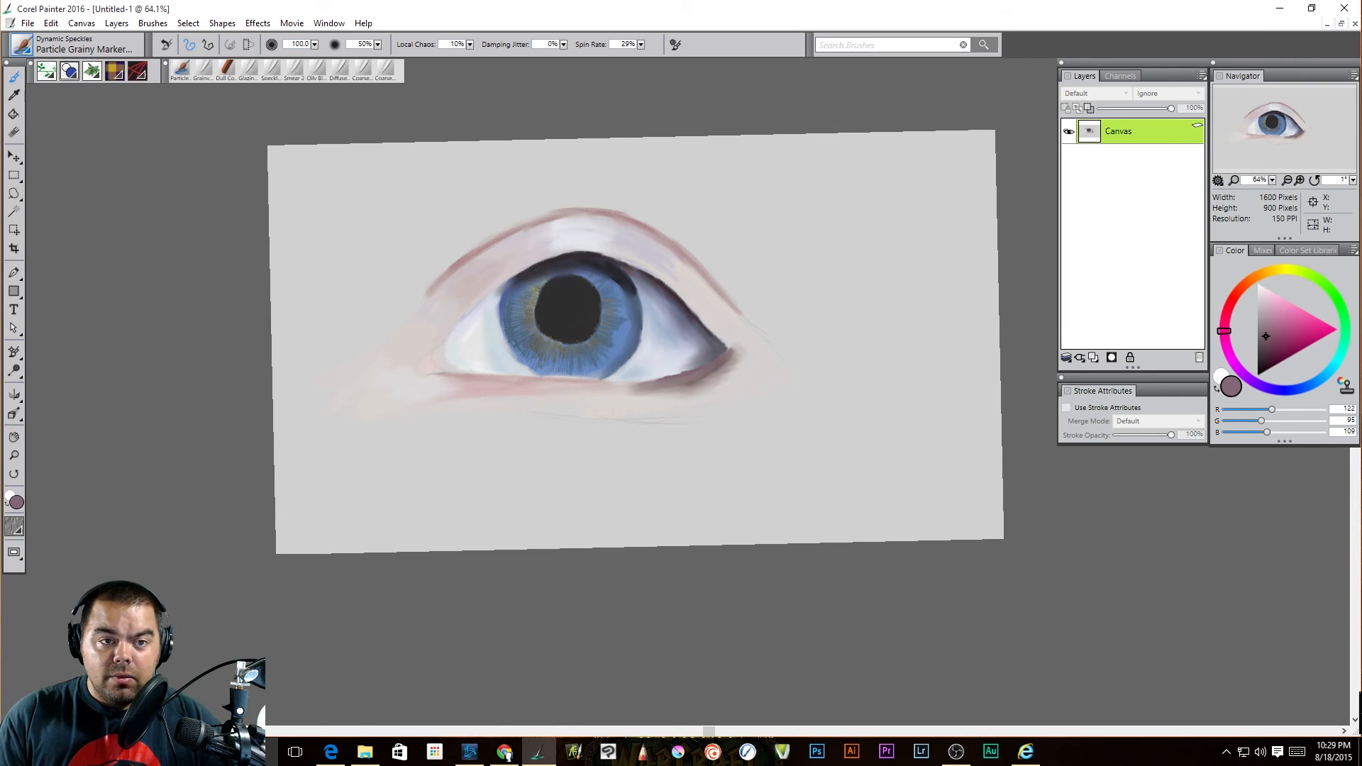
# Bring up the Painter 2016 Welcome screen from the Help menu over the eye painting
pyautogui.click(328, 23)
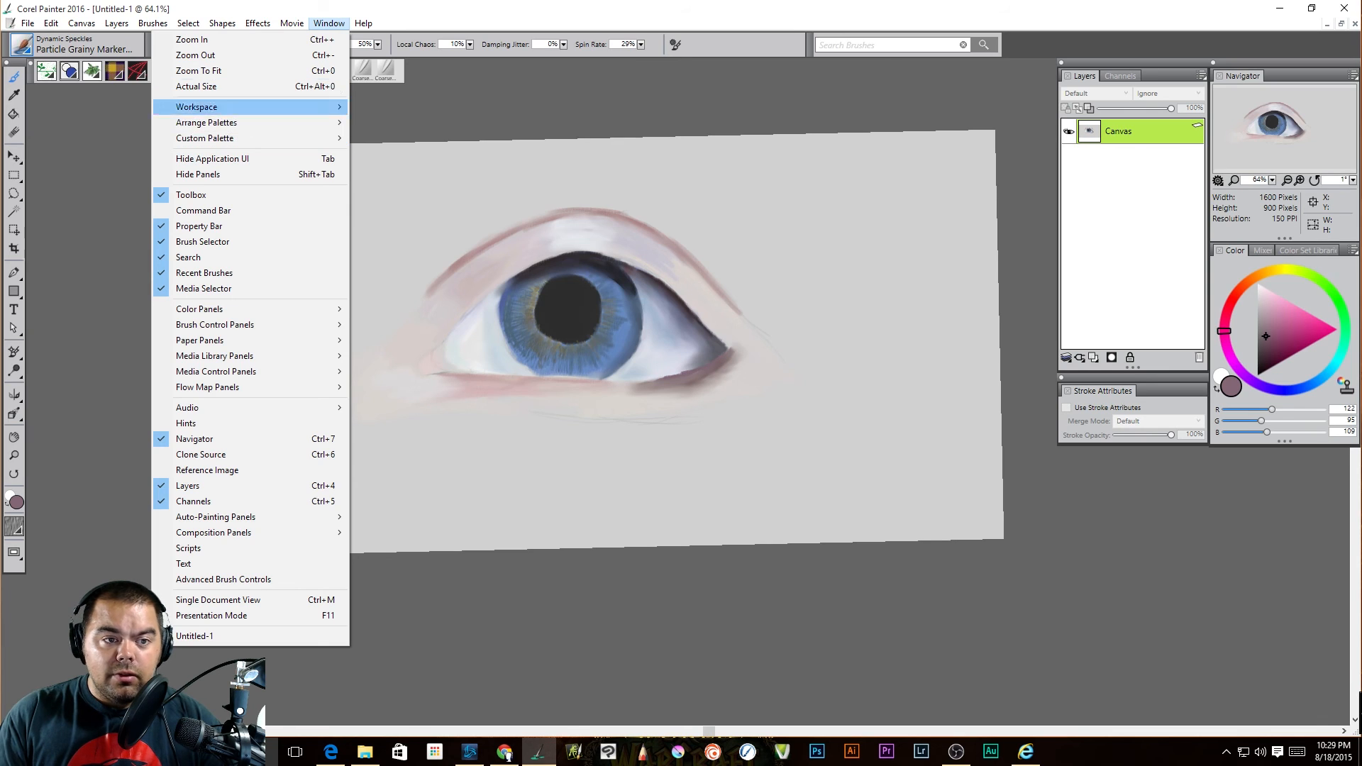
pyautogui.click(361, 24)
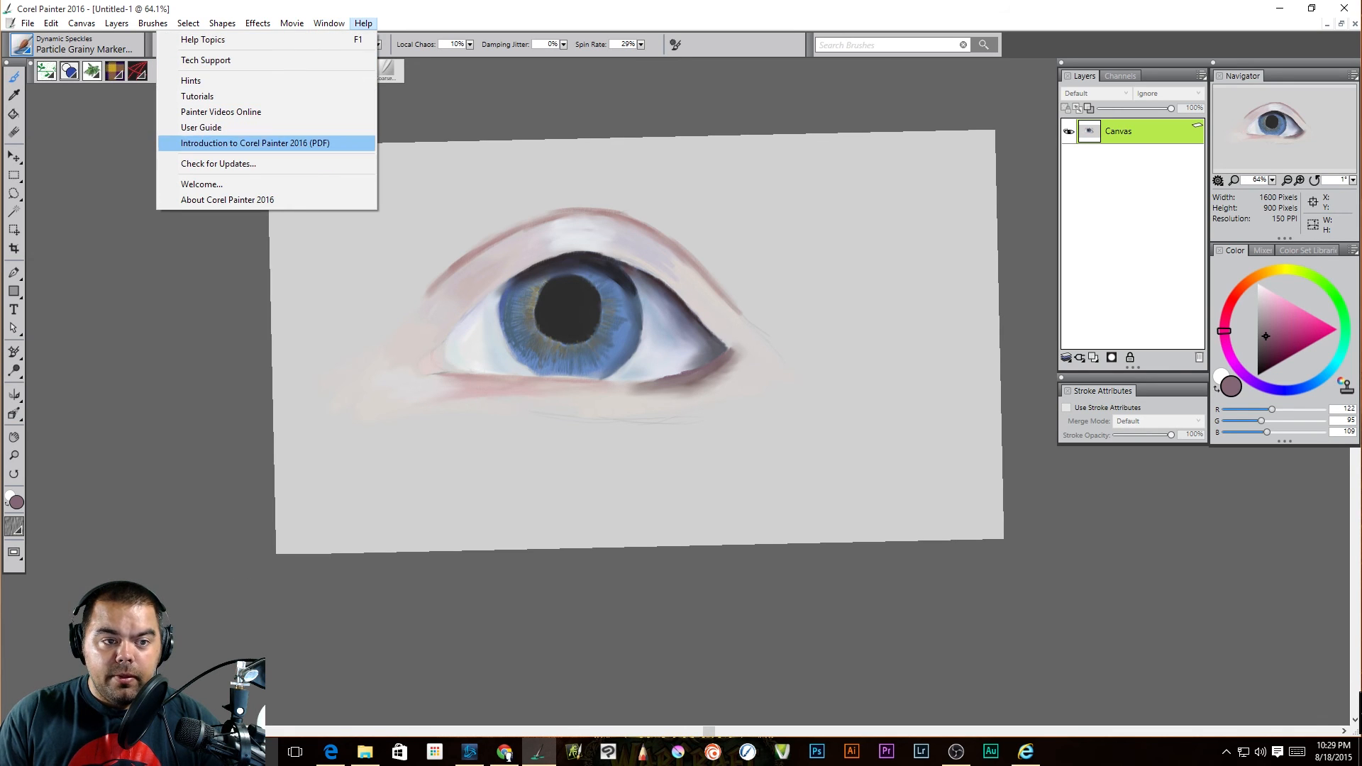
pyautogui.click(201, 183)
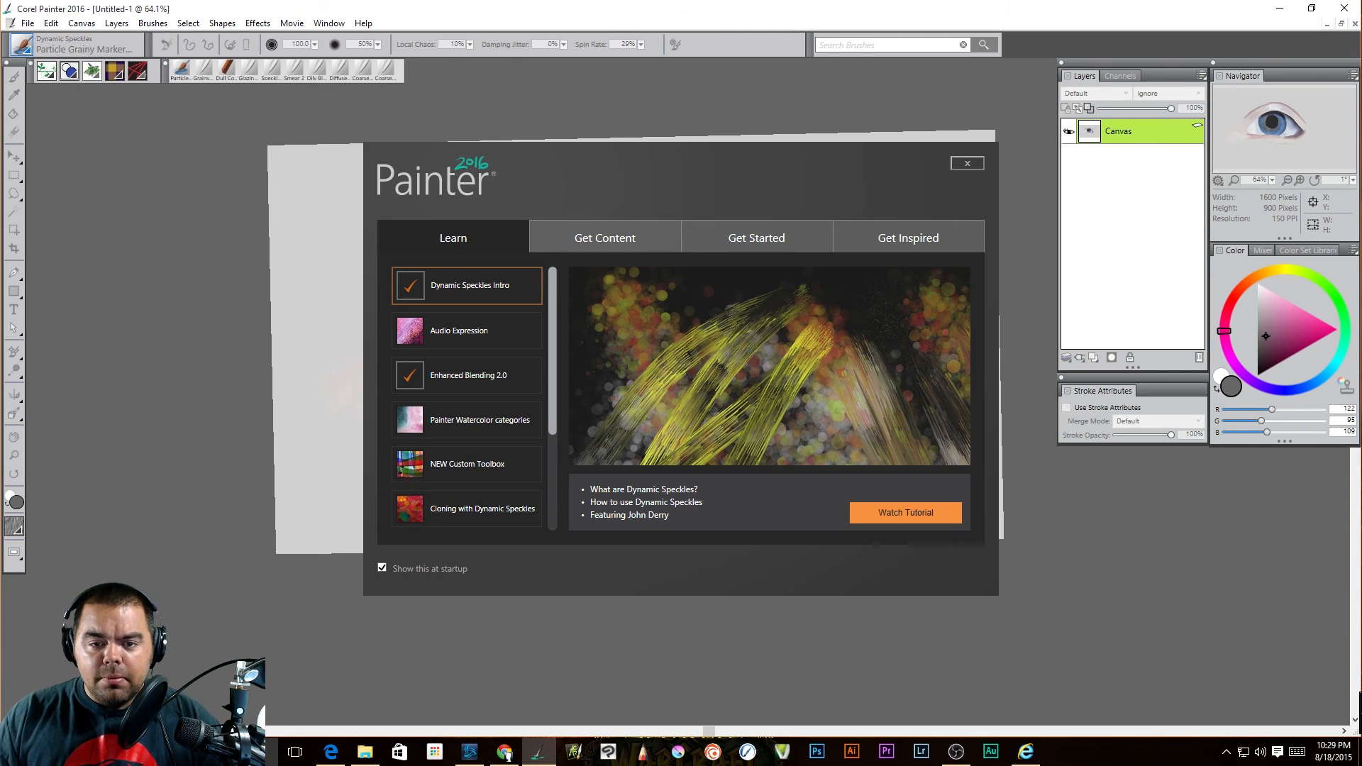
# Visit the Get Content, Get Started and Get Inspired pages of the welcome screen
pyautogui.click(604, 237)
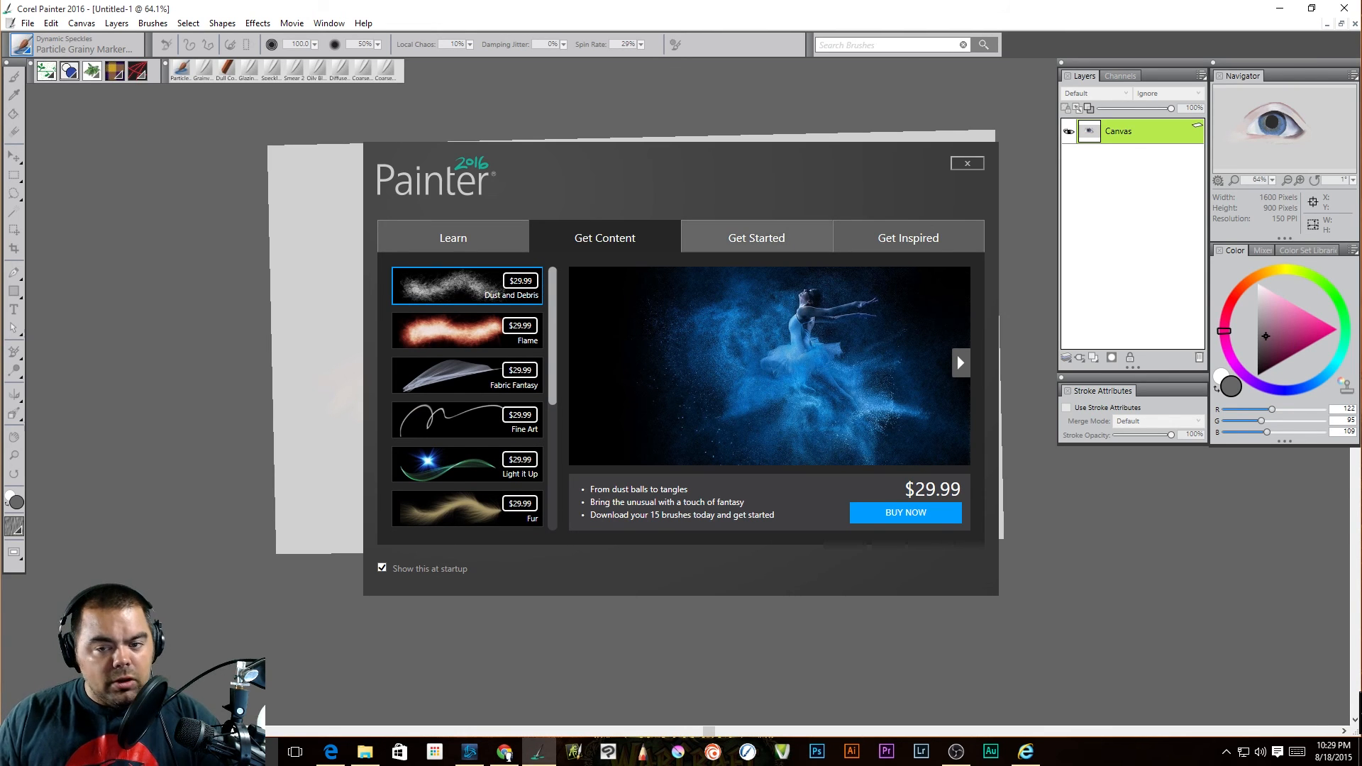
pyautogui.click(755, 237)
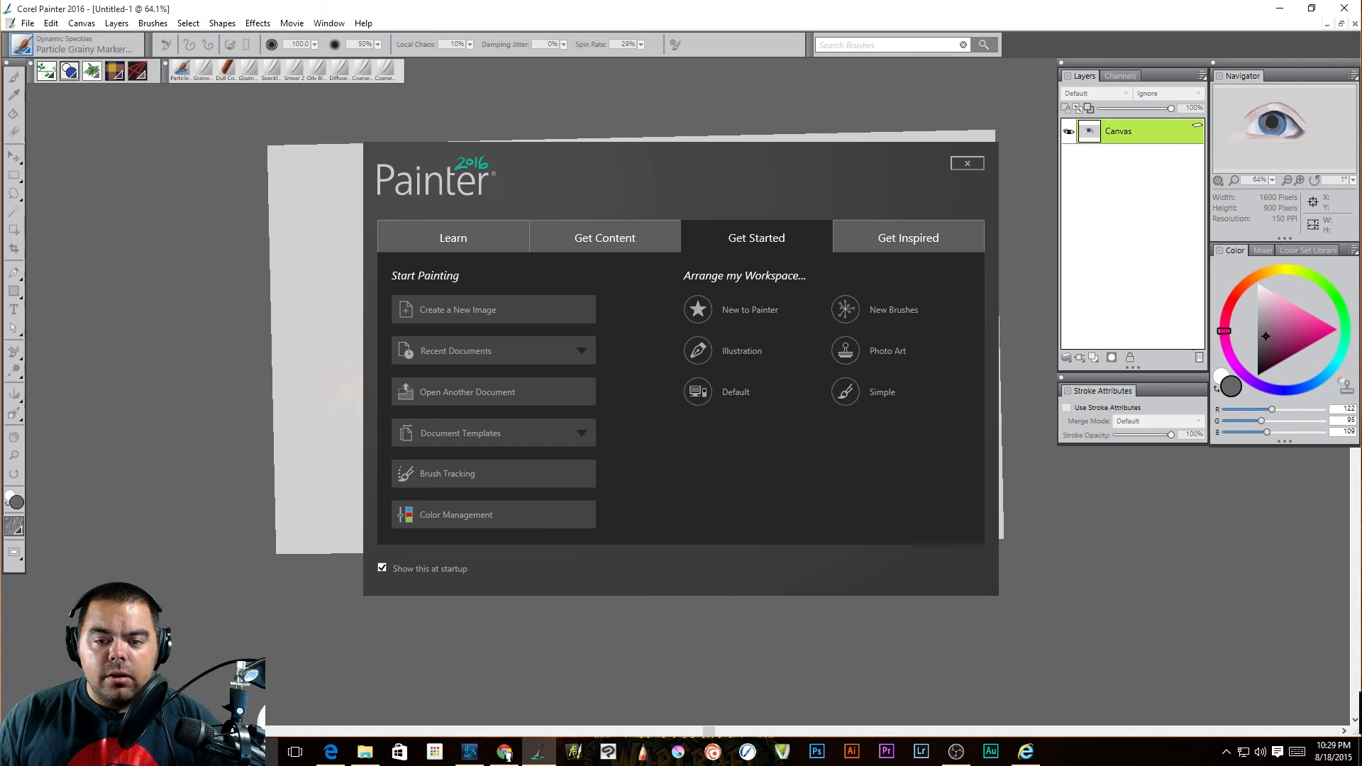
pyautogui.click(907, 237)
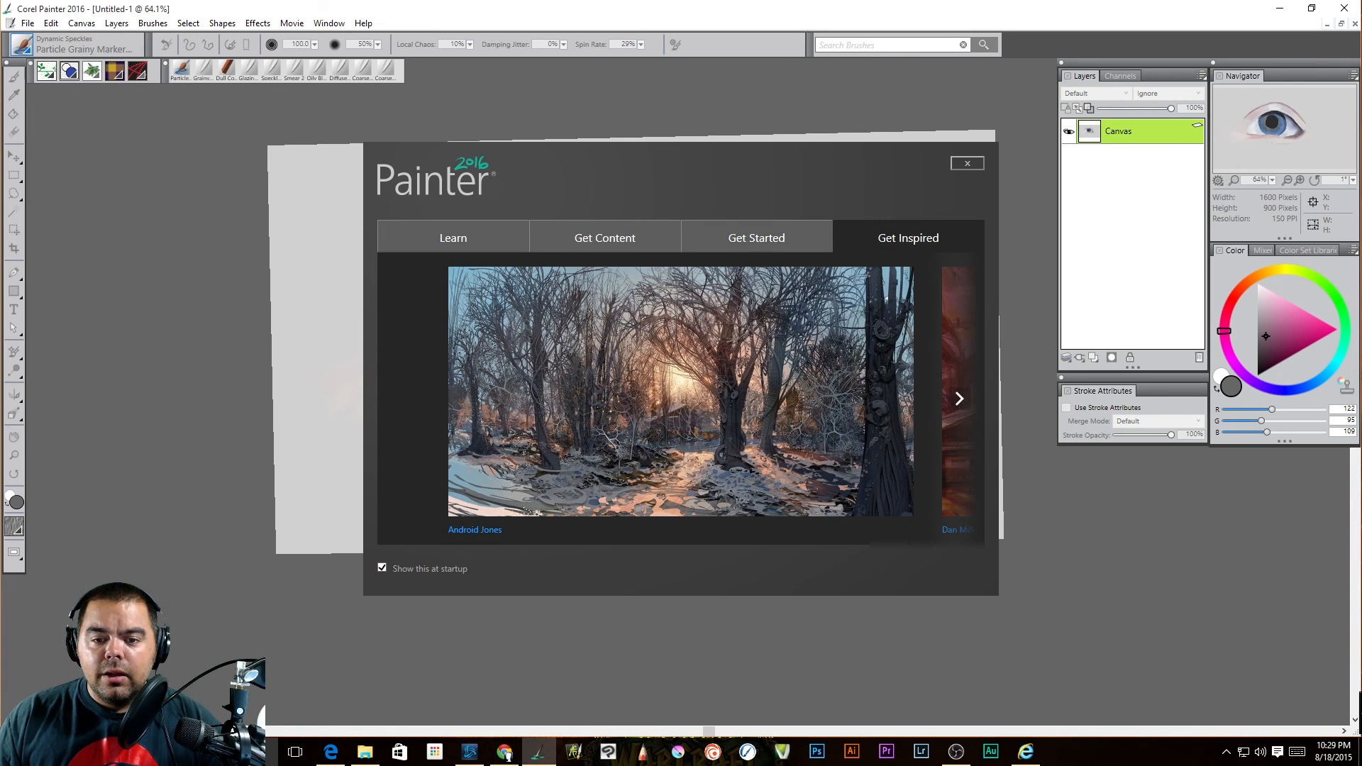
# Page through the featured artwork gallery, then return to the Get Content brush packs
pyautogui.click(959, 398)
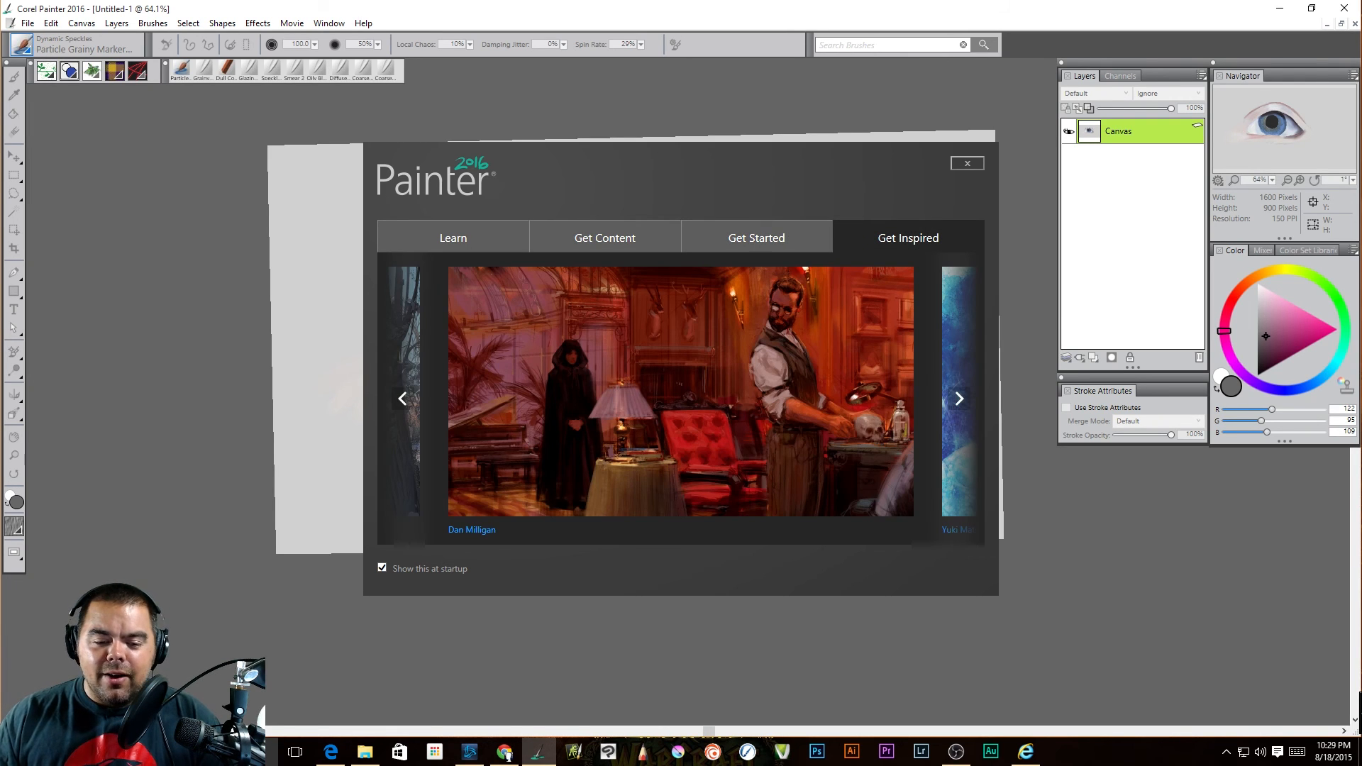
pyautogui.click(959, 397)
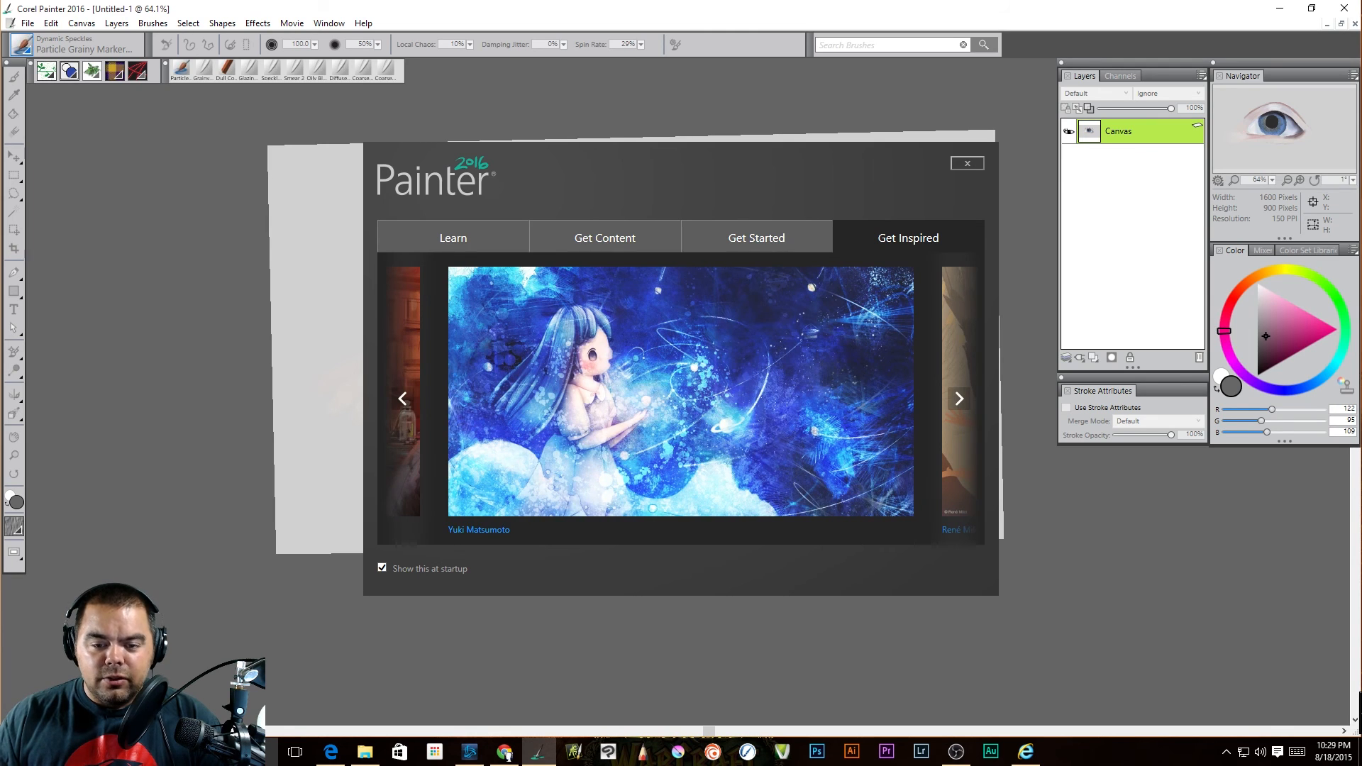
pyautogui.click(957, 398)
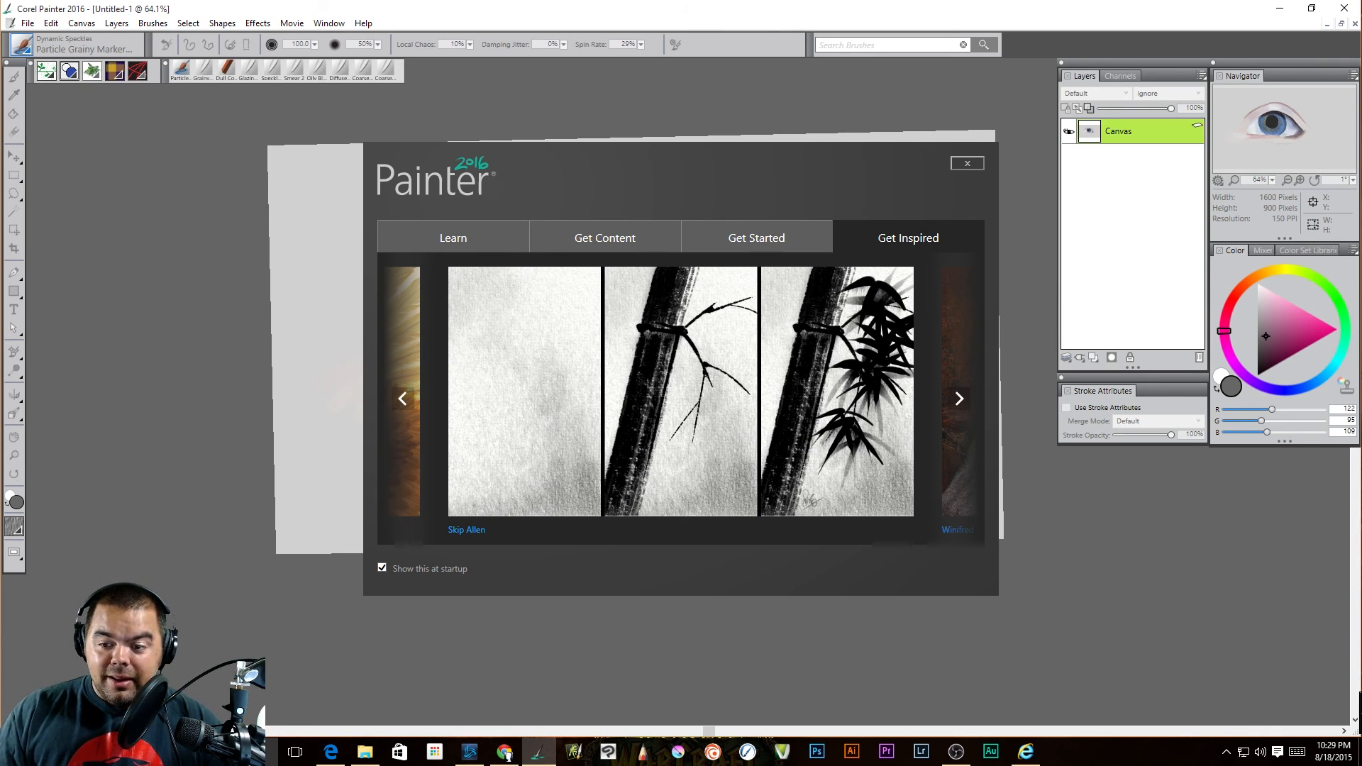
pyautogui.click(959, 397)
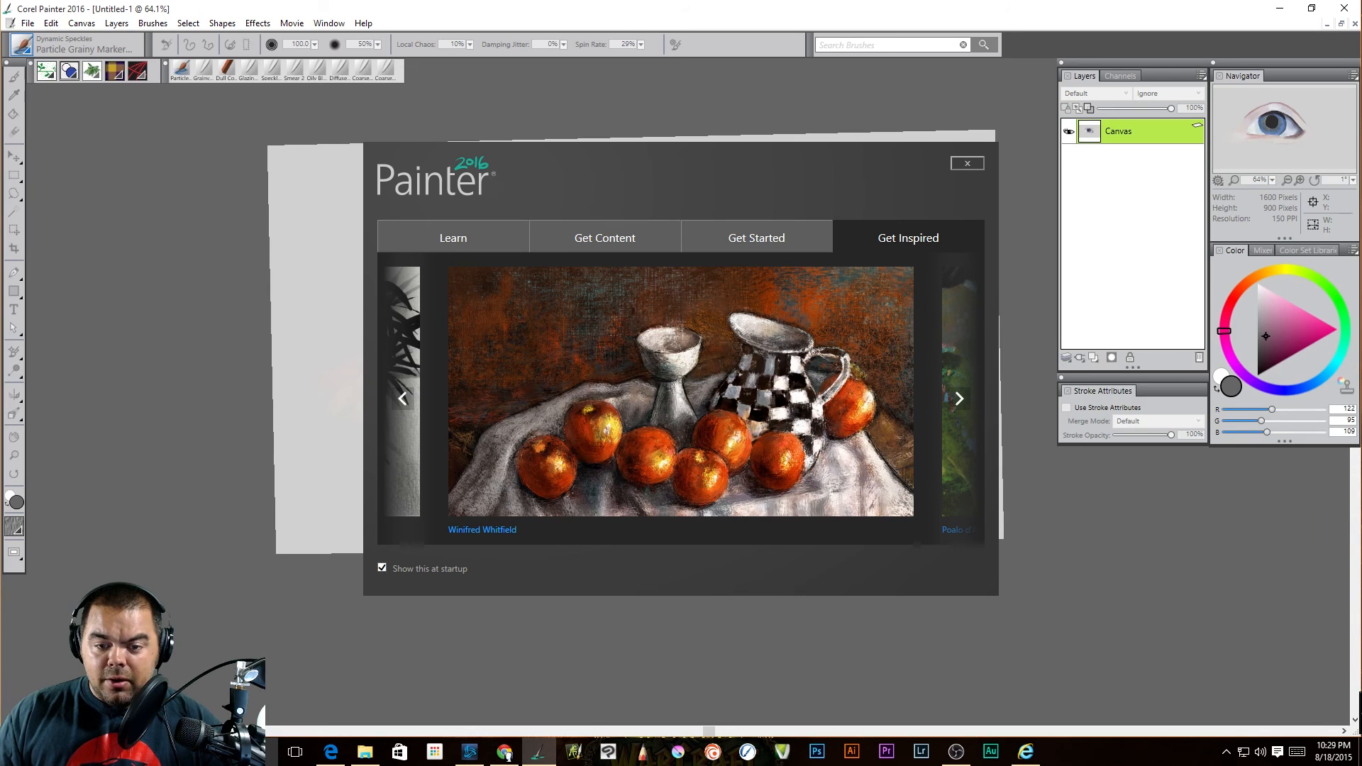
pyautogui.click(959, 398)
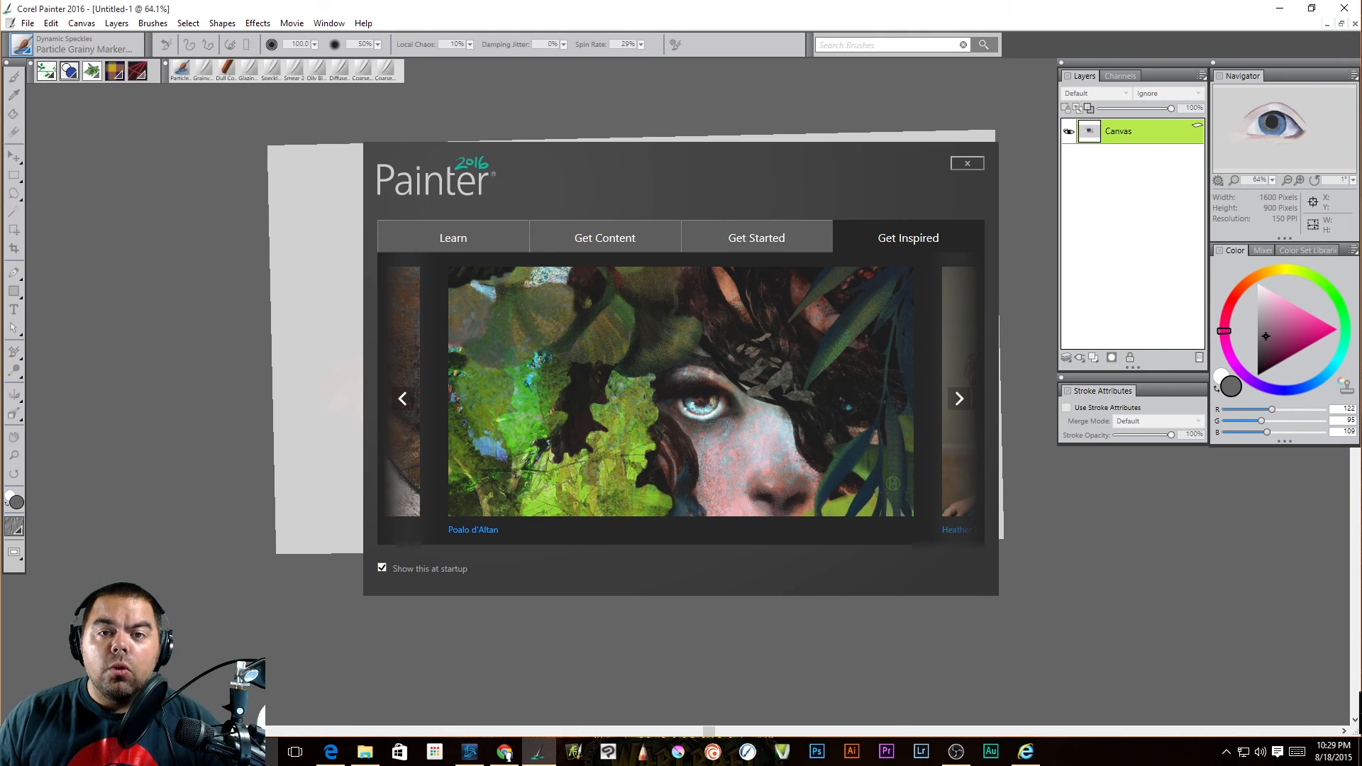
pyautogui.click(959, 397)
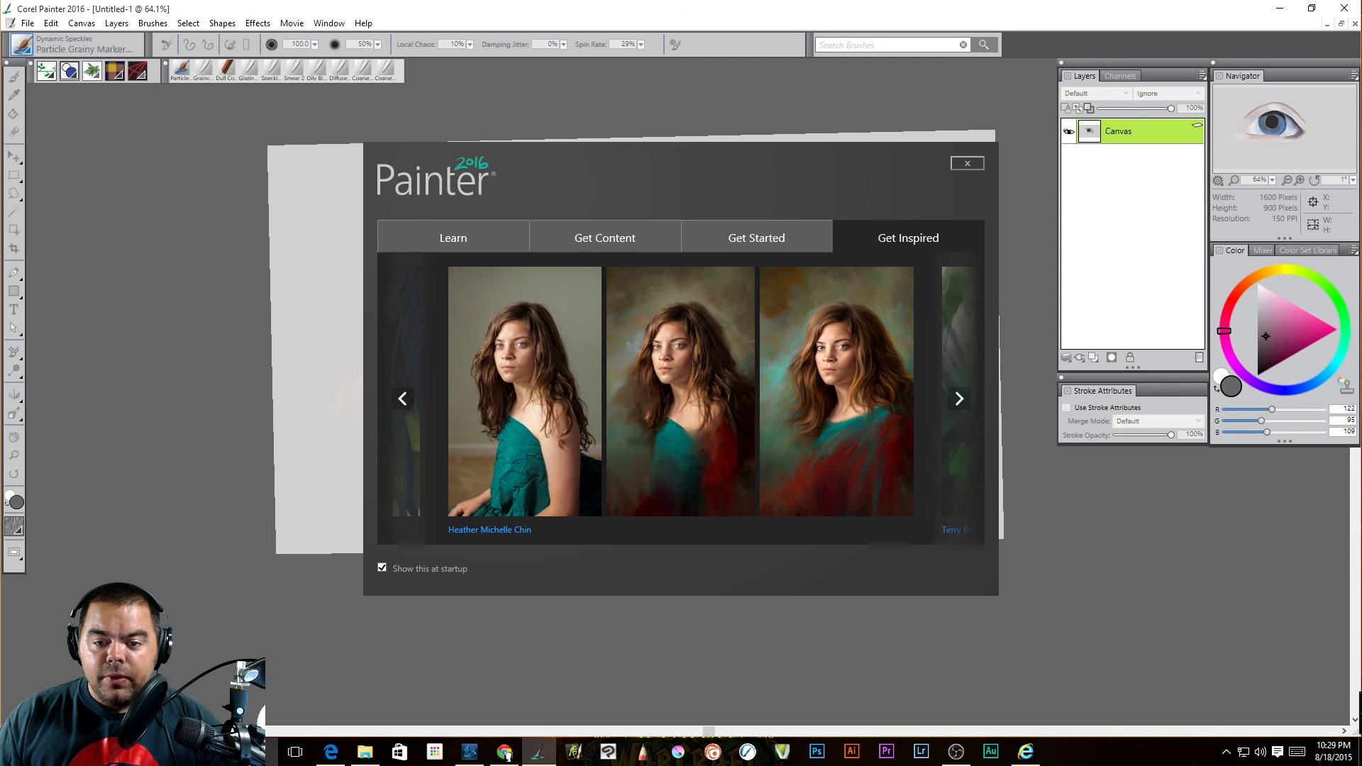
pyautogui.click(957, 397)
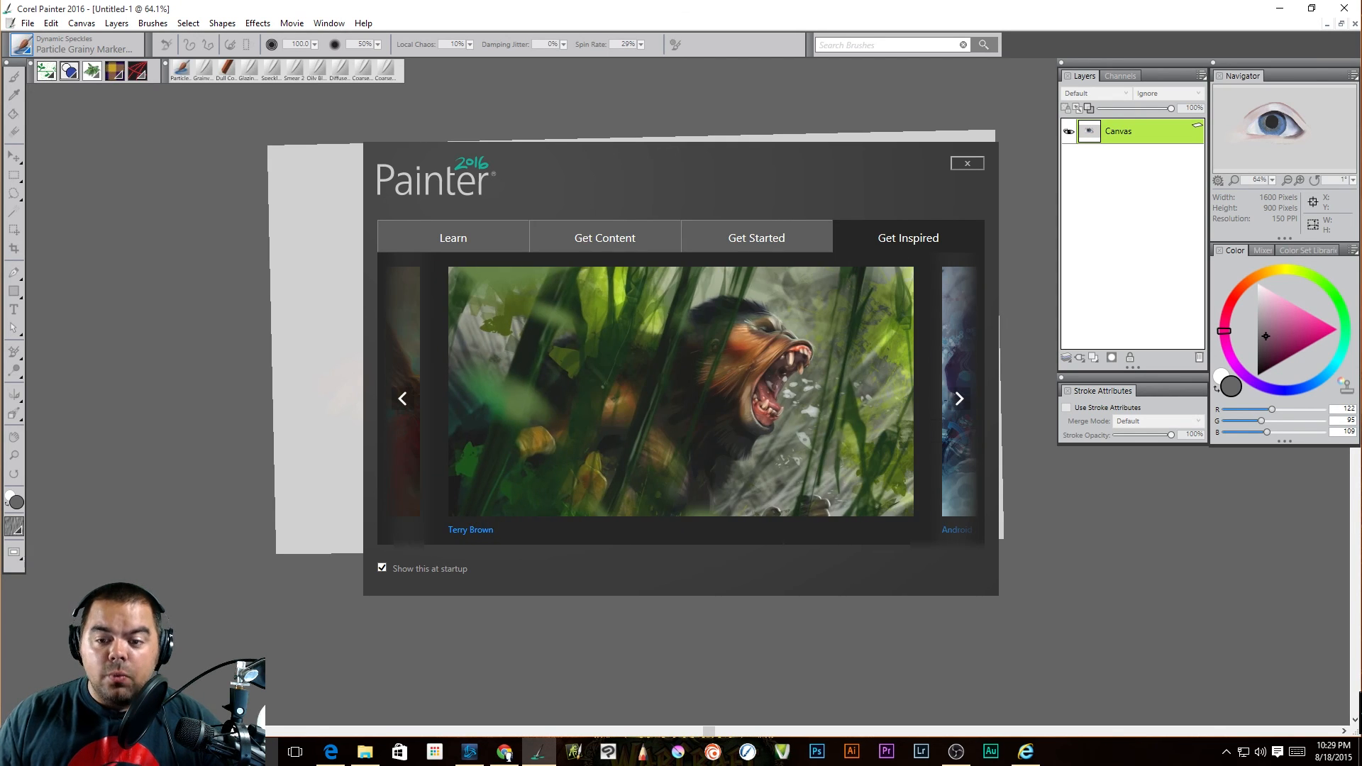
pyautogui.click(957, 397)
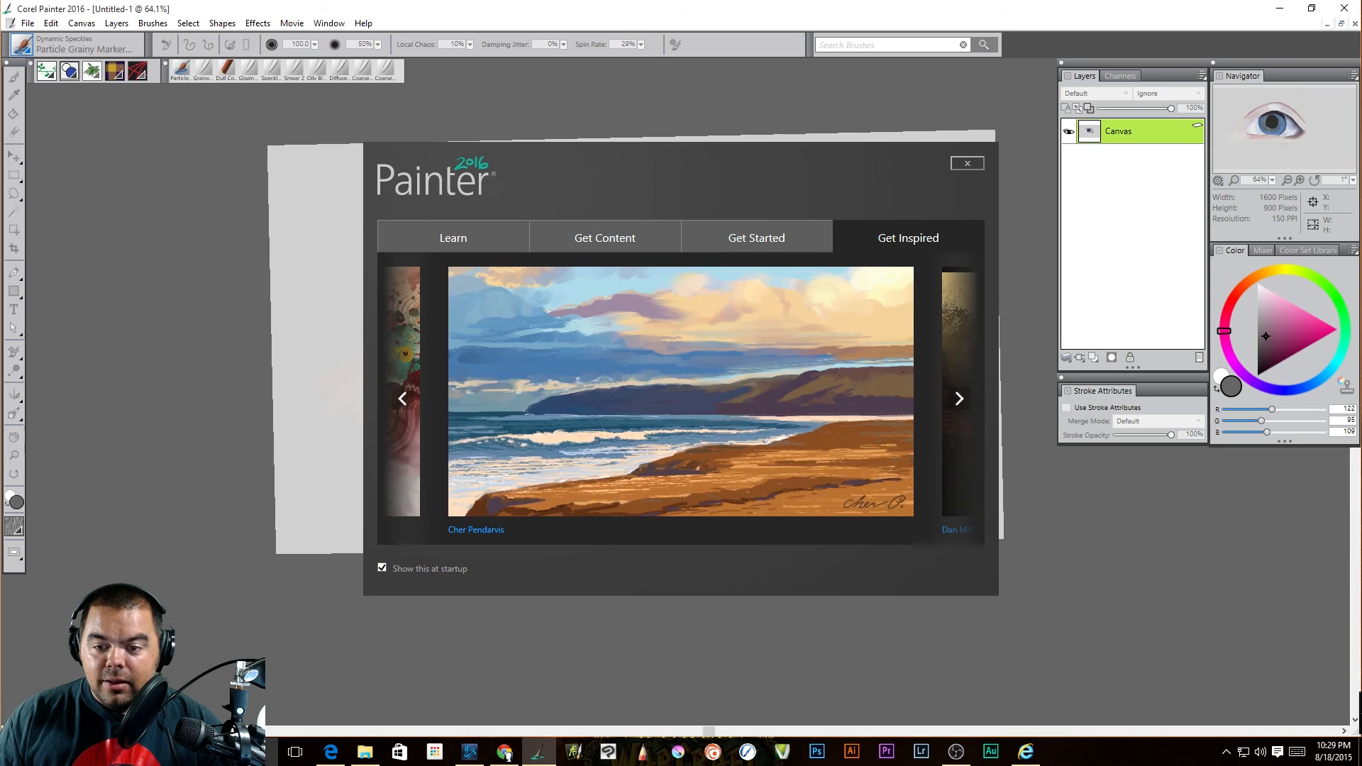
pyautogui.click(959, 398)
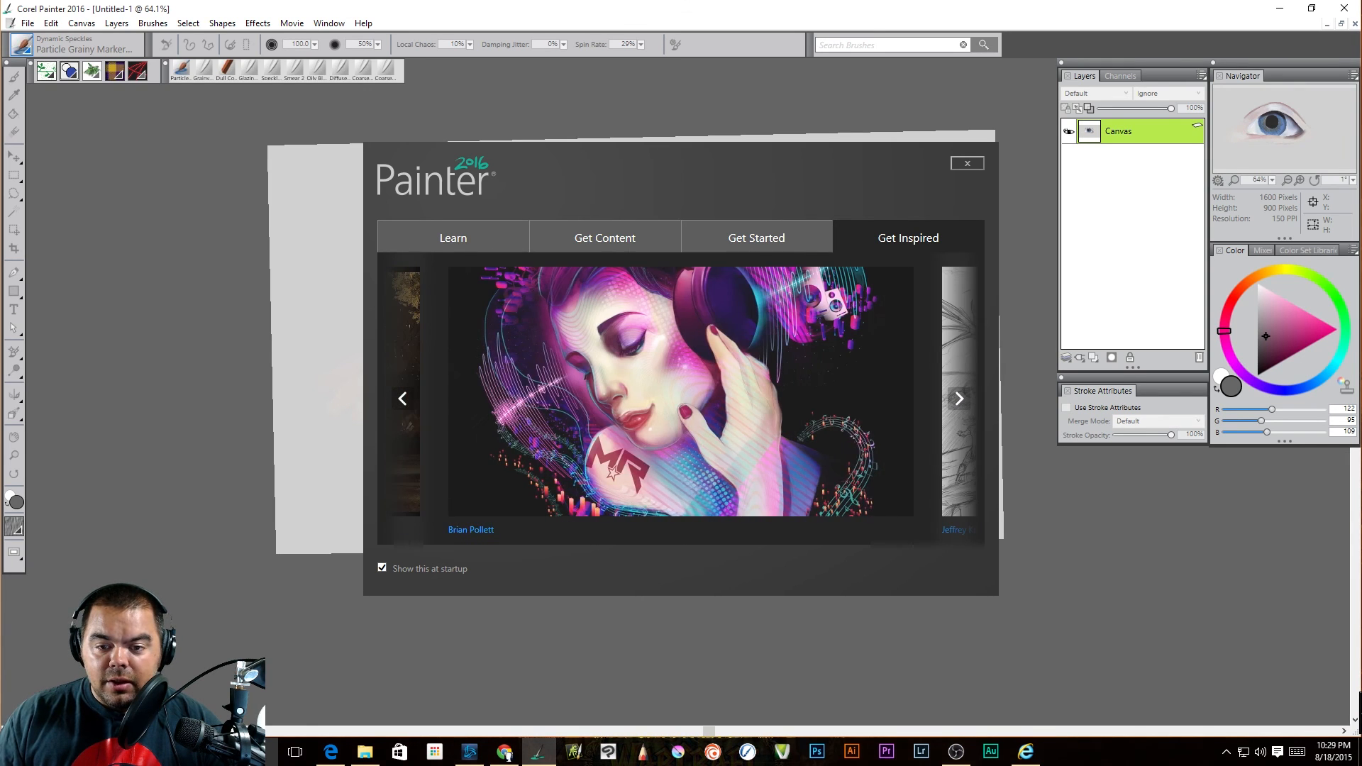
pyautogui.click(959, 397)
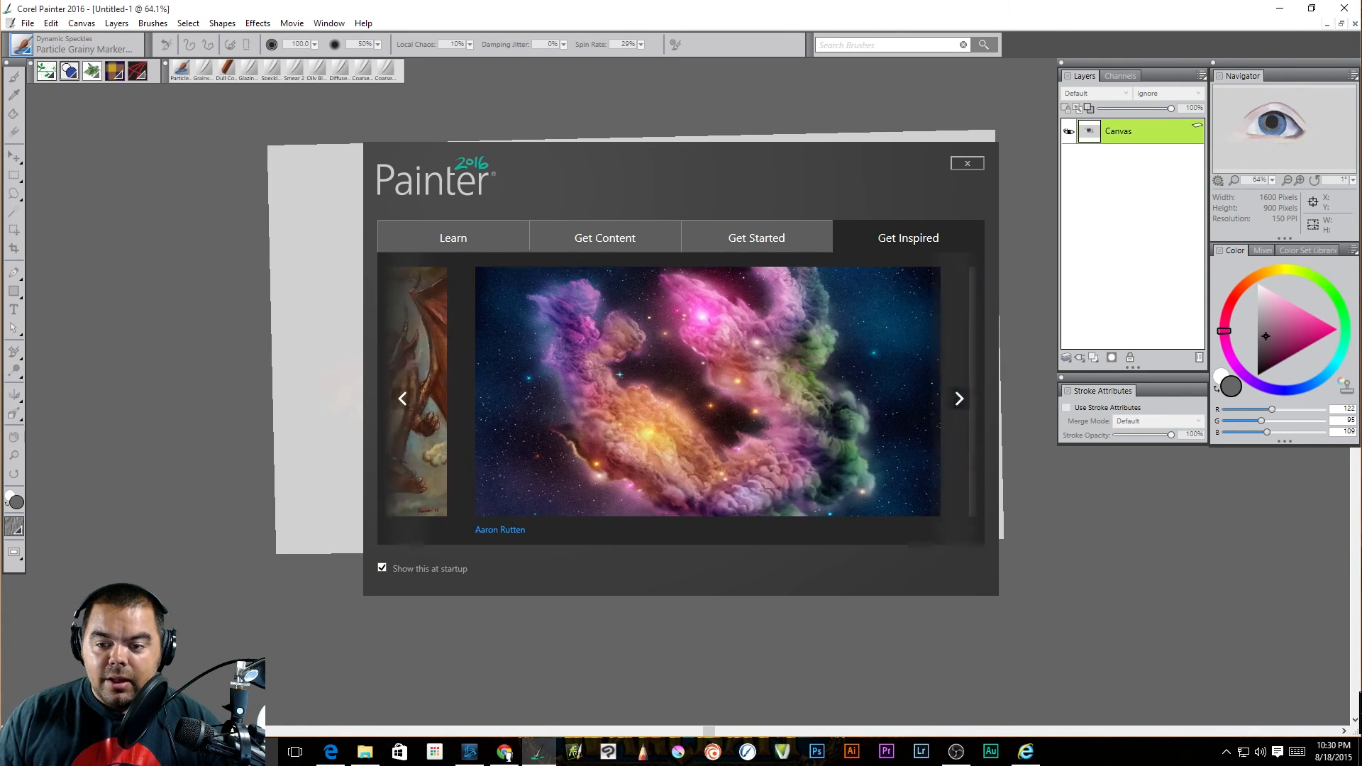
pyautogui.click(959, 399)
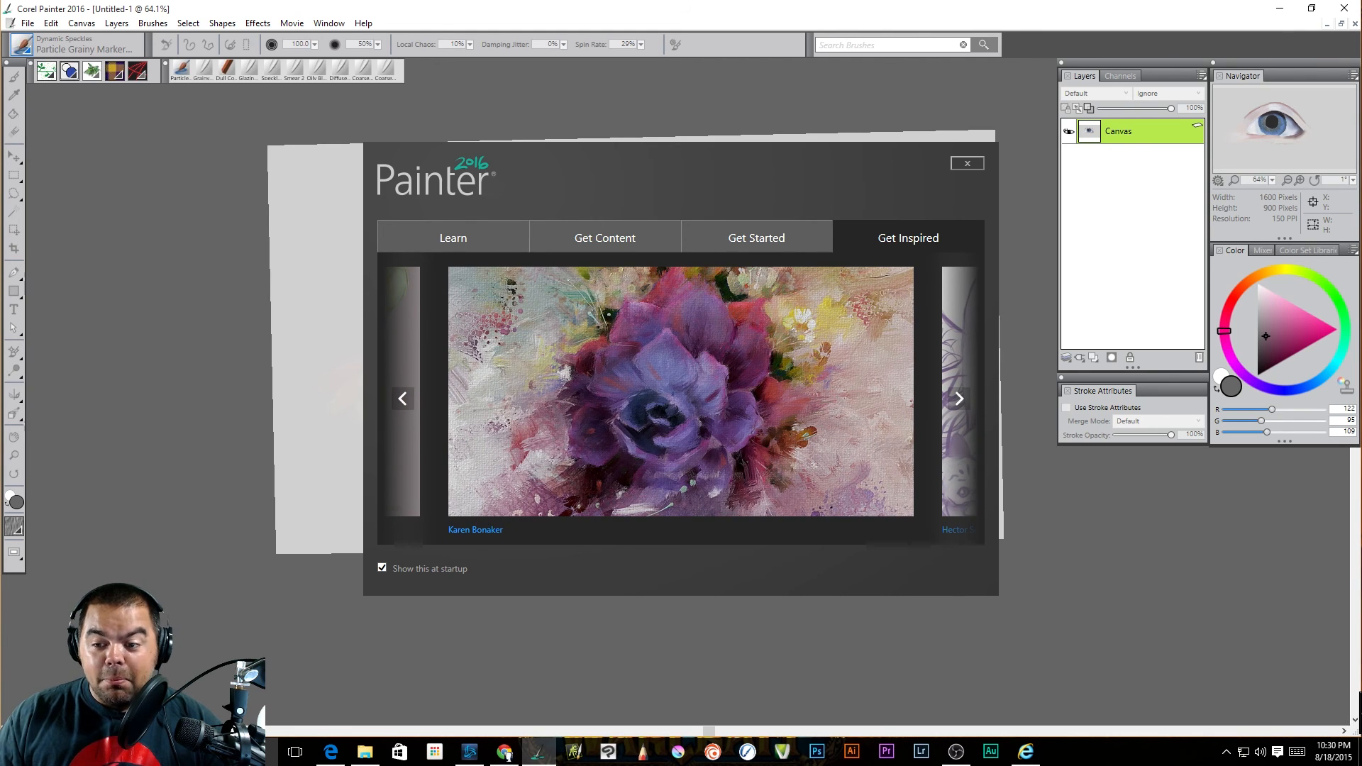
pyautogui.click(959, 397)
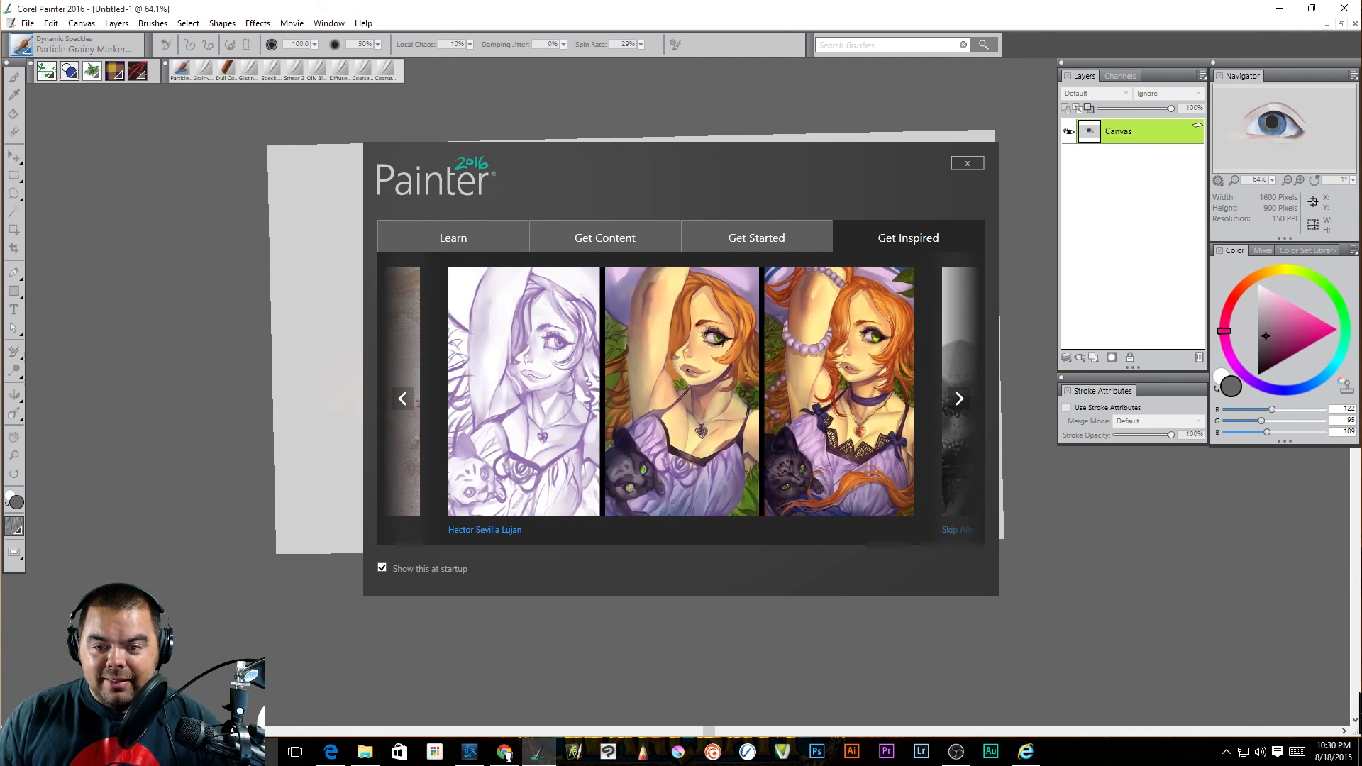
pyautogui.click(605, 236)
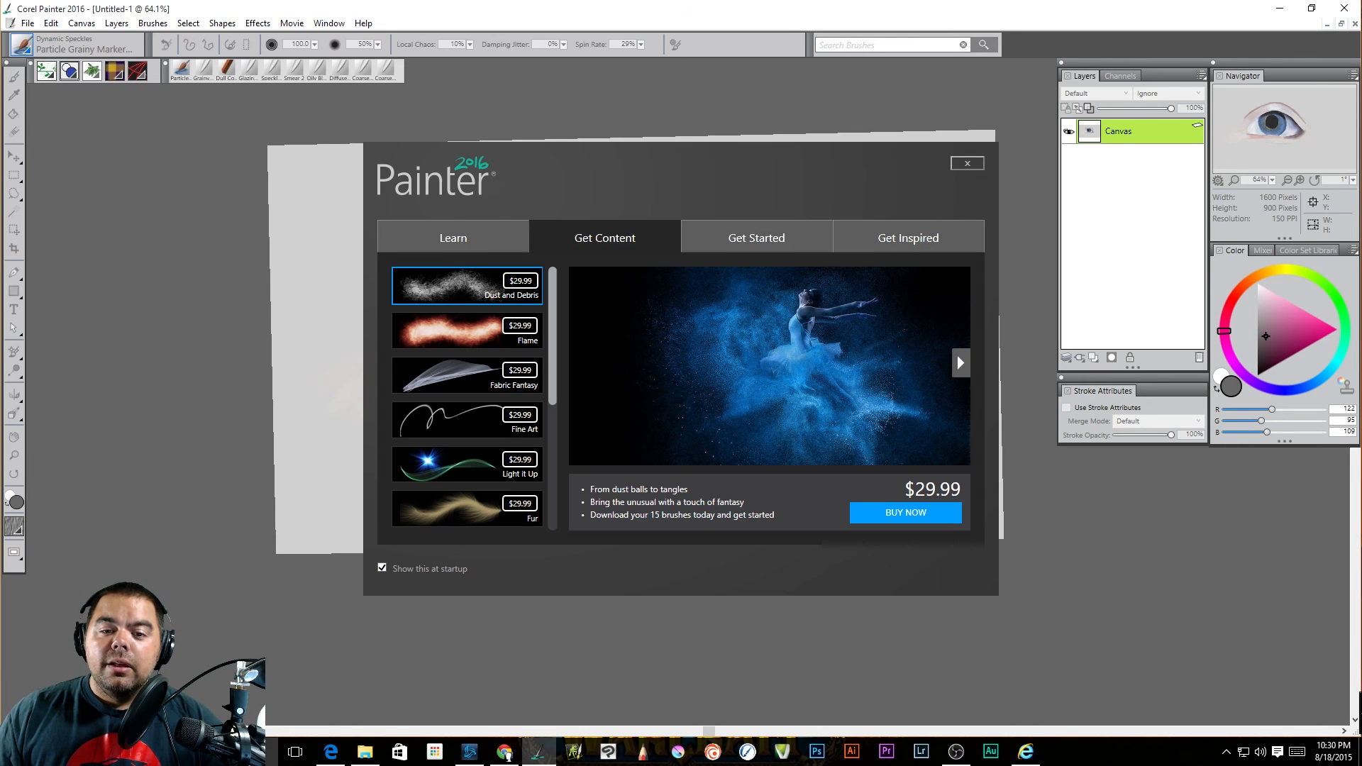
# Preview the Audio Expression and Enhanced Blending 2.0 tutorials on Learn, then show Get Started
pyautogui.click(452, 237)
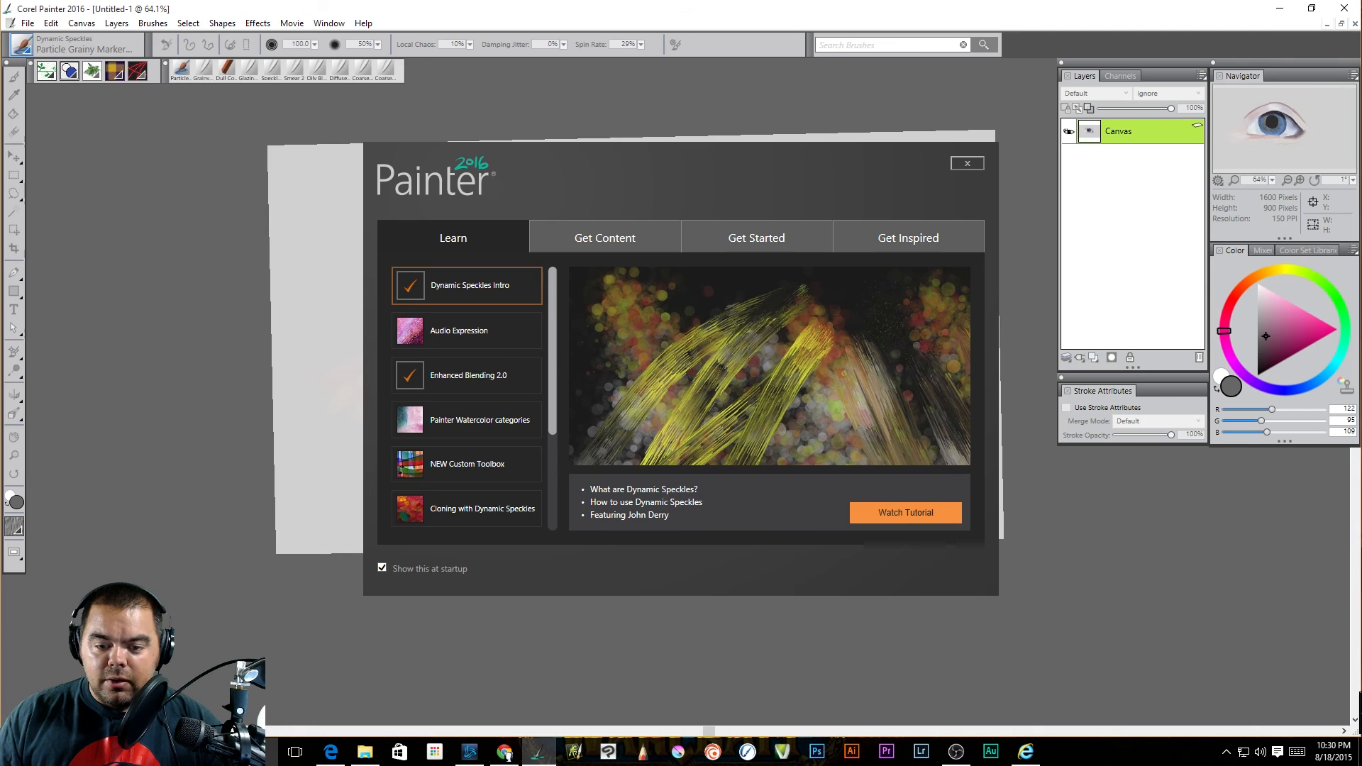
pyautogui.click(467, 330)
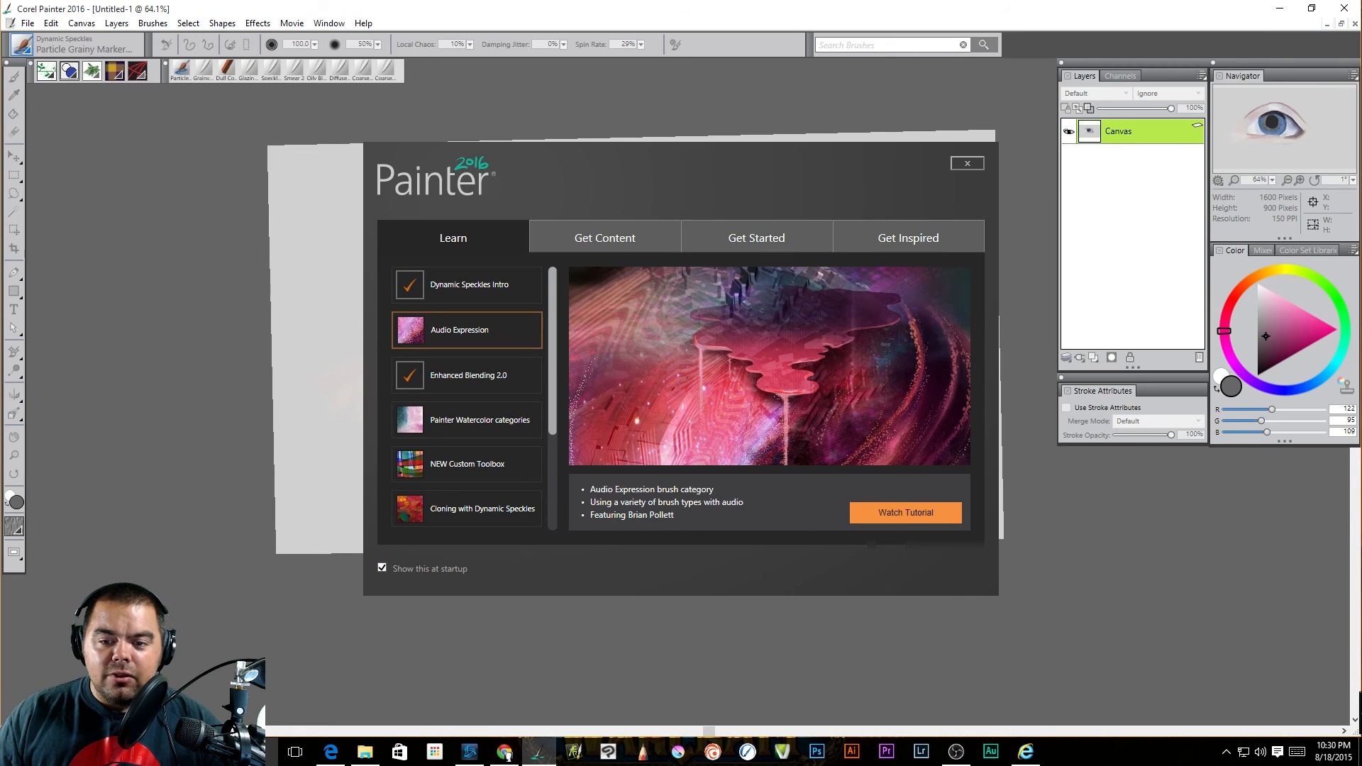
pyautogui.click(467, 374)
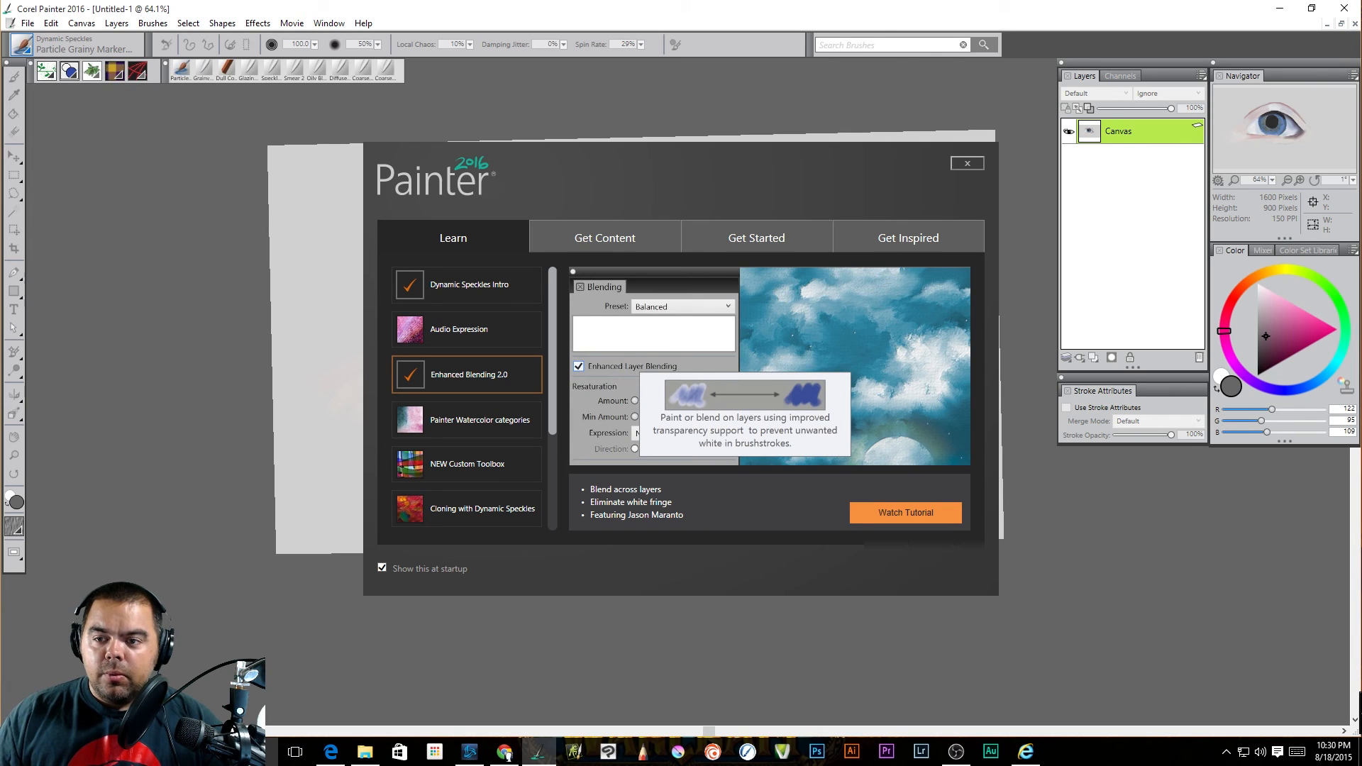
pyautogui.click(754, 236)
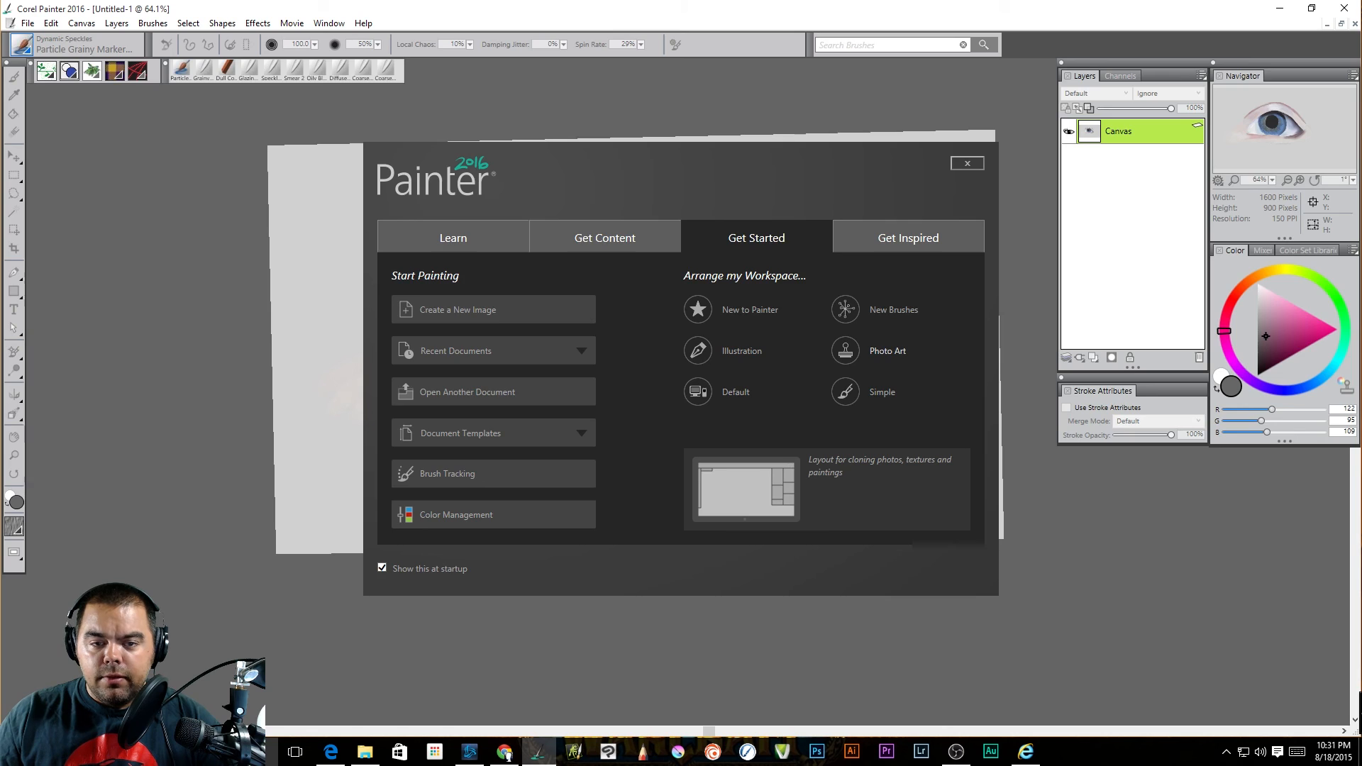
# Apply the Photo Art workspace layout for cloning, closing the welcome screen
pyautogui.click(966, 163)
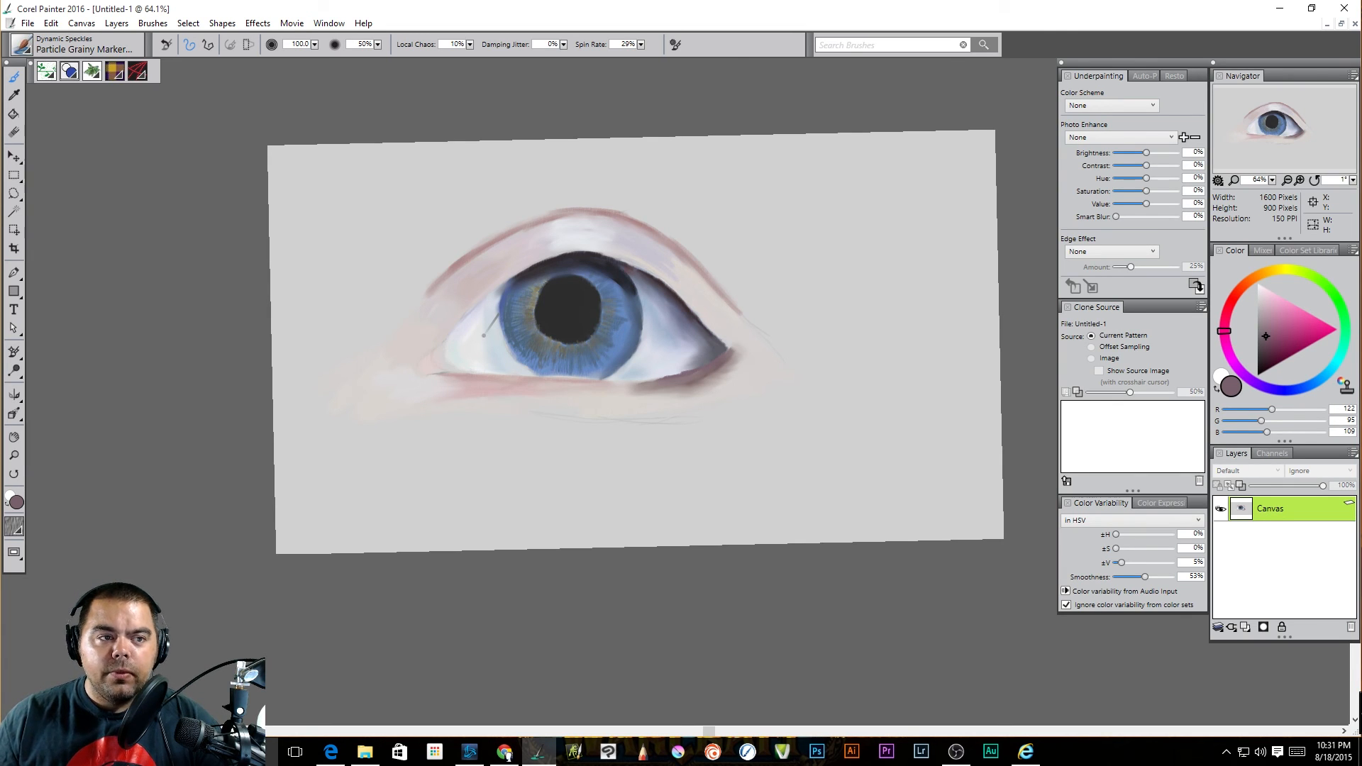
pyautogui.click(328, 22)
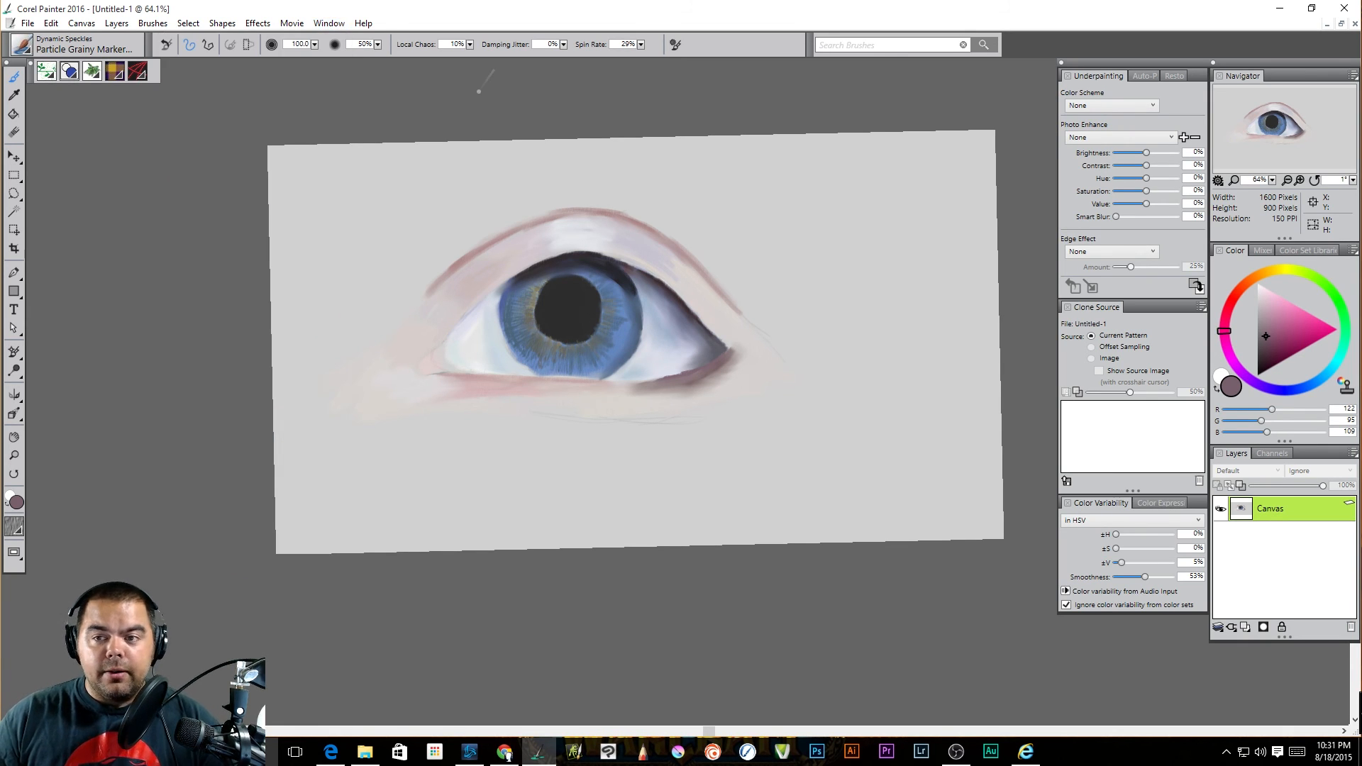
pyautogui.click(327, 24)
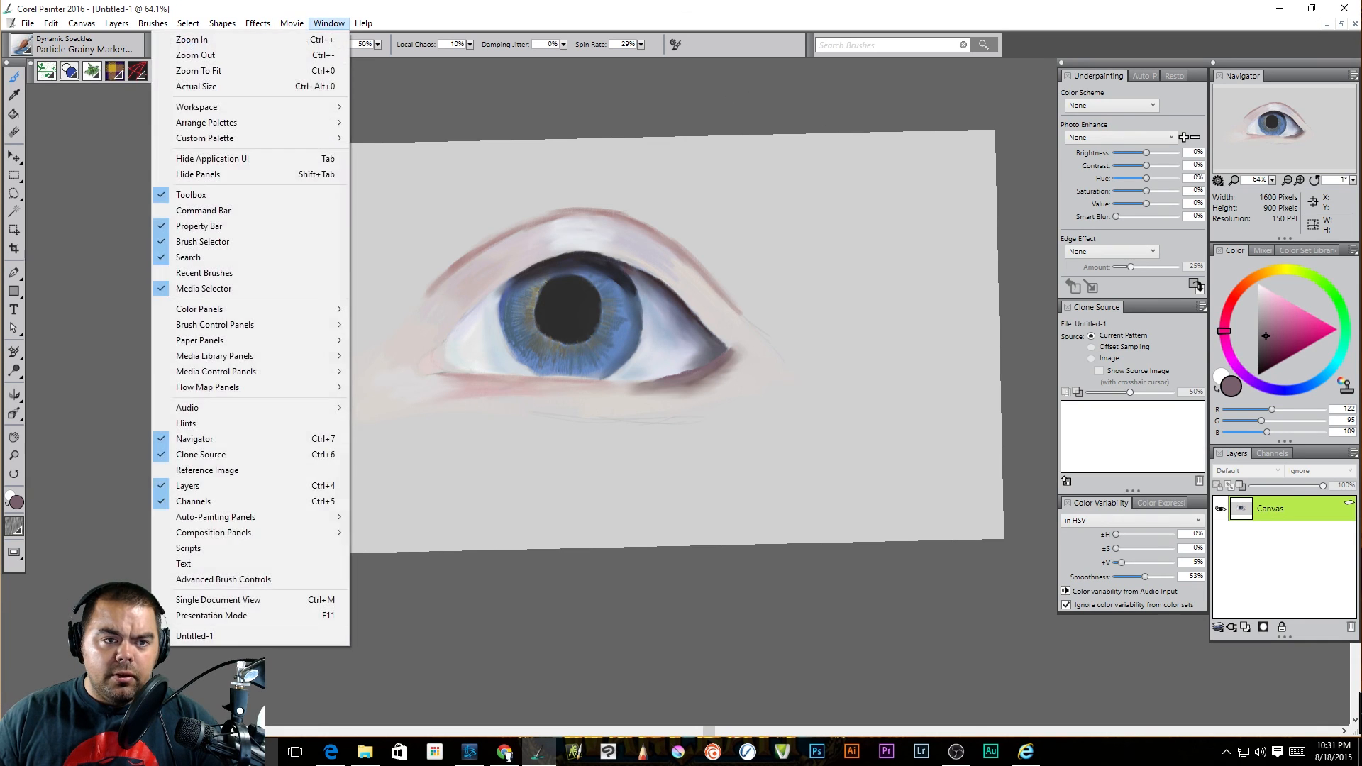
pyautogui.moveTo(214, 339)
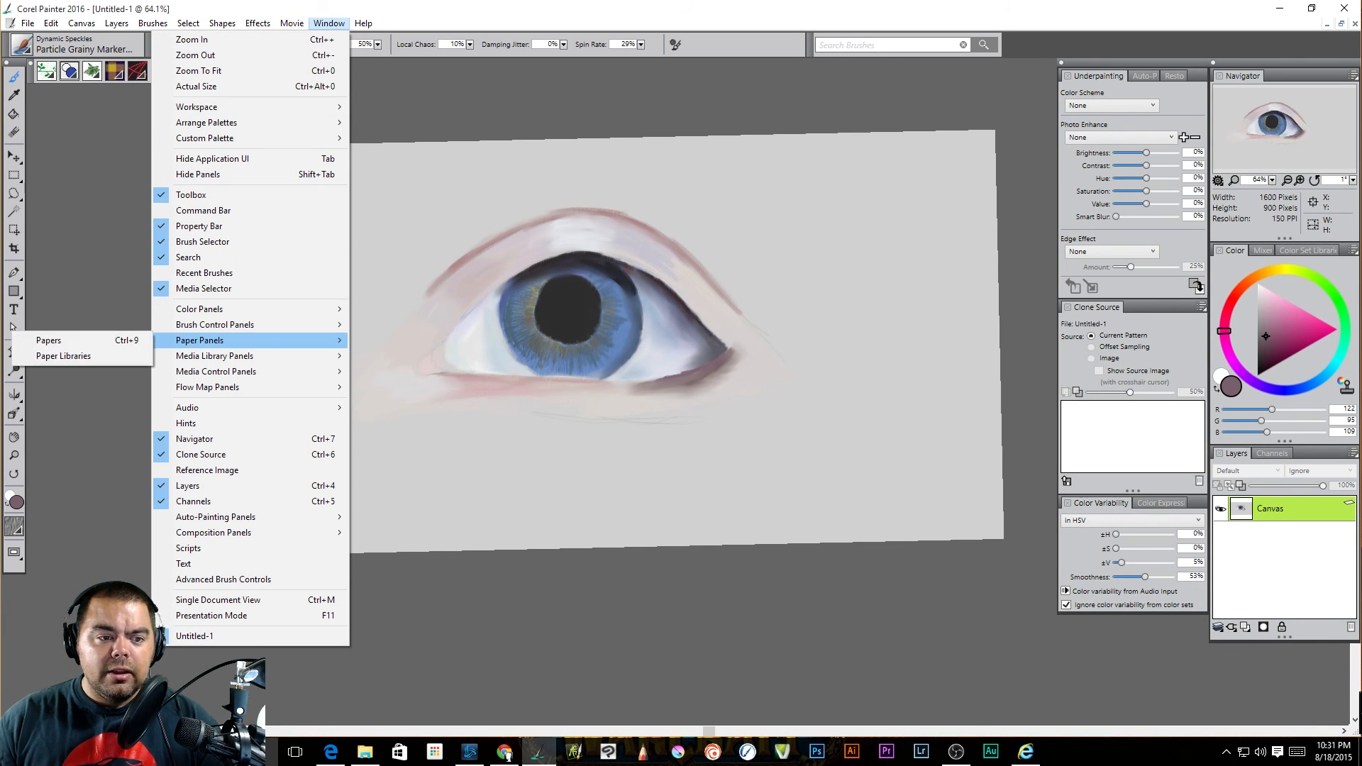
pyautogui.click(208, 469)
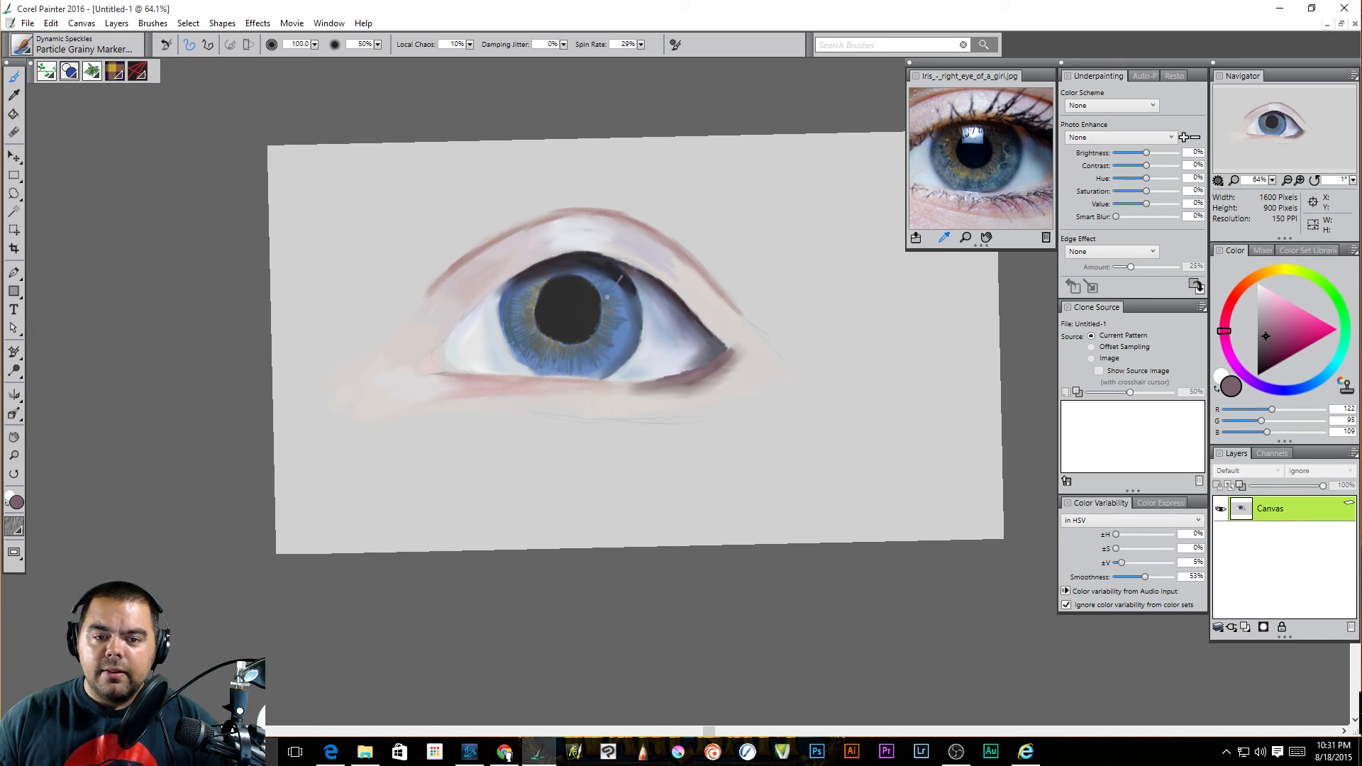
pyautogui.moveTo(617, 278); pyautogui.dragTo(764, 347)
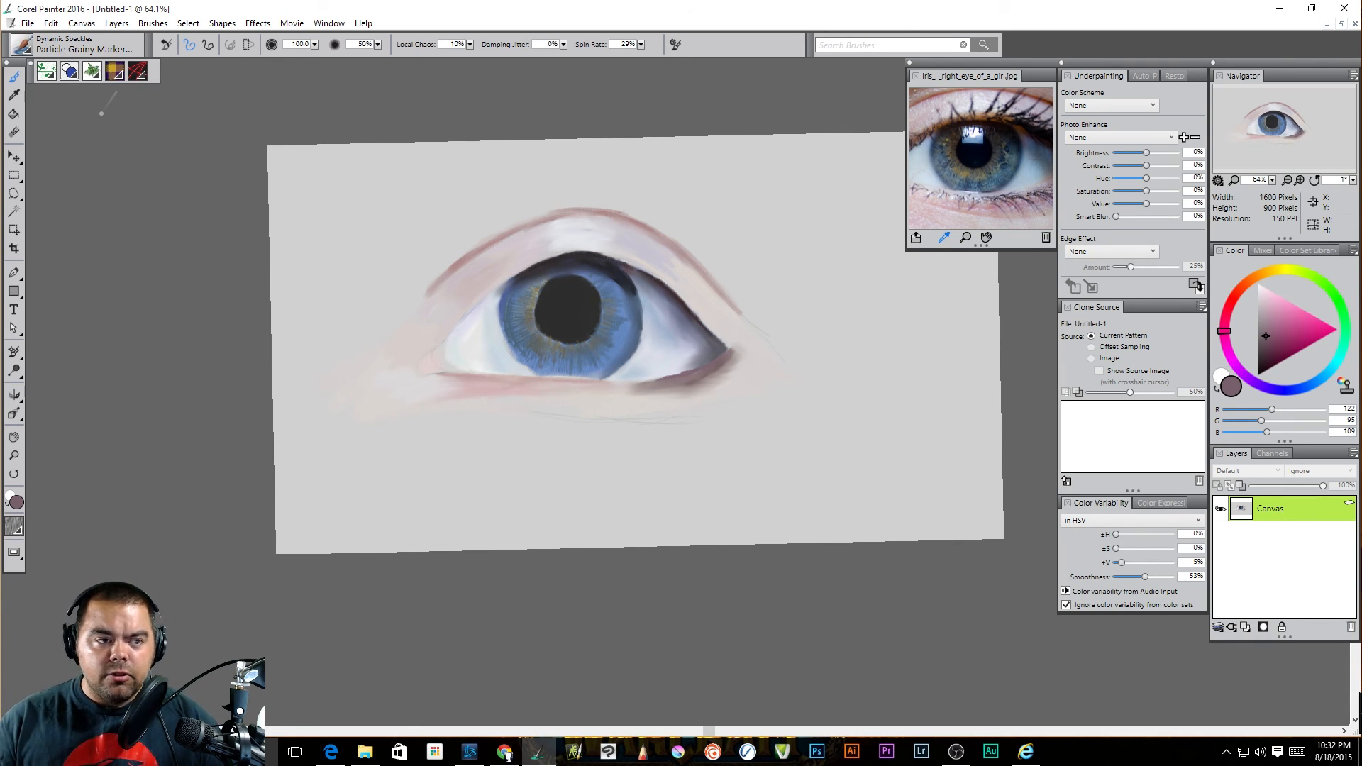
# Create a new 1600 × 900 canvas at 150 ppi with a different paper texture
pyautogui.click(28, 23)
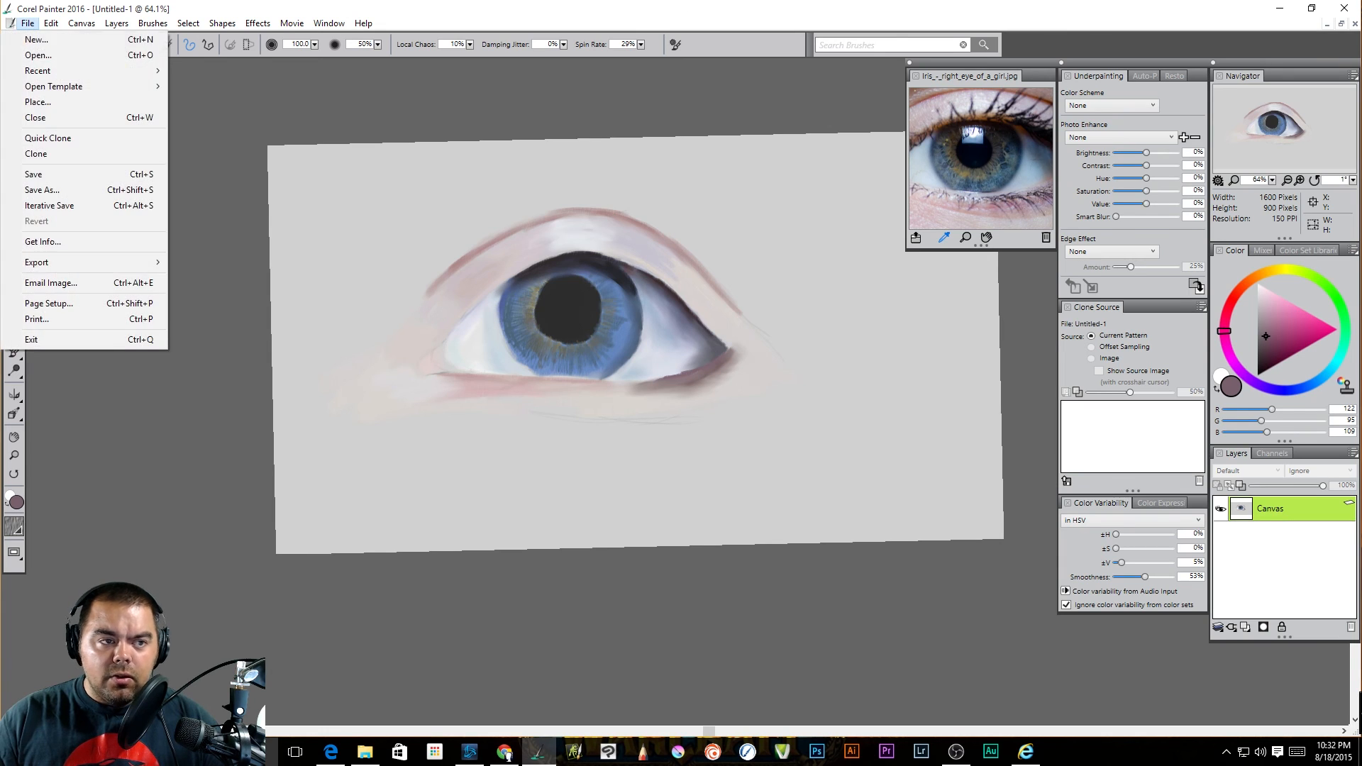
pyautogui.click(35, 39)
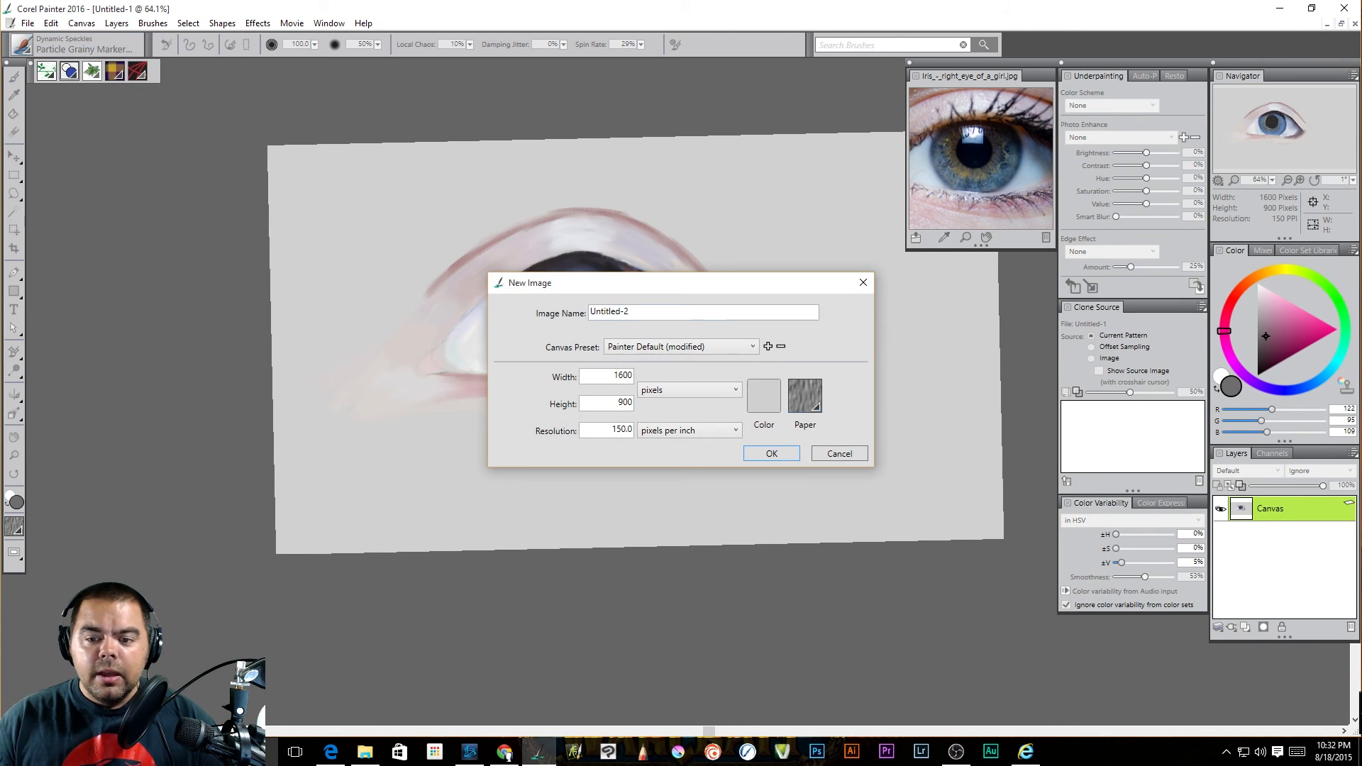
pyautogui.moveTo(763, 397)
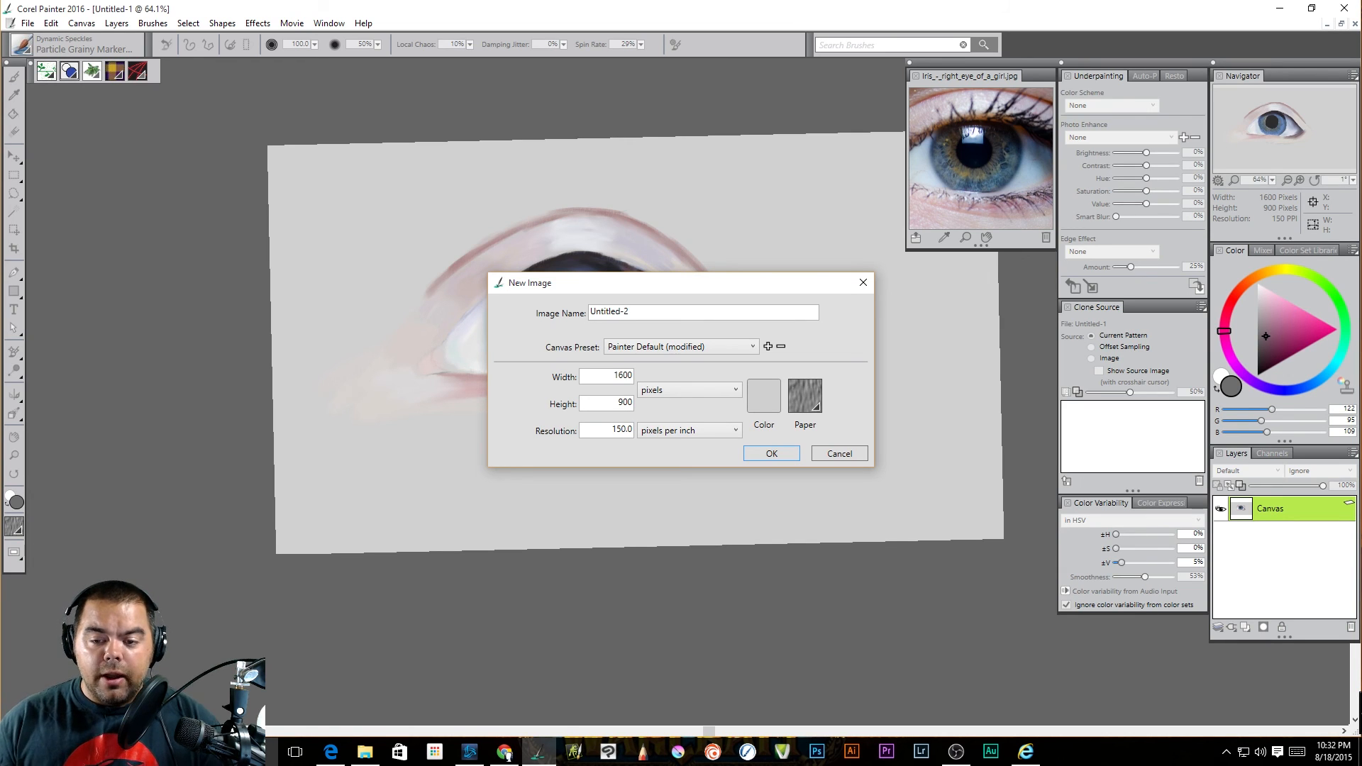
pyautogui.click(803, 397)
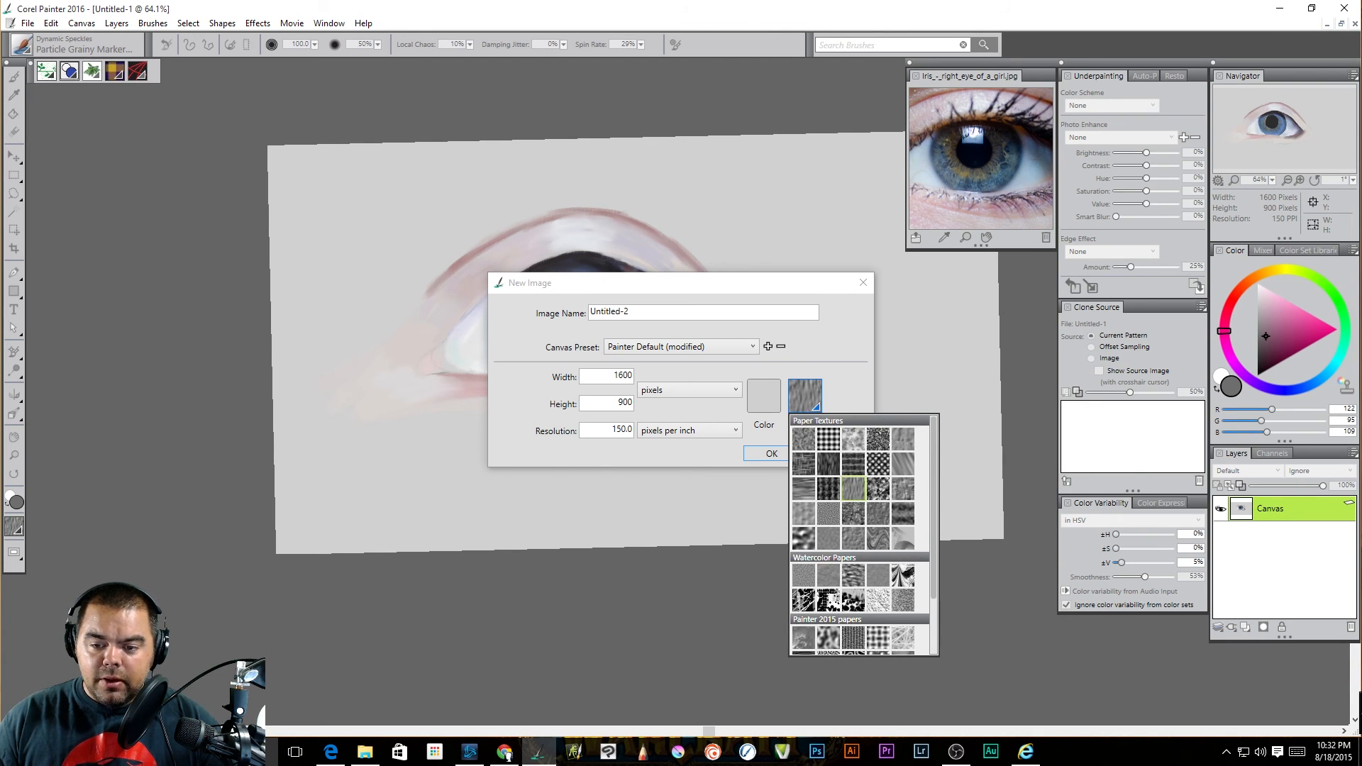
pyautogui.moveTo(853, 512)
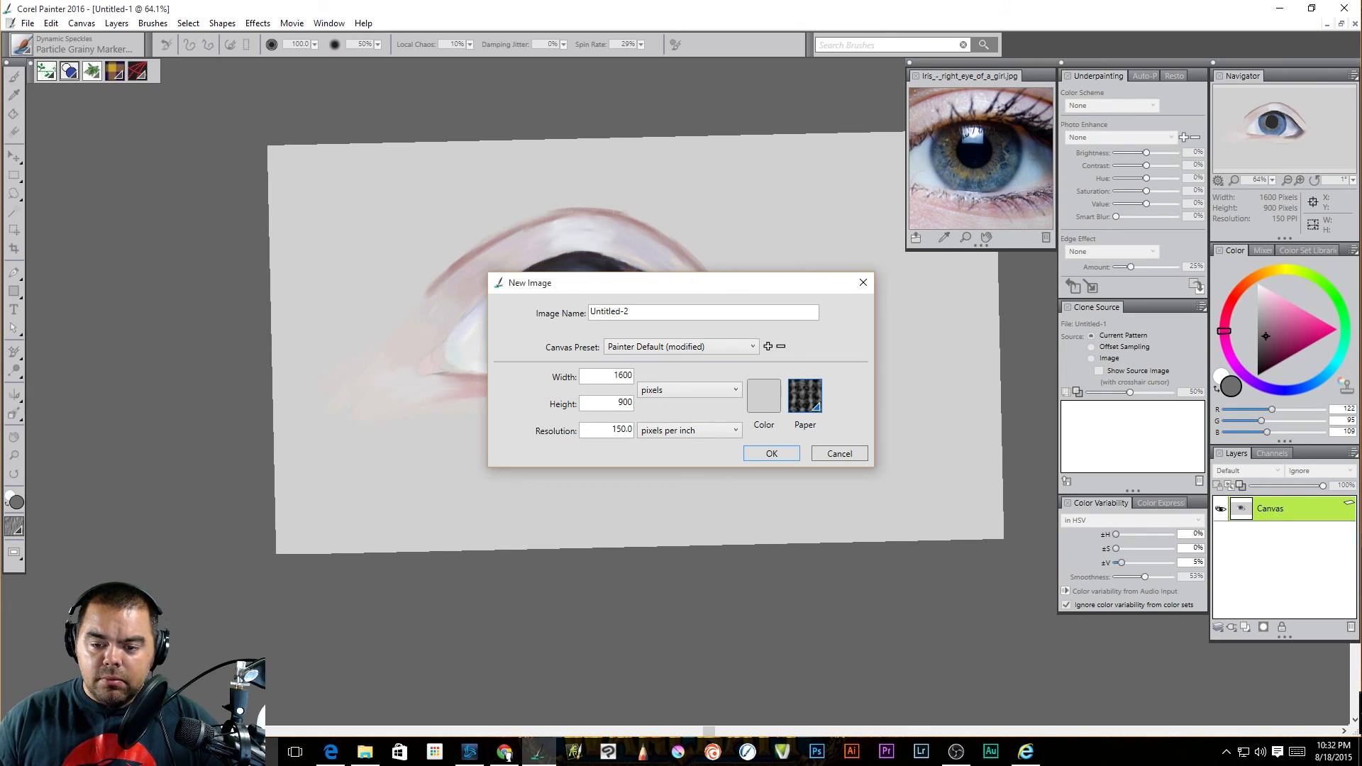
pyautogui.moveTo(764, 397)
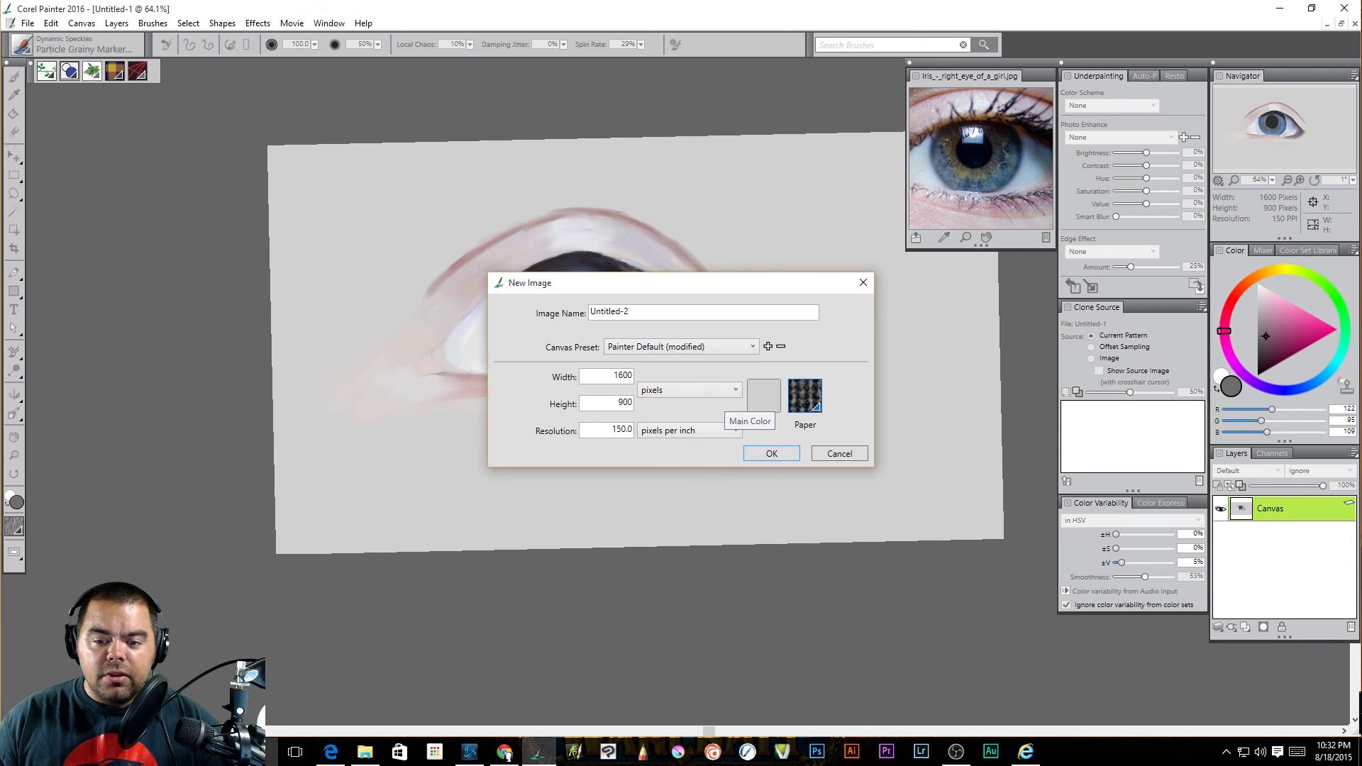
pyautogui.click(837, 452)
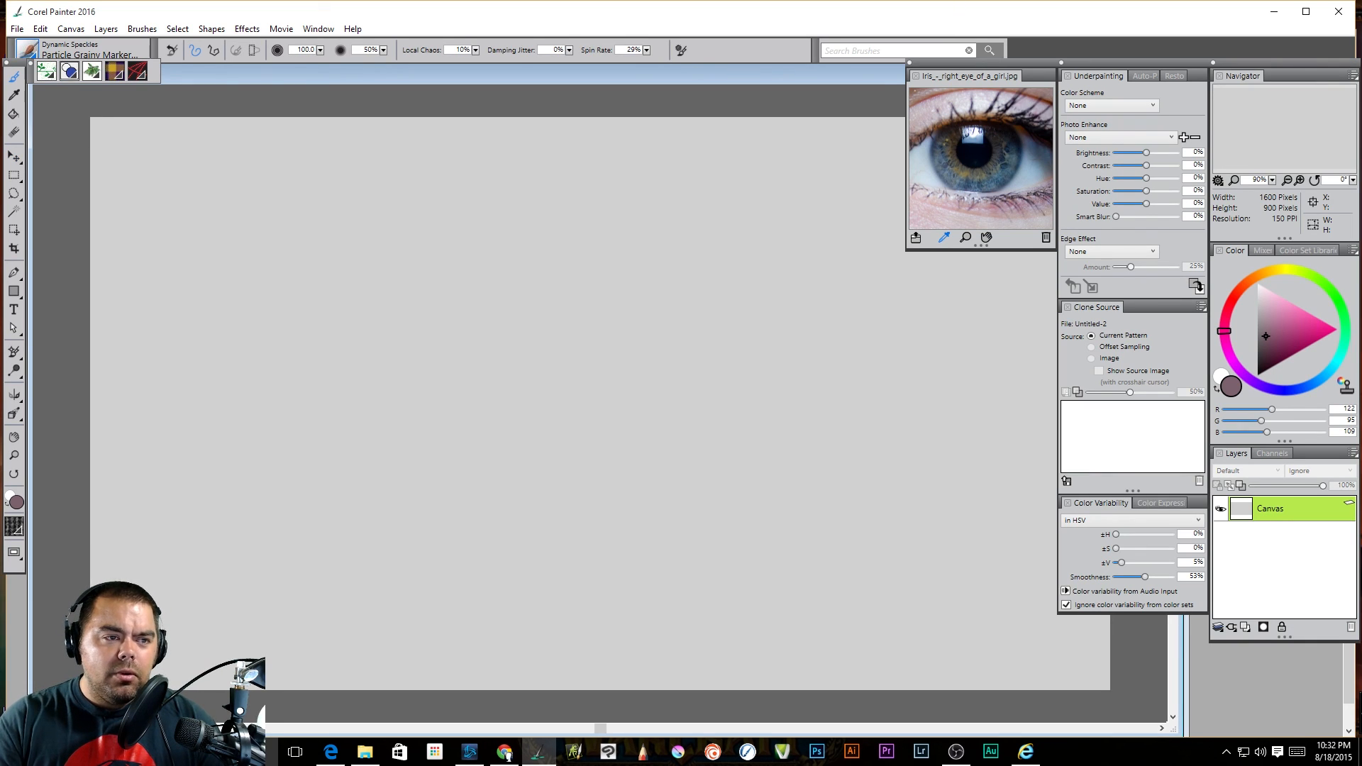
# Paint Bristle Soft Cover test strokes in mauve, bright pink and darker pink across the canvas
pyautogui.click(82, 50)
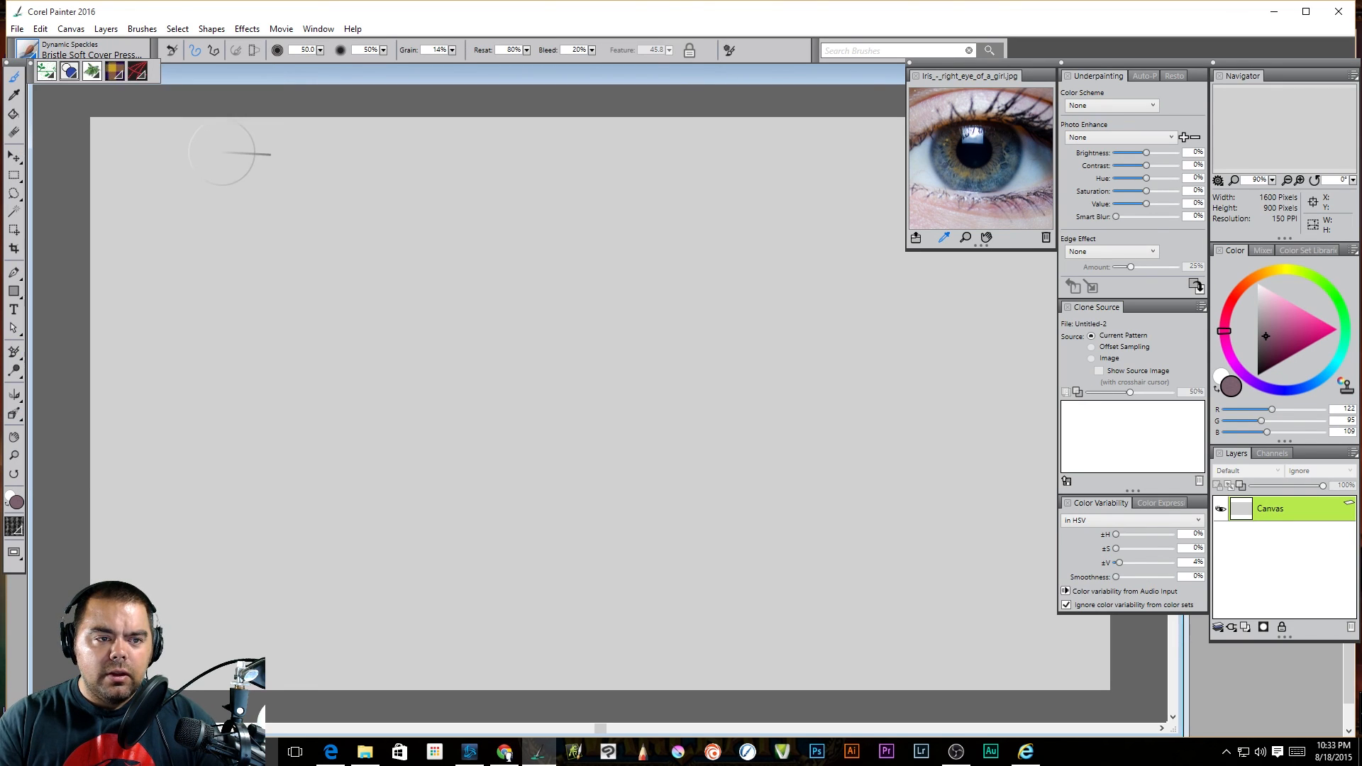
pyautogui.moveTo(241, 183)
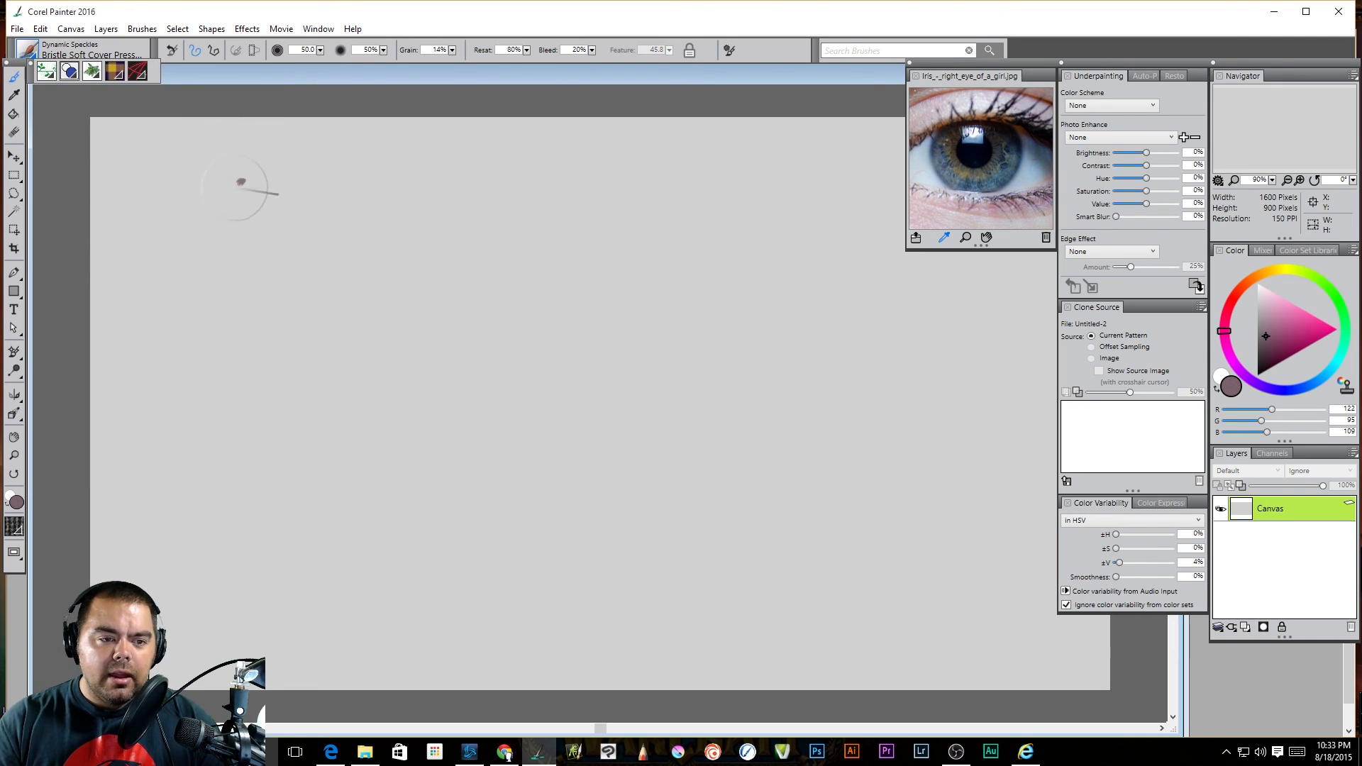
pyautogui.moveTo(242, 183); pyautogui.dragTo(643, 521)
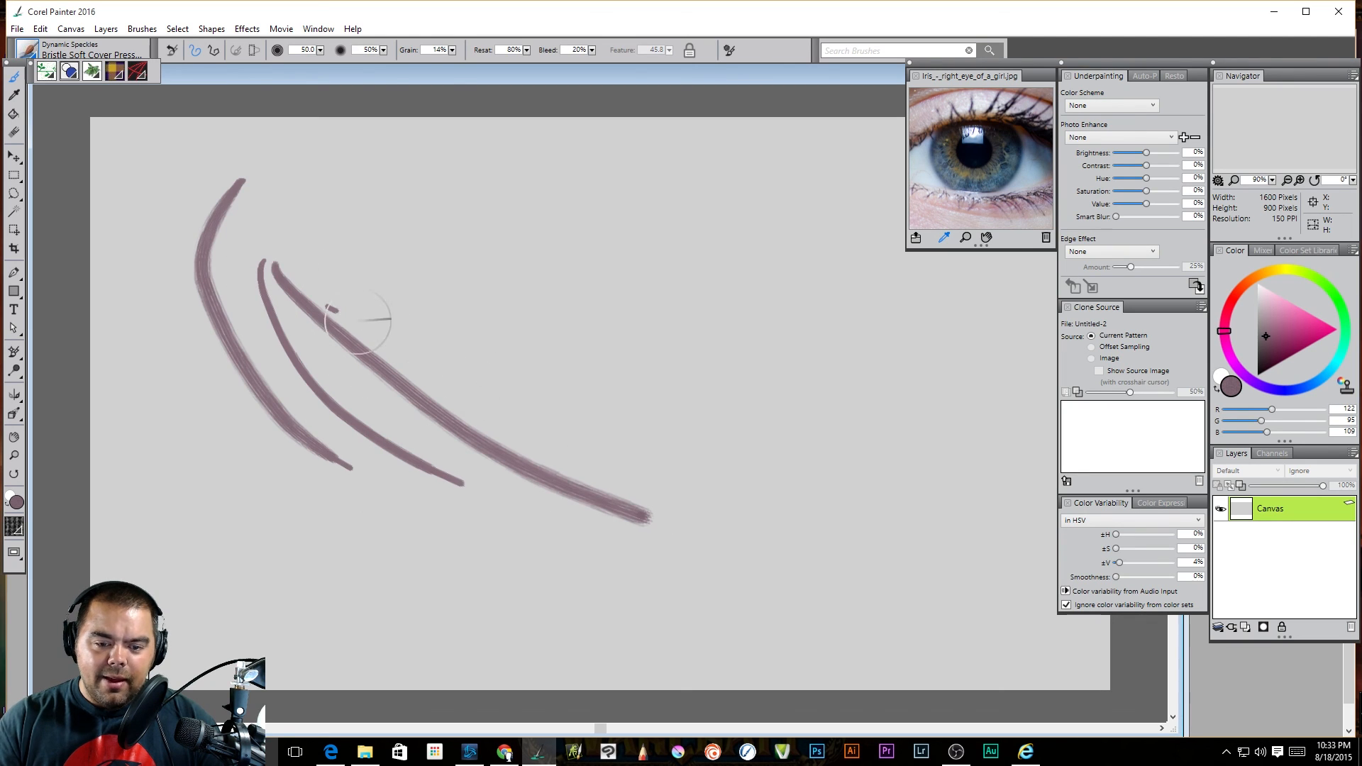
pyautogui.moveTo(330, 312); pyautogui.dragTo(765, 529)
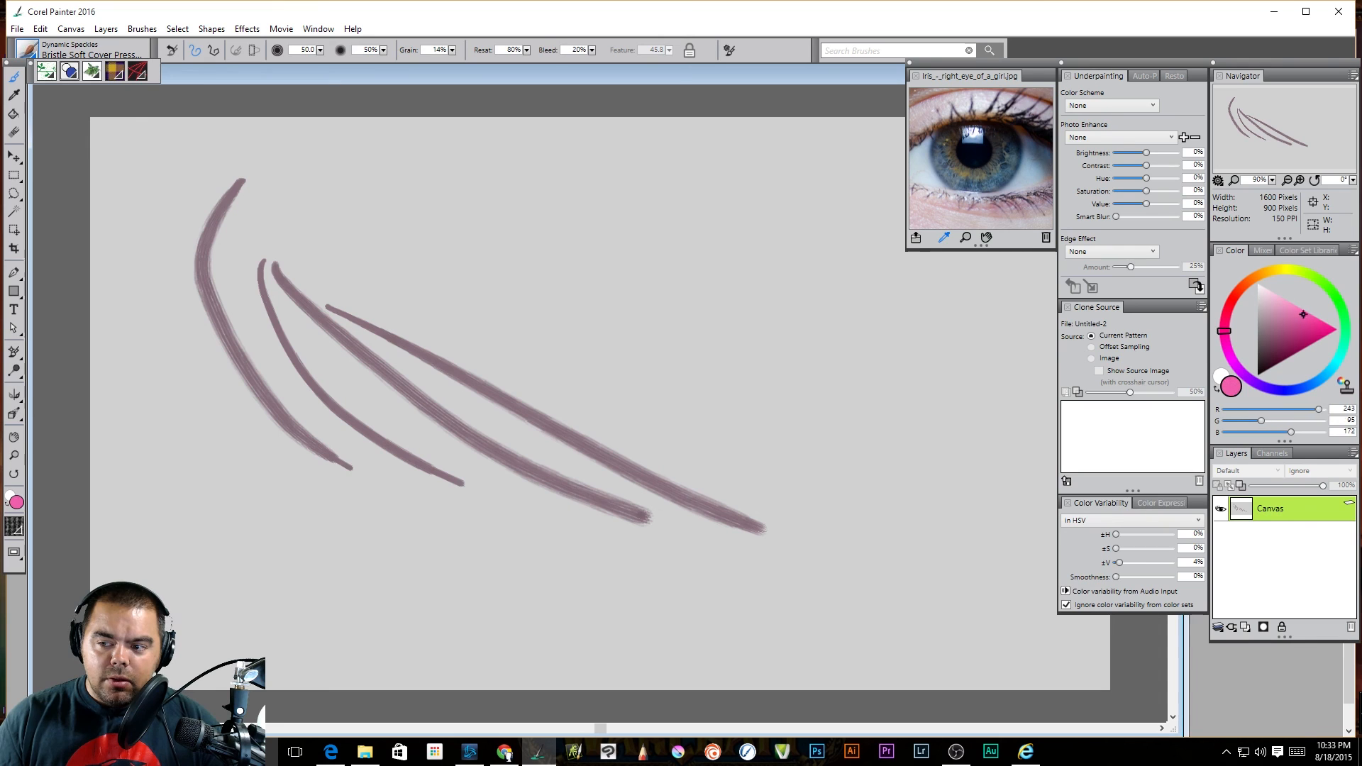
pyautogui.moveTo(426, 233); pyautogui.dragTo(729, 415)
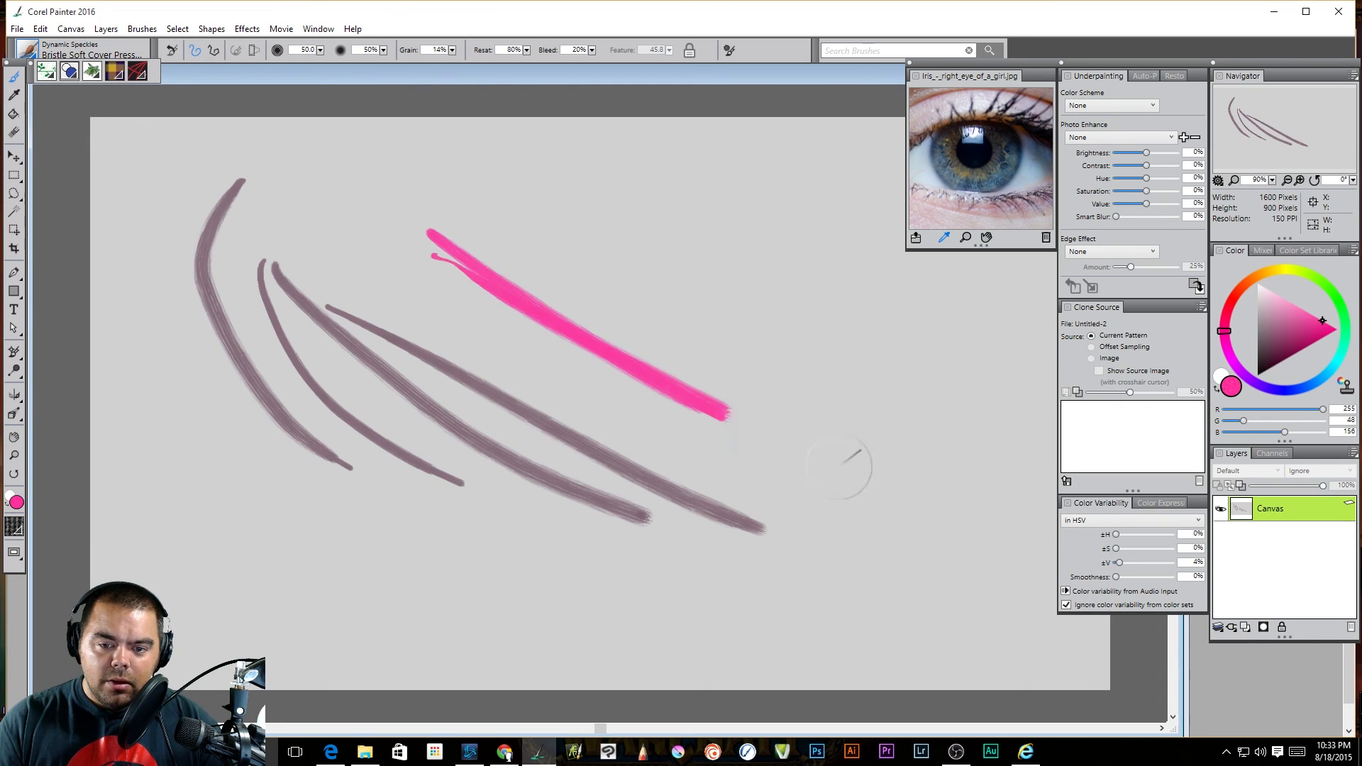
pyautogui.moveTo(729, 408); pyautogui.dragTo(847, 465)
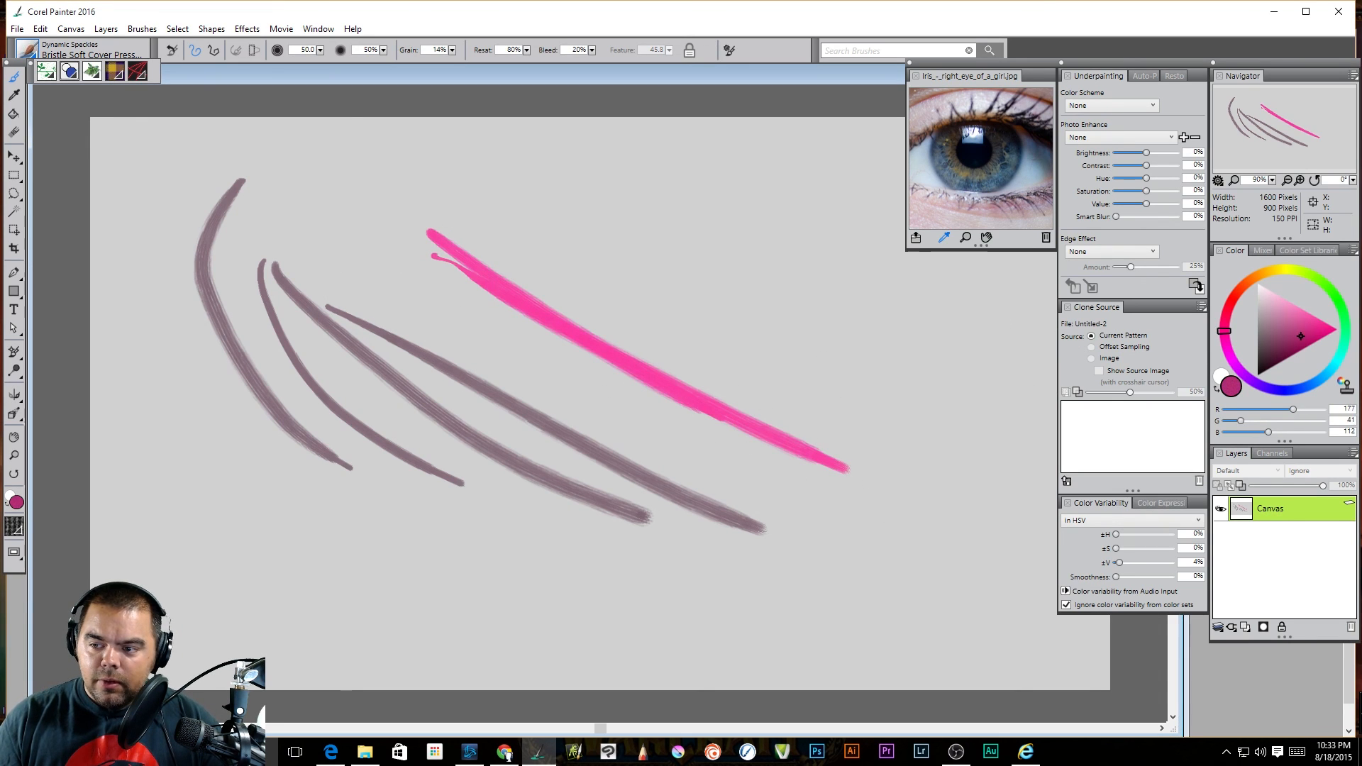
pyautogui.moveTo(287, 494); pyautogui.dragTo(247, 573)
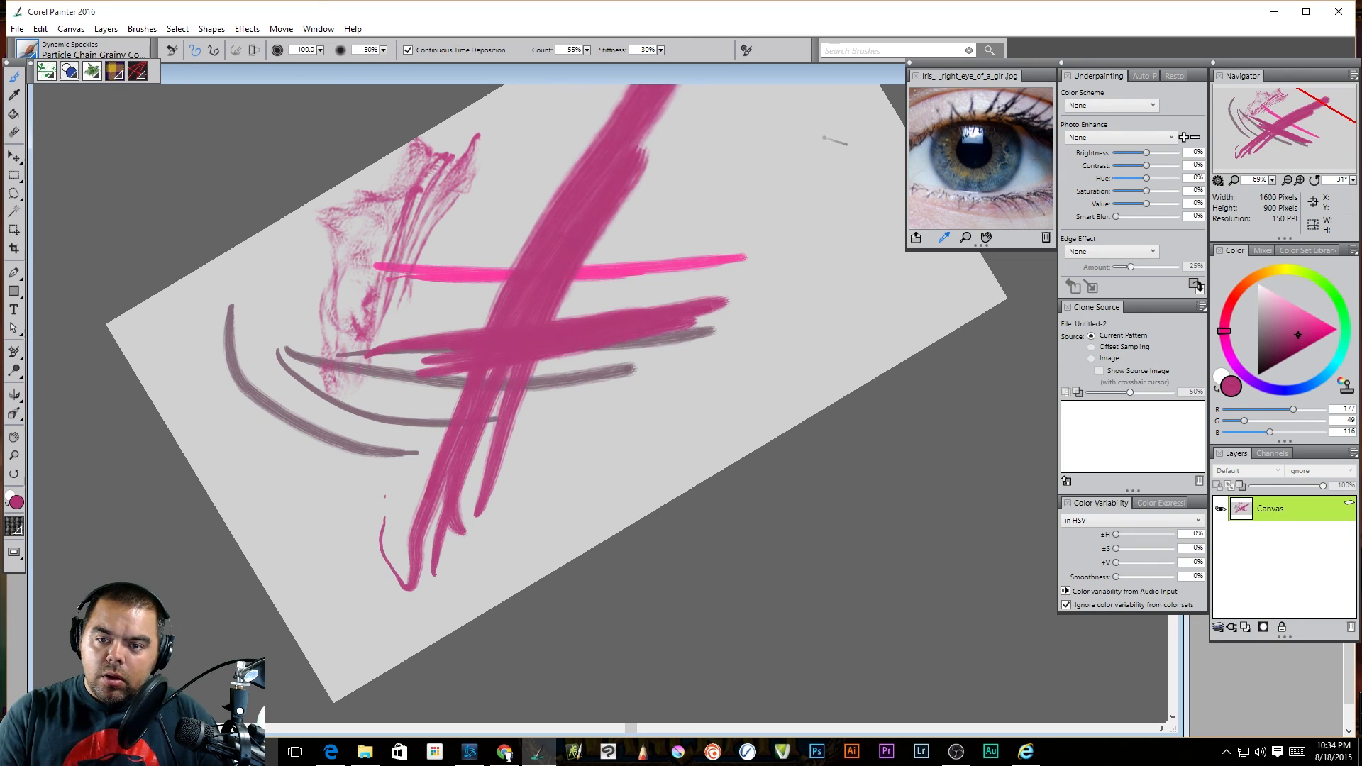
# Paint wispy Particle Chain Grainy Cover strokes on the right, then list the Dynamic Speckles brushes
pyautogui.moveTo(839, 143); pyautogui.dragTo(541, 545)
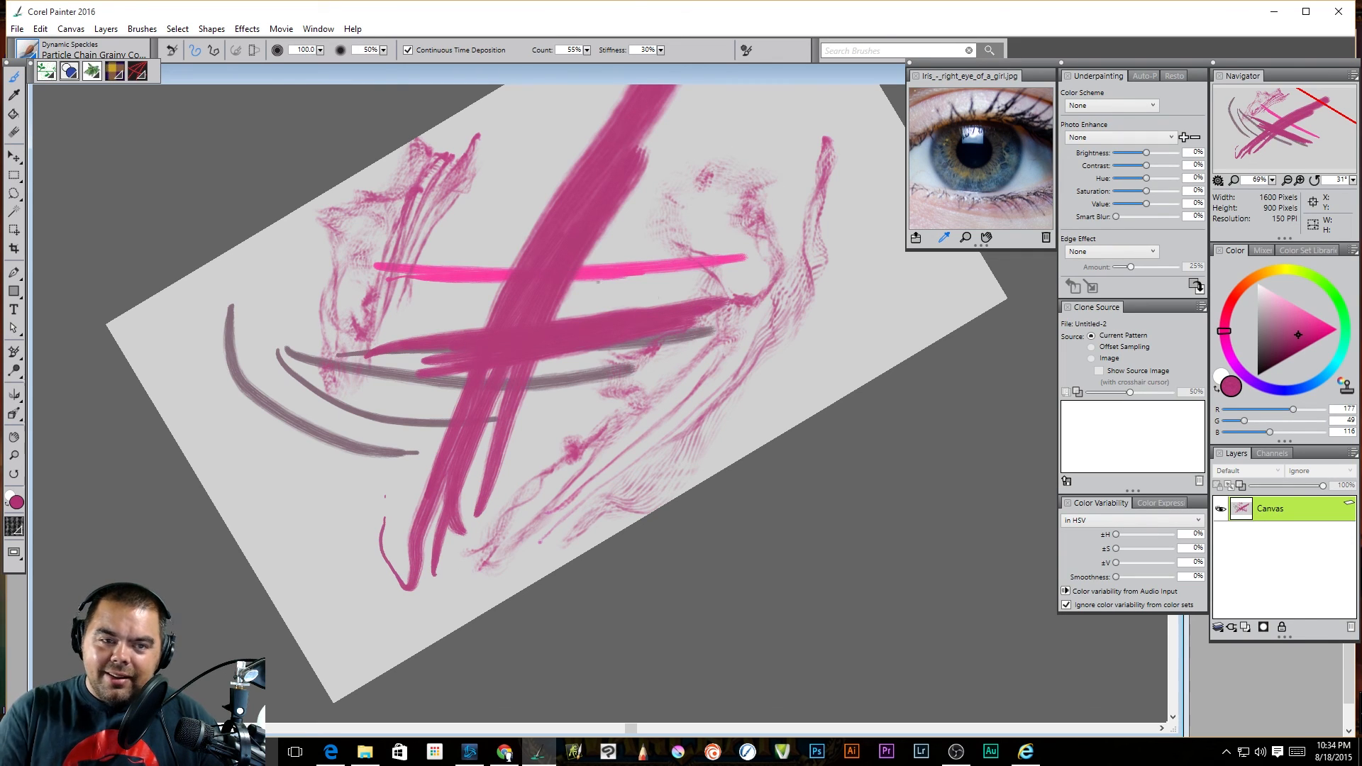
pyautogui.click(35, 50)
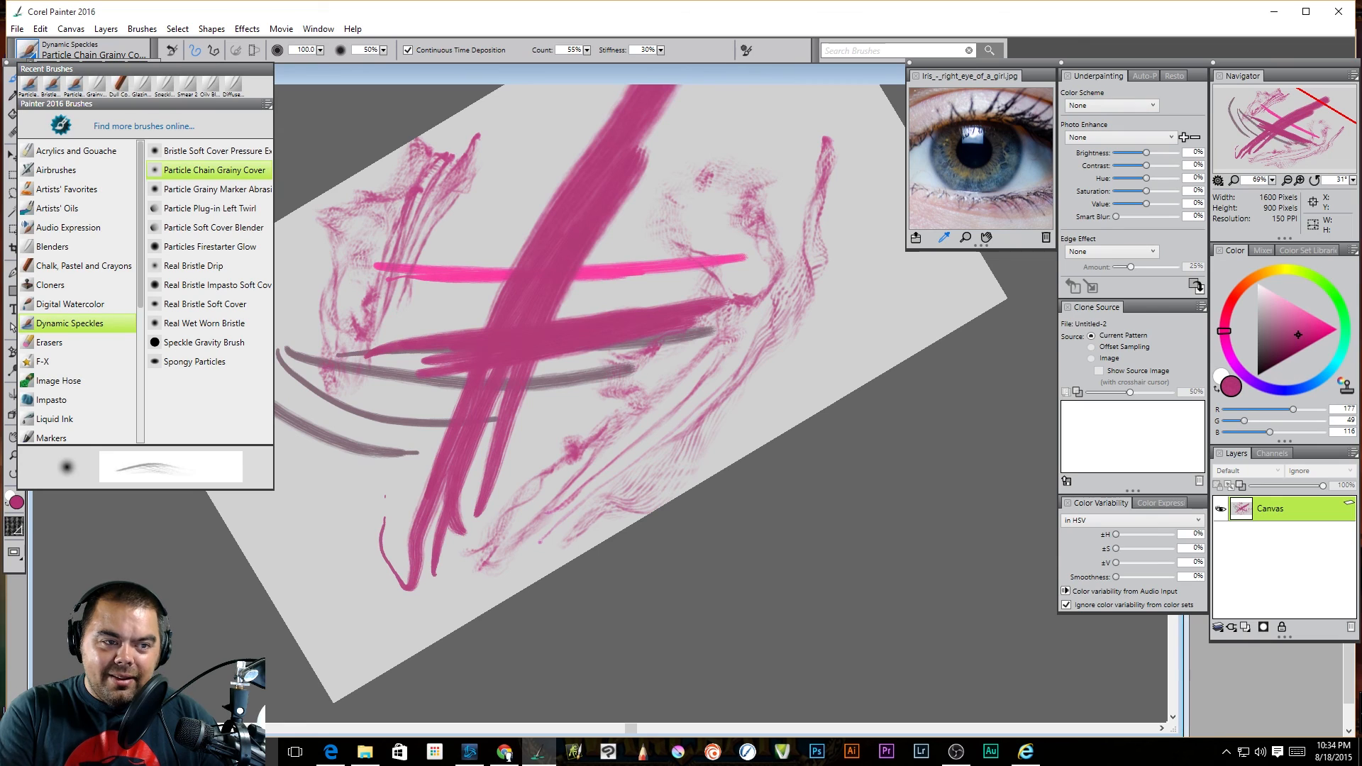
pyautogui.moveTo(217, 188)
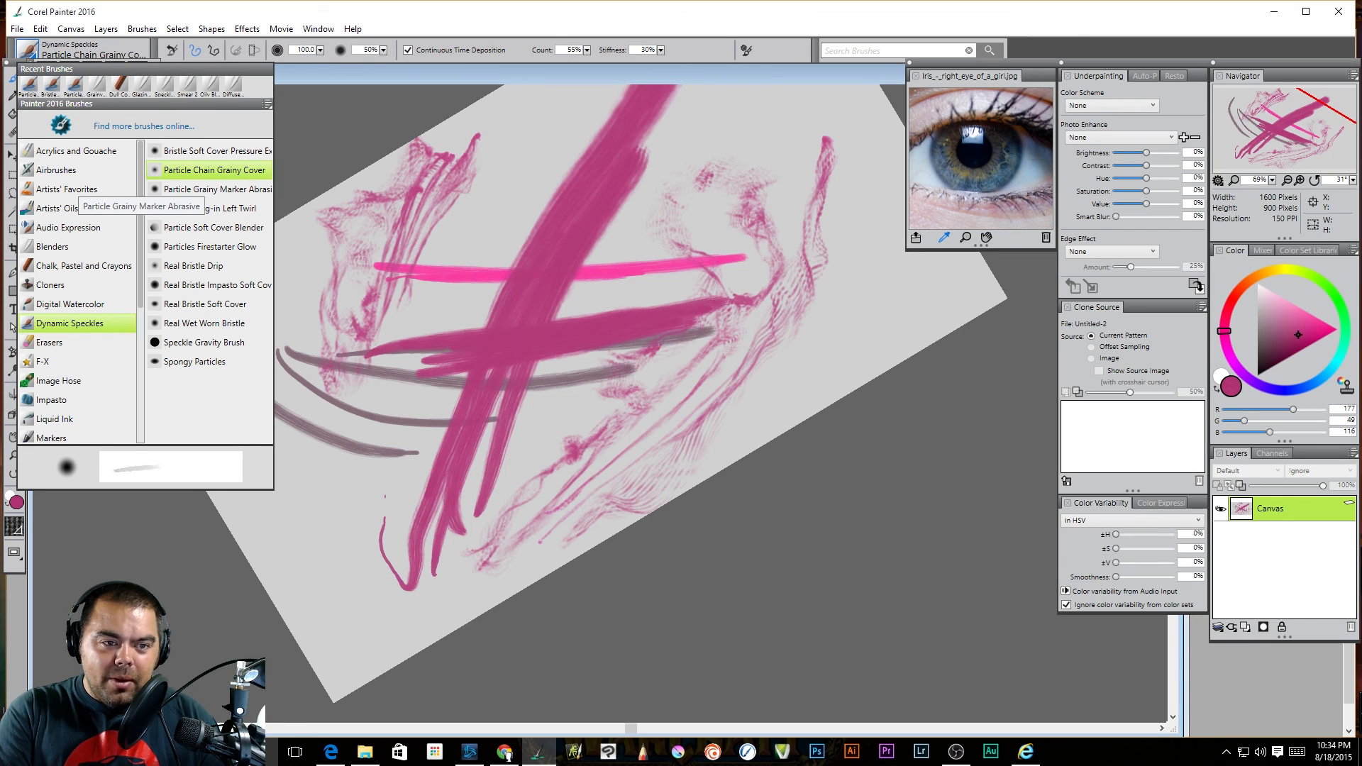
# Scribble thin dark Particle Grainy Marker Abrasive strokes and loops over the centre and right
pyautogui.click(217, 189)
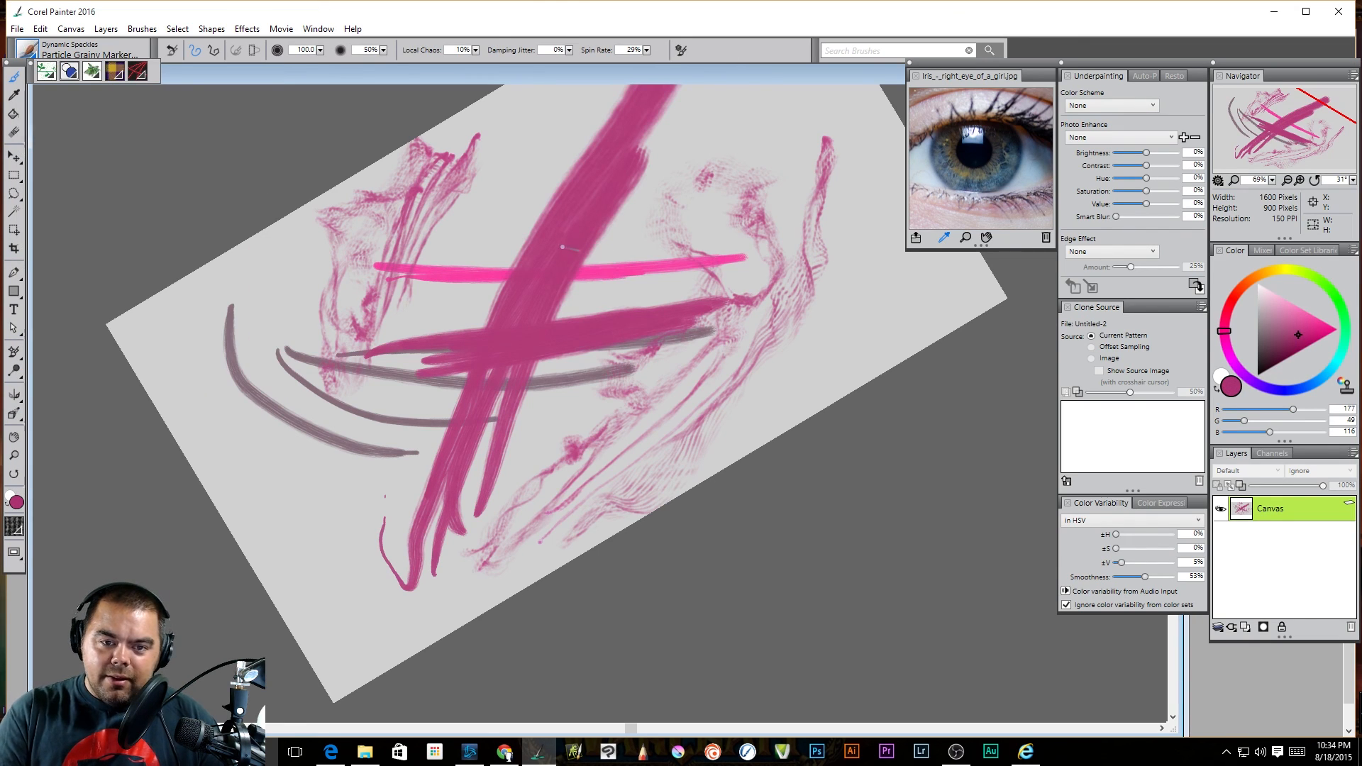
pyautogui.moveTo(573, 200); pyautogui.dragTo(647, 447)
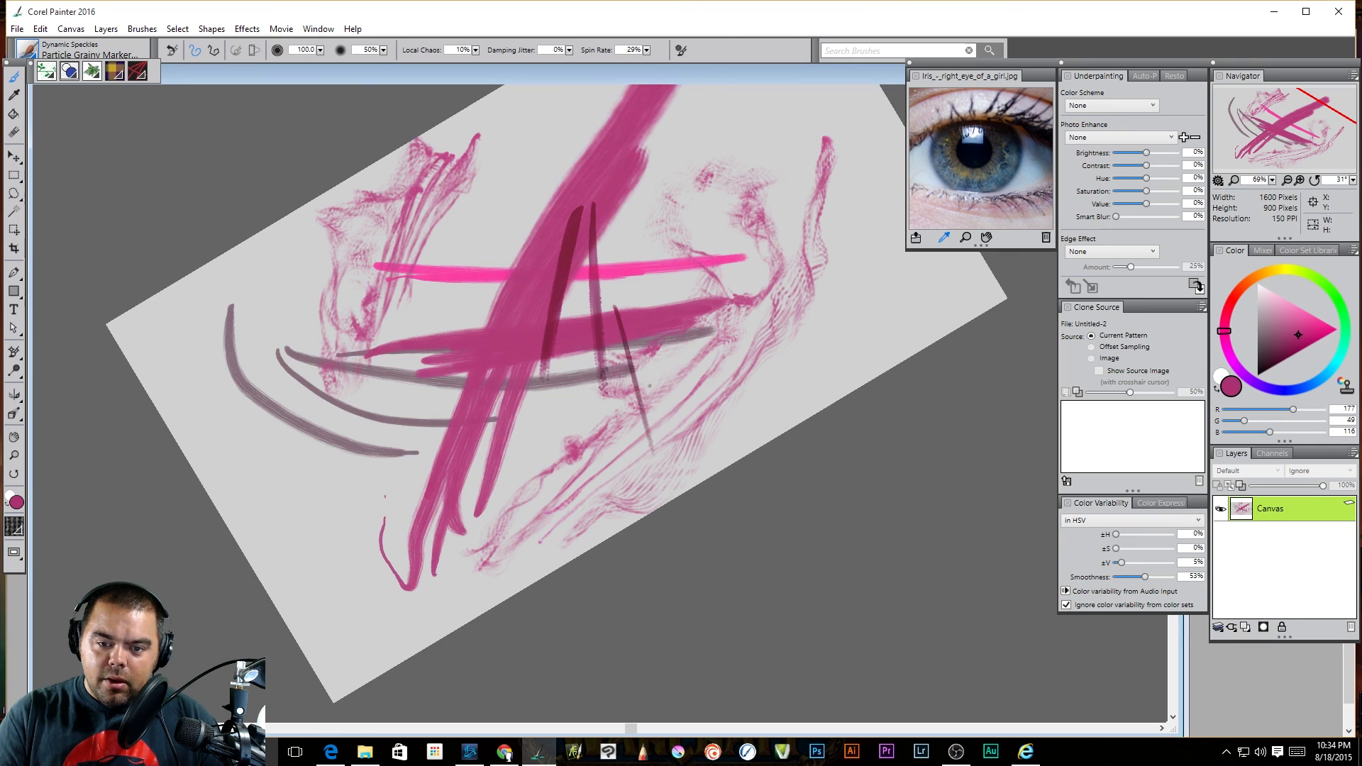
pyautogui.moveTo(668, 495); pyautogui.dragTo(904, 322)
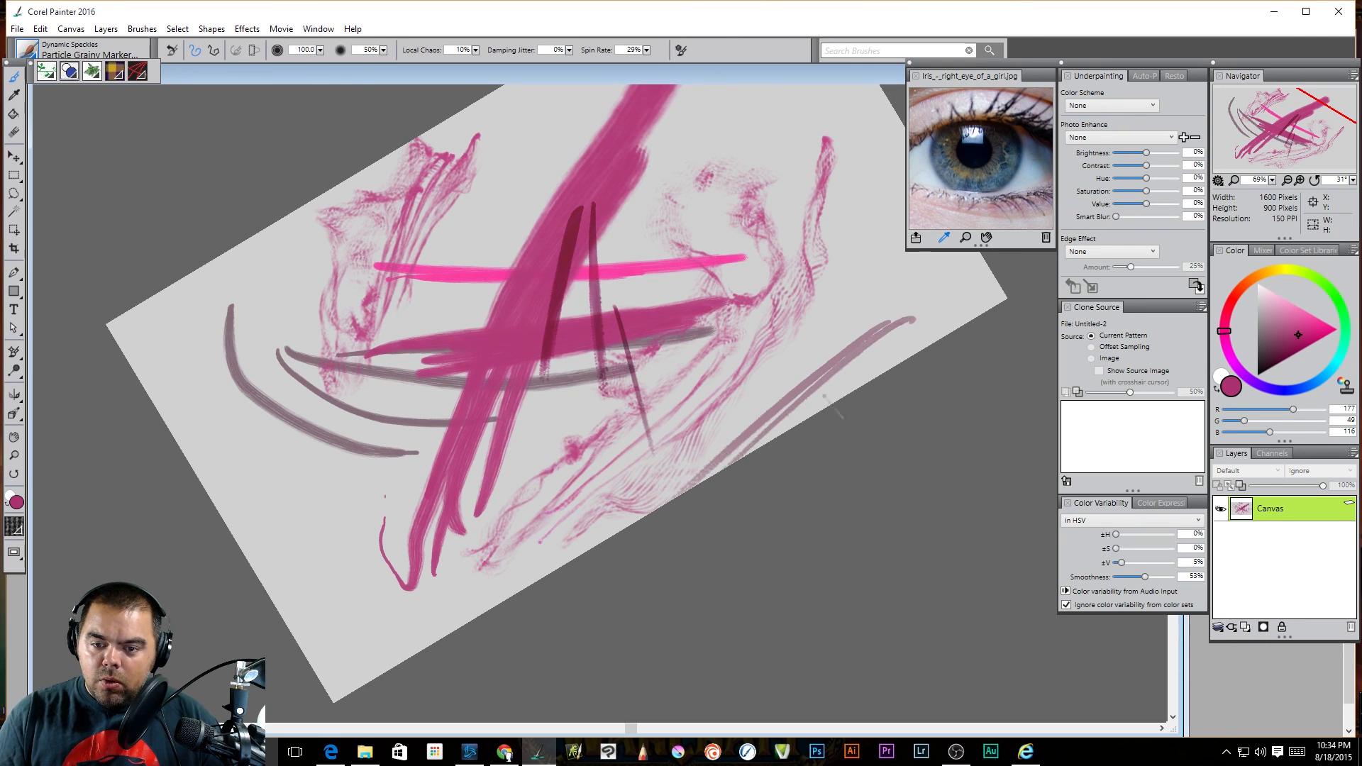
pyautogui.moveTo(795, 369); pyautogui.dragTo(881, 299)
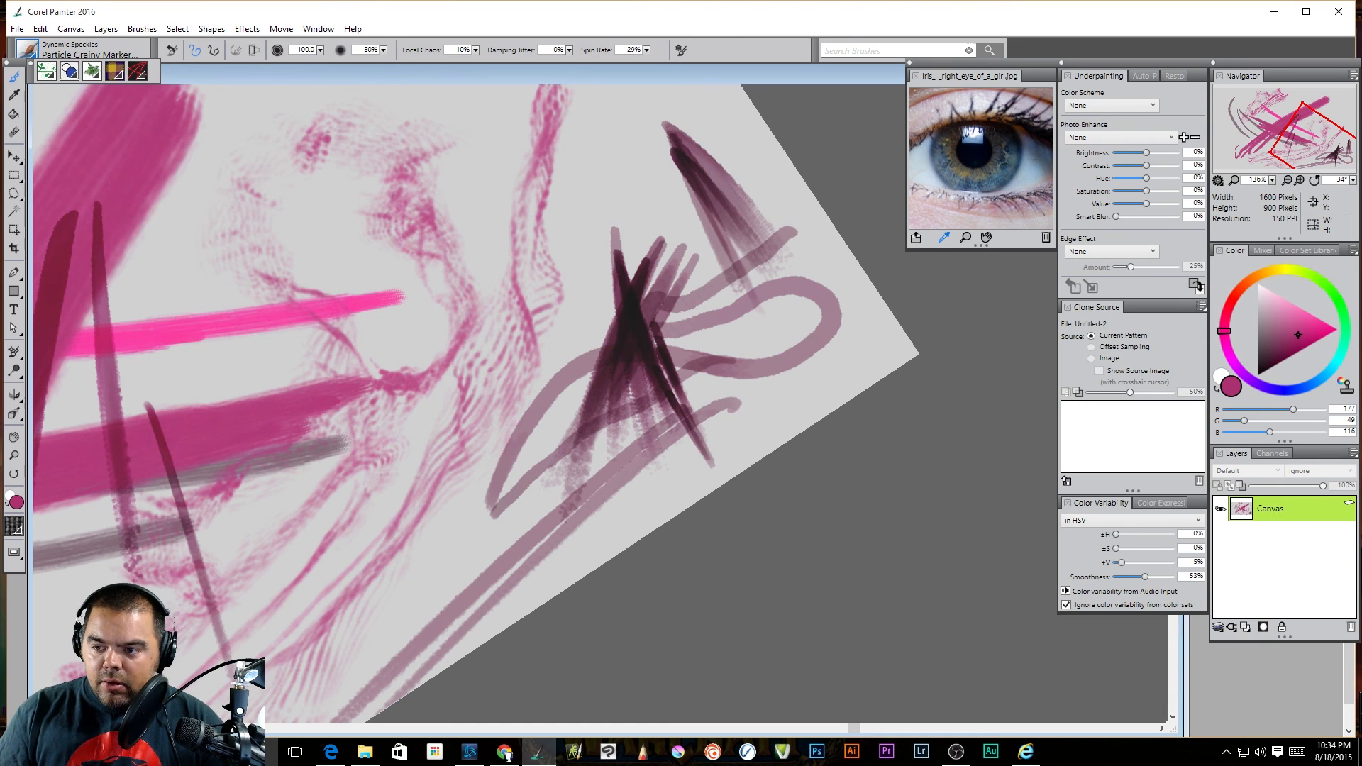
# Pick a lighter pink and start another new image
pyautogui.click(1294, 305)
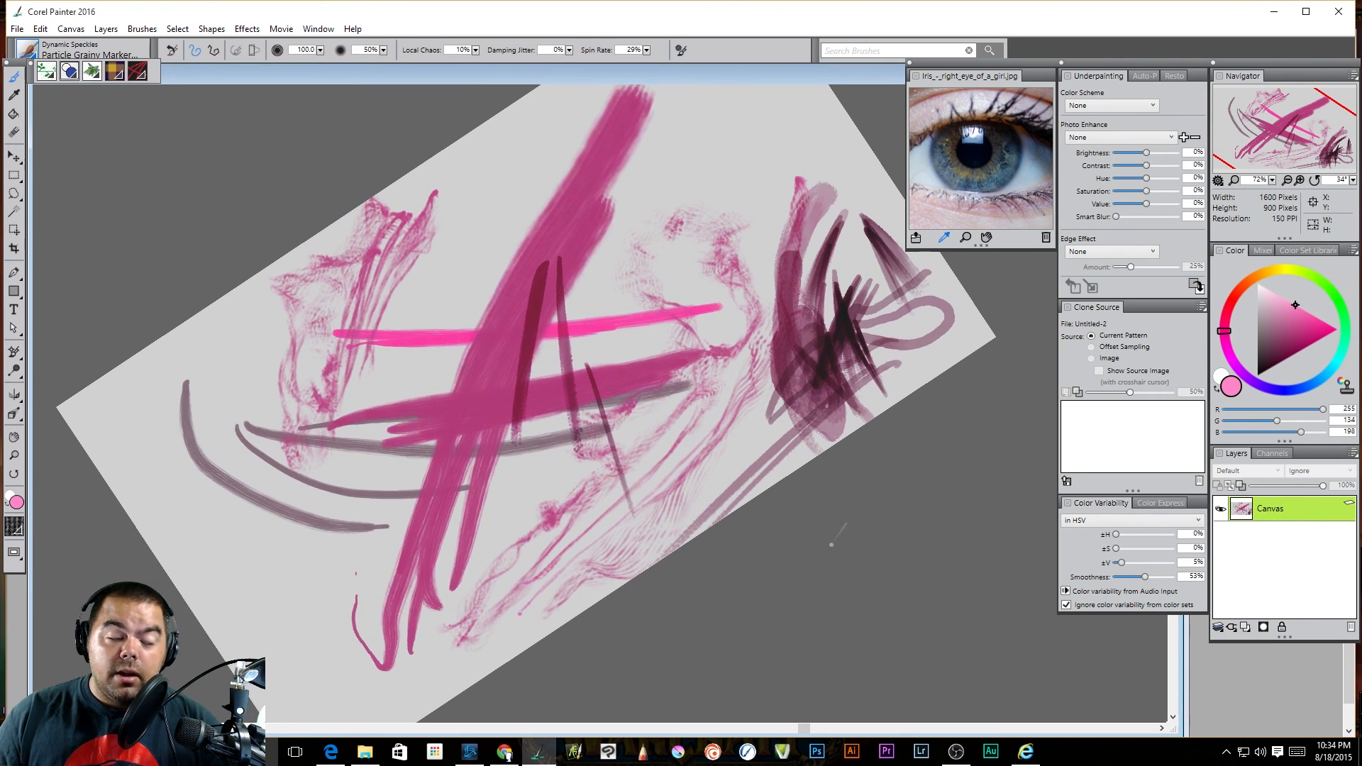
pyautogui.click(15, 29)
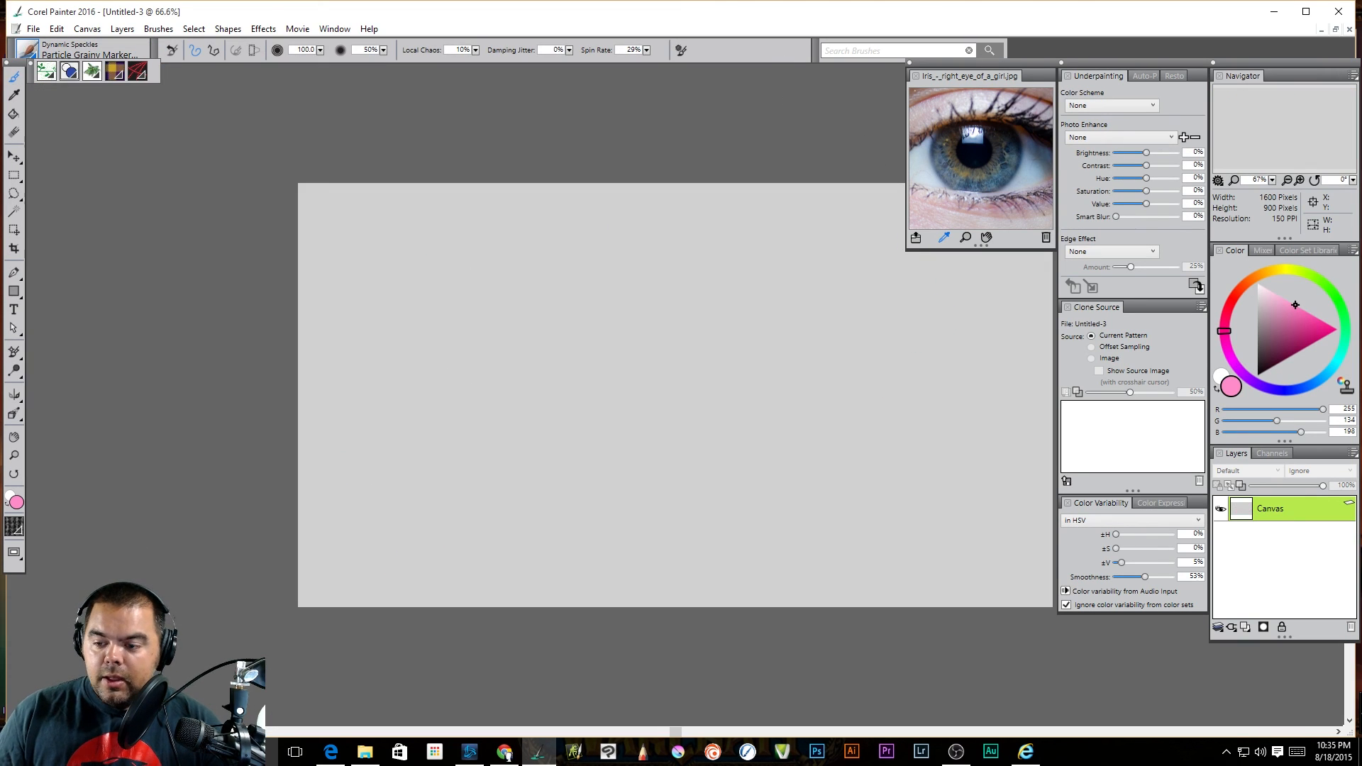
# Add an empty Layer 1 above the Canvas layer of the fresh image
pyautogui.click(1230, 626)
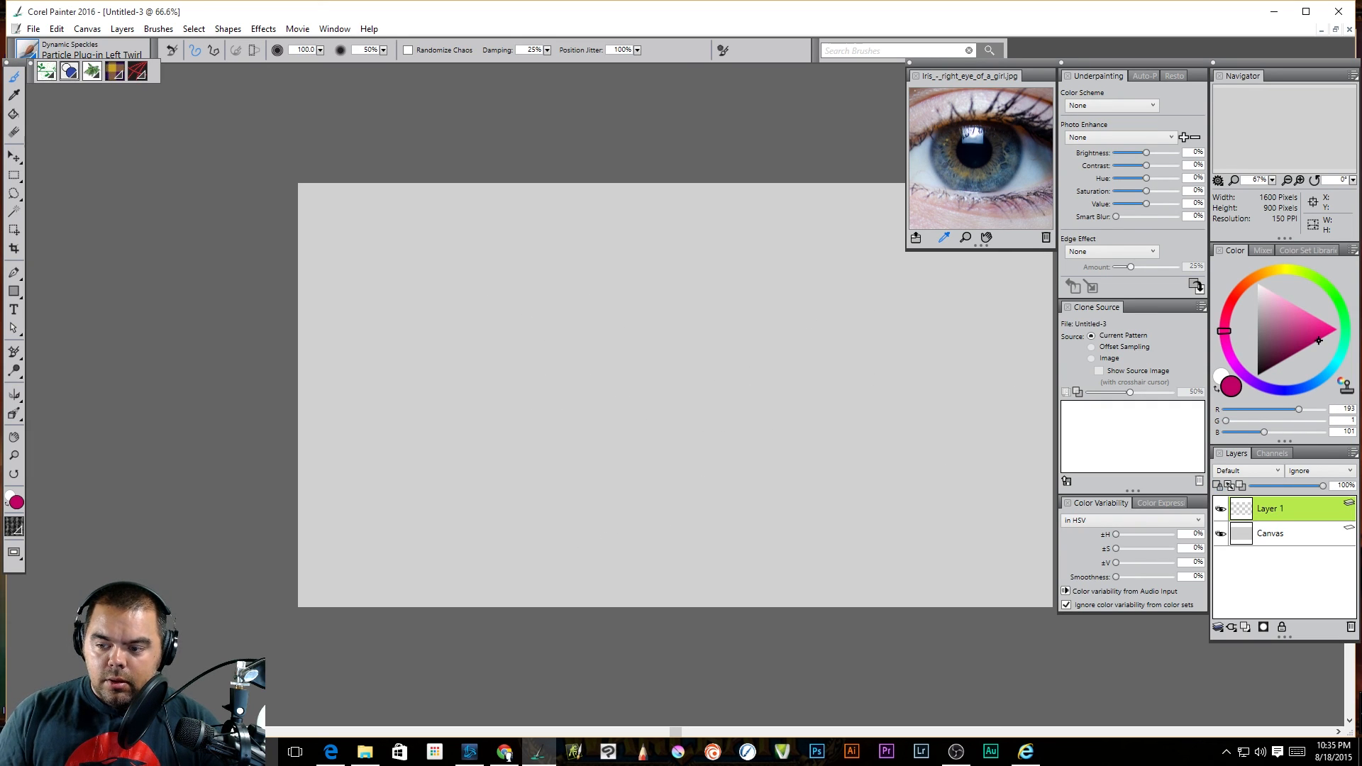
# Paint pink and orange Particles Firestarter Glow strokes on Layer 1, then reopen the brush library
pyautogui.click(1268, 532)
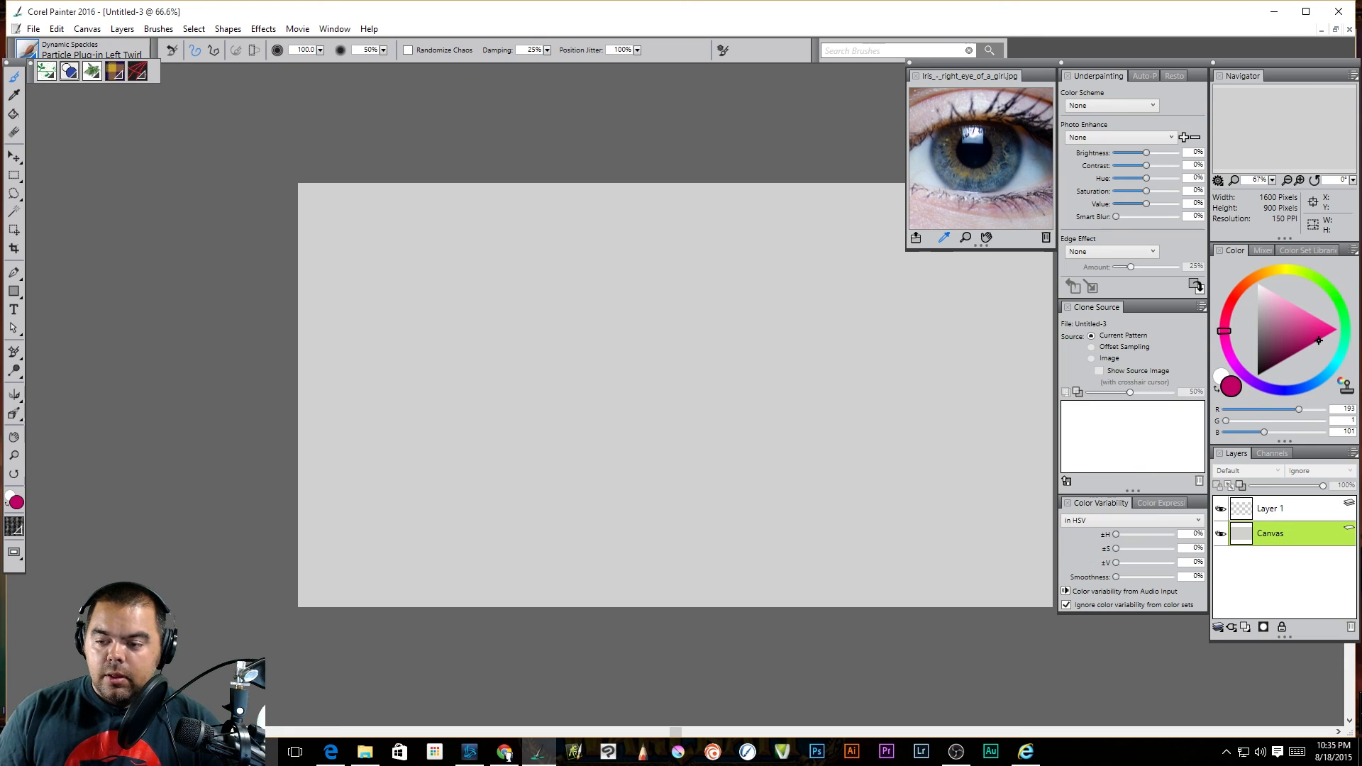
pyautogui.click(1270, 508)
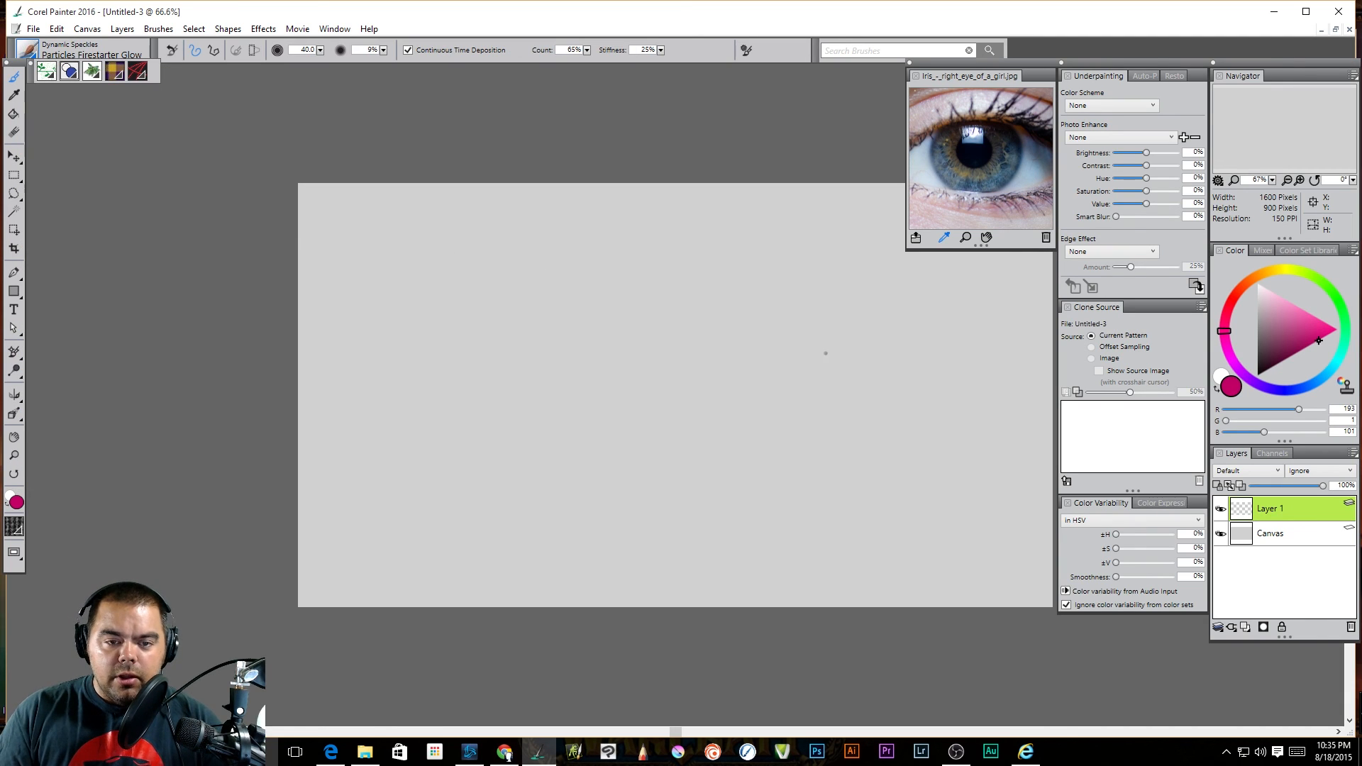
pyautogui.moveTo(628, 268); pyautogui.dragTo(803, 573)
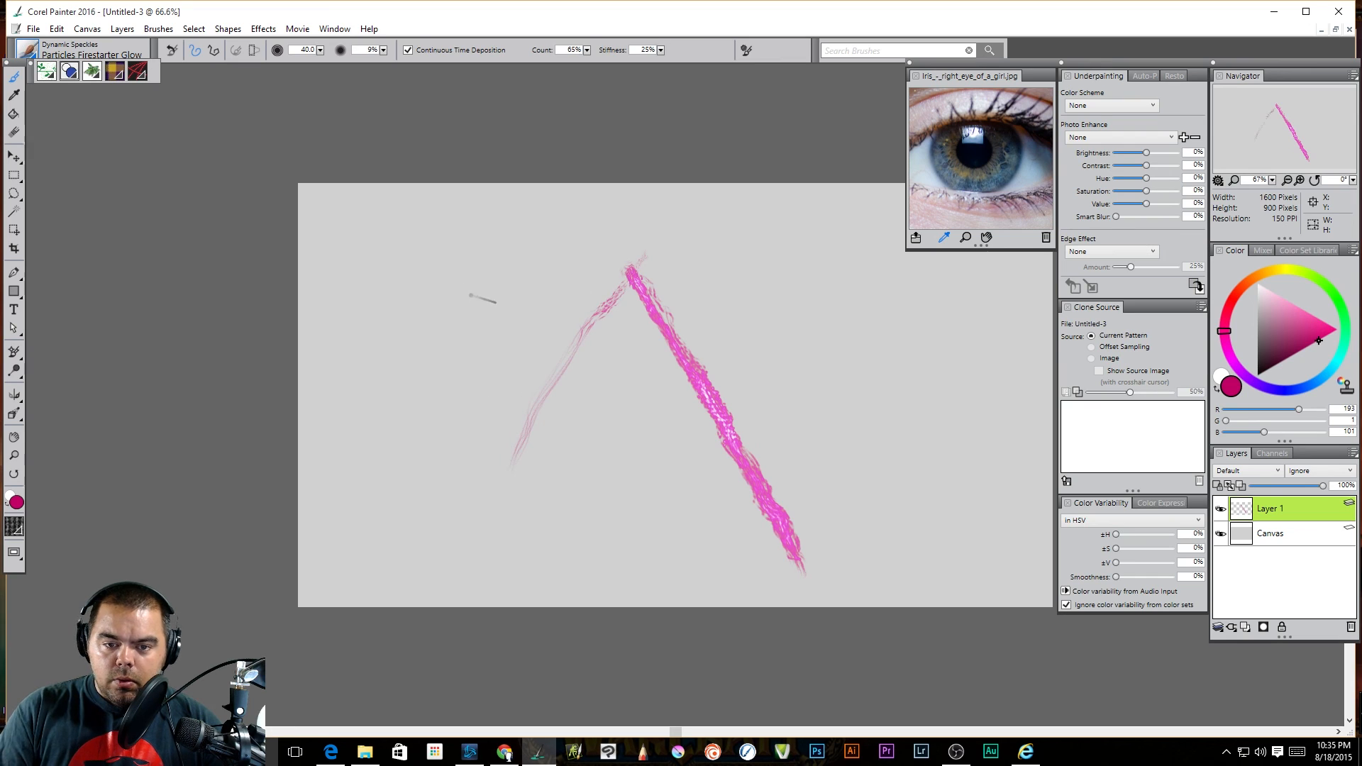
pyautogui.moveTo(485, 299); pyautogui.dragTo(495, 547)
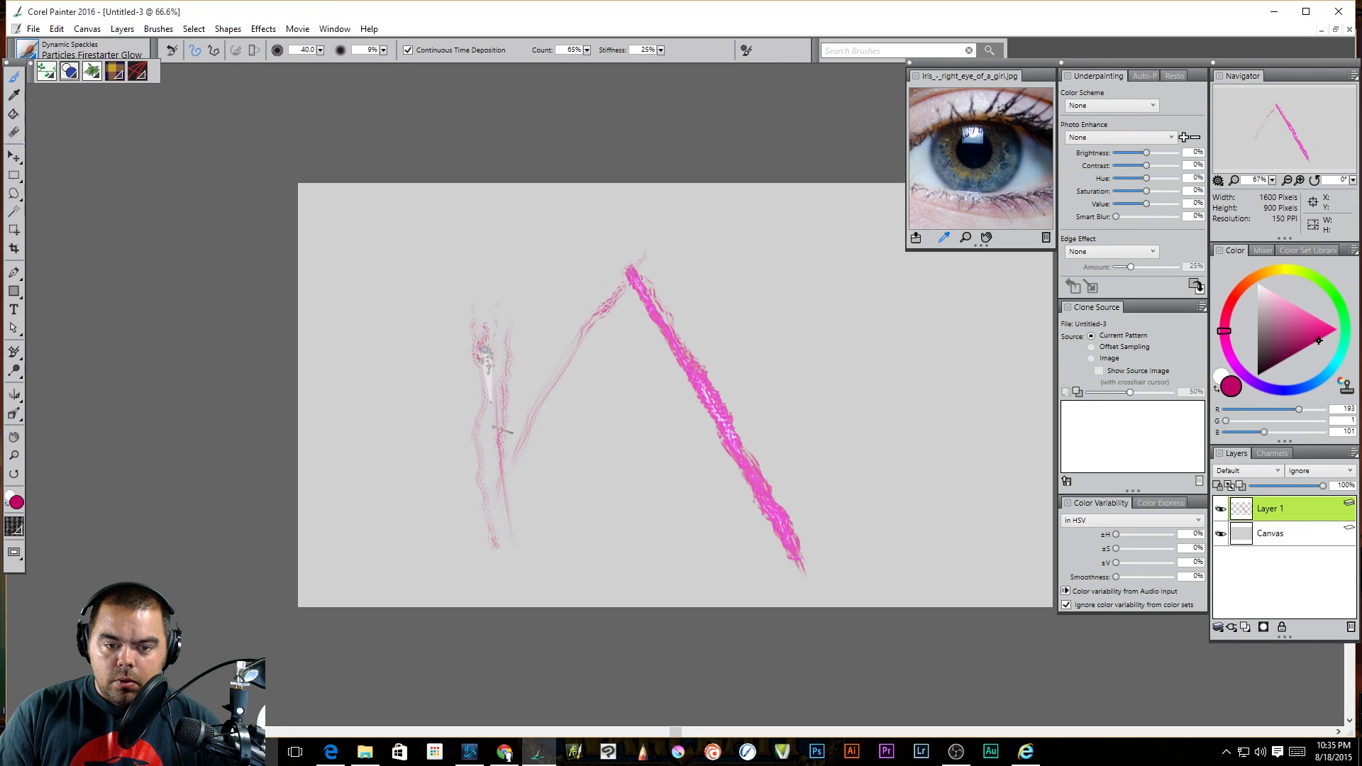
pyautogui.moveTo(491, 356); pyautogui.dragTo(543, 595)
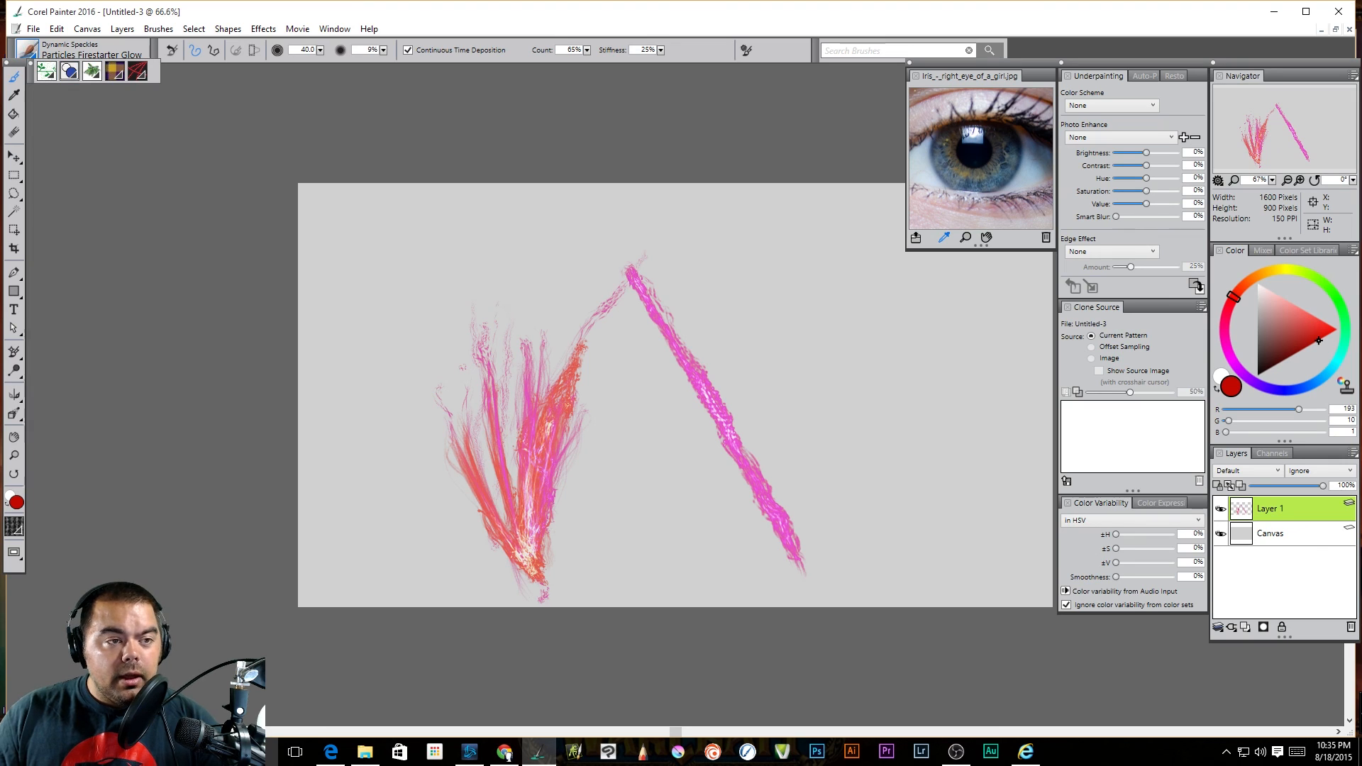
pyautogui.click(34, 48)
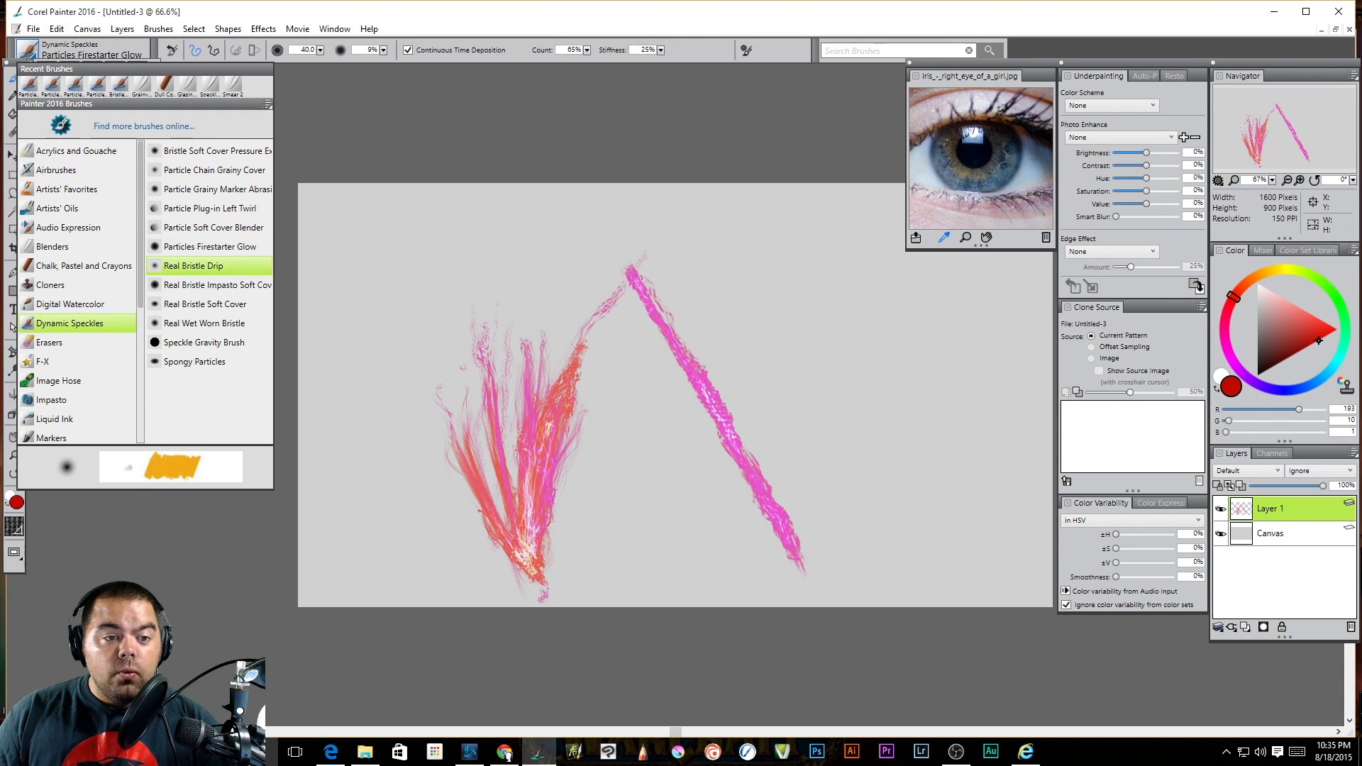
# Smear pale pink Real Bristle Drip streaks diagonally across the glowing particle marks
pyautogui.click(194, 266)
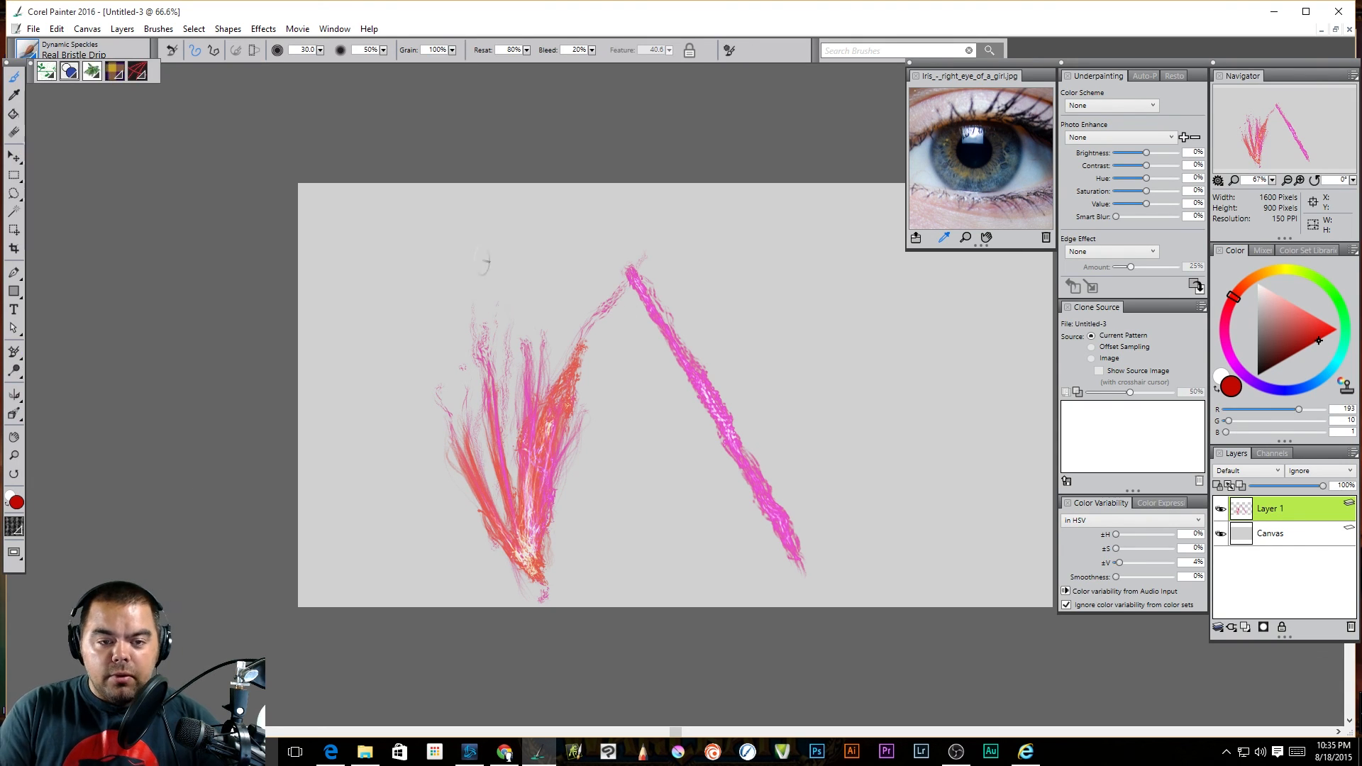
pyautogui.moveTo(483, 265); pyautogui.dragTo(451, 356)
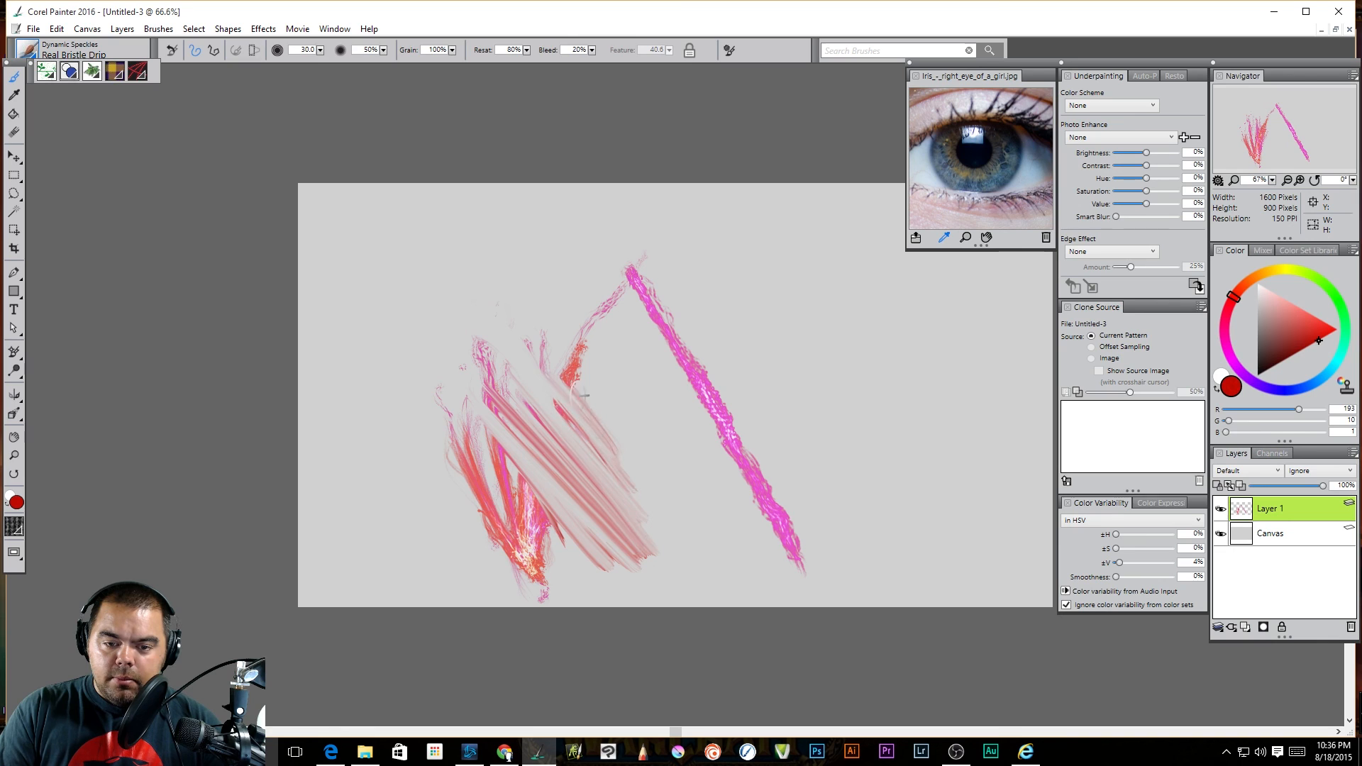
pyautogui.moveTo(469, 529); pyautogui.dragTo(660, 312)
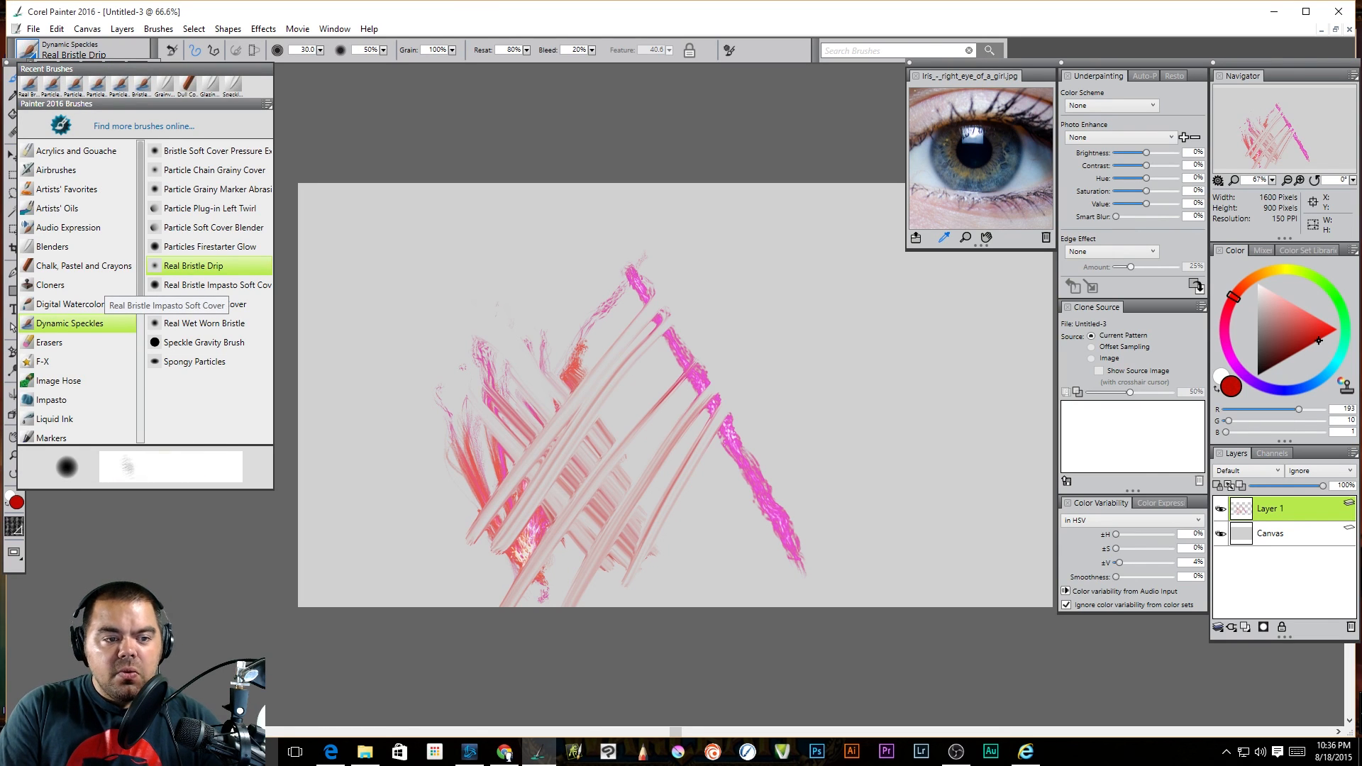
# Paint red Real Bristle Impasto Soft Cover curves at the upper left
pyautogui.click(217, 285)
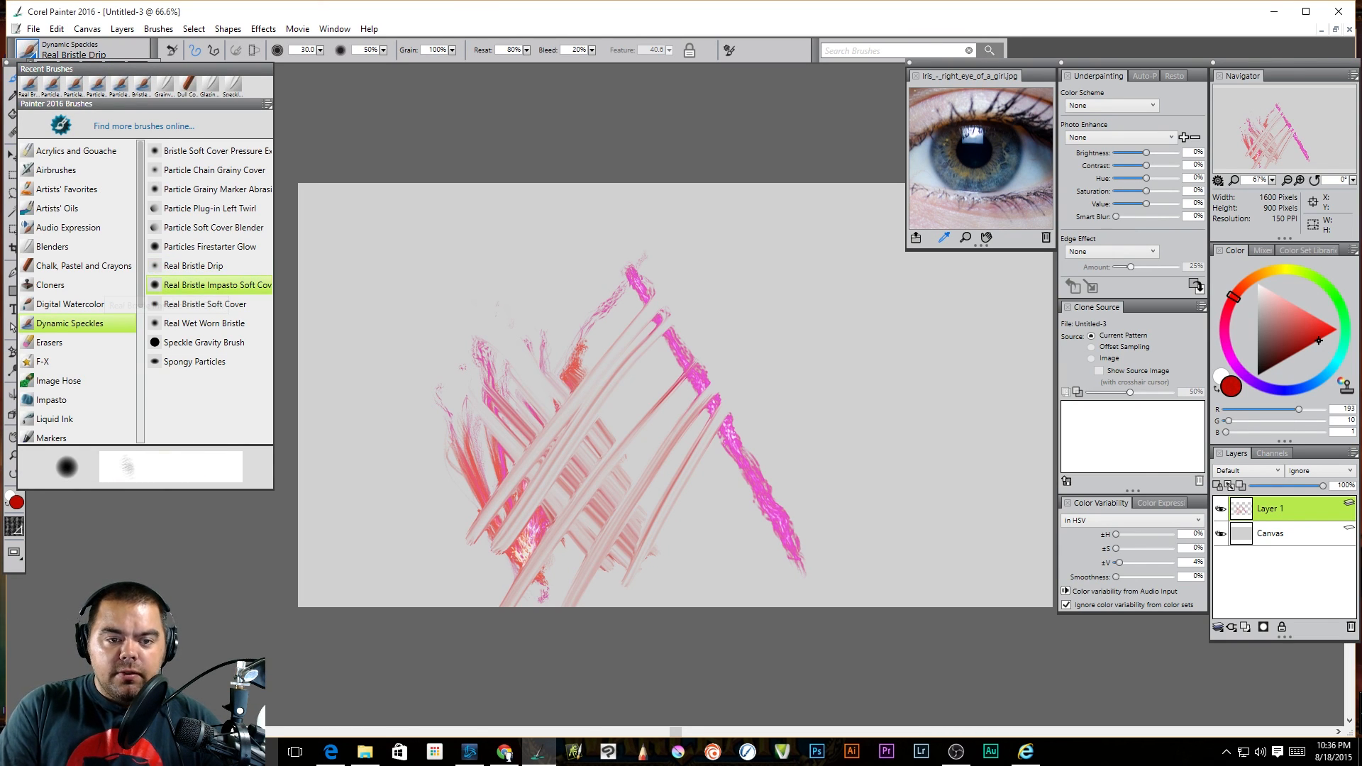
pyautogui.moveTo(400, 217); pyautogui.dragTo(426, 452)
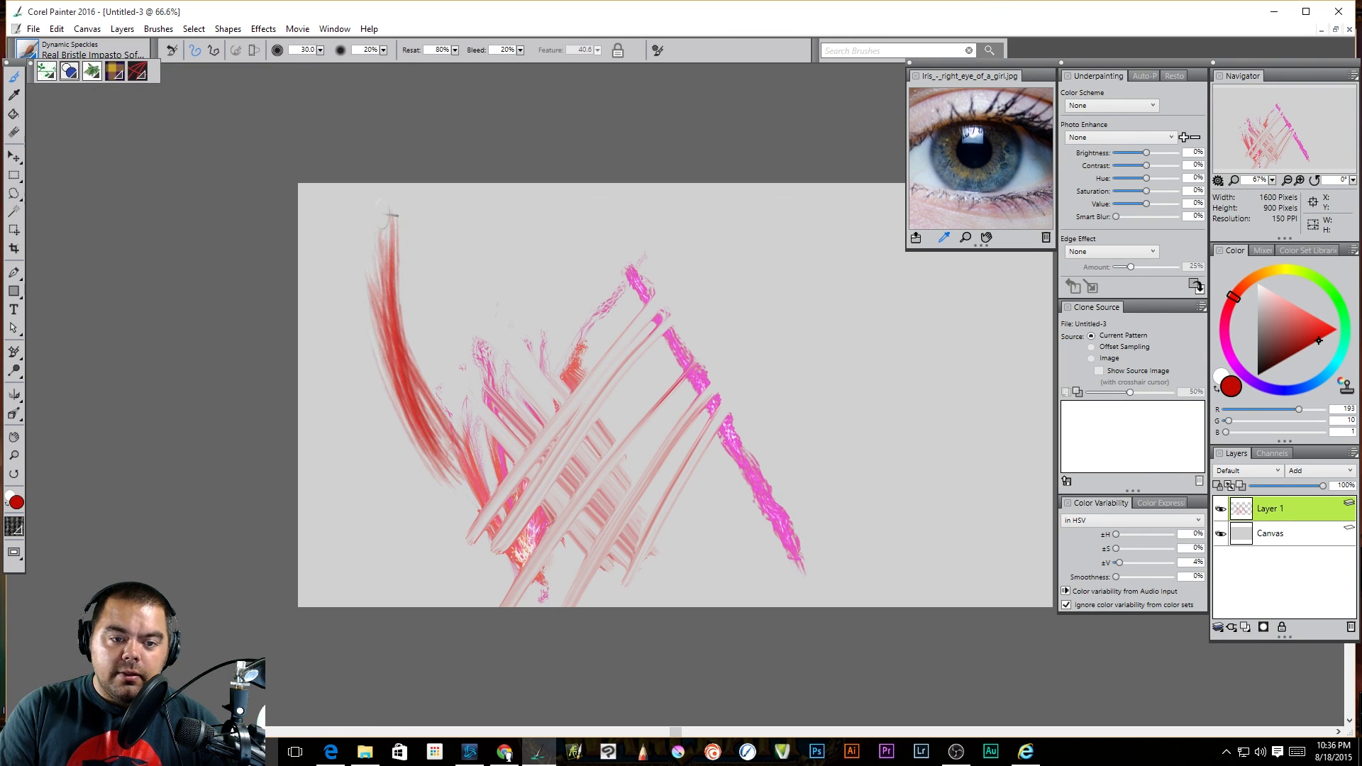
pyautogui.moveTo(382, 217); pyautogui.dragTo(356, 426)
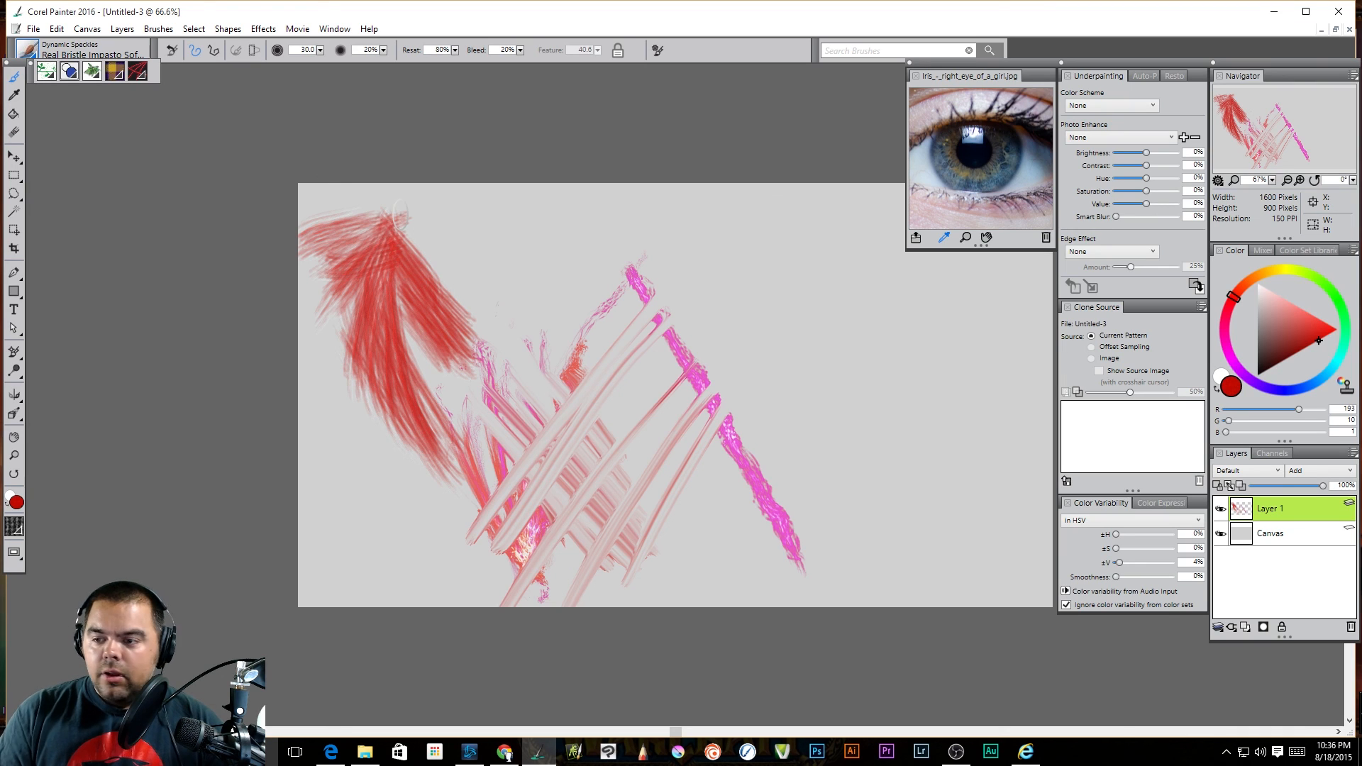
# Switch to a dark brown colour and lay thinner strokes over the red ones
pyautogui.click(1295, 307)
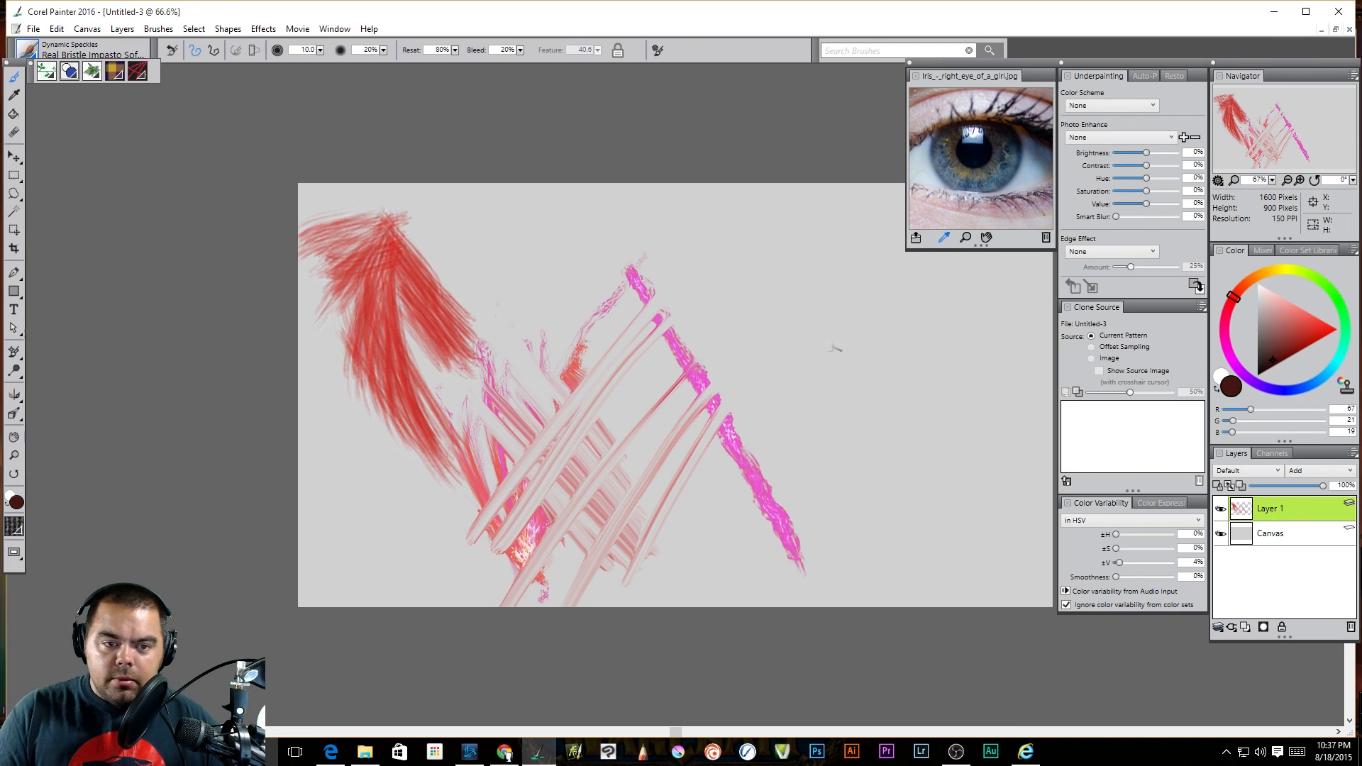
pyautogui.moveTo(392, 233); pyautogui.dragTo(396, 425)
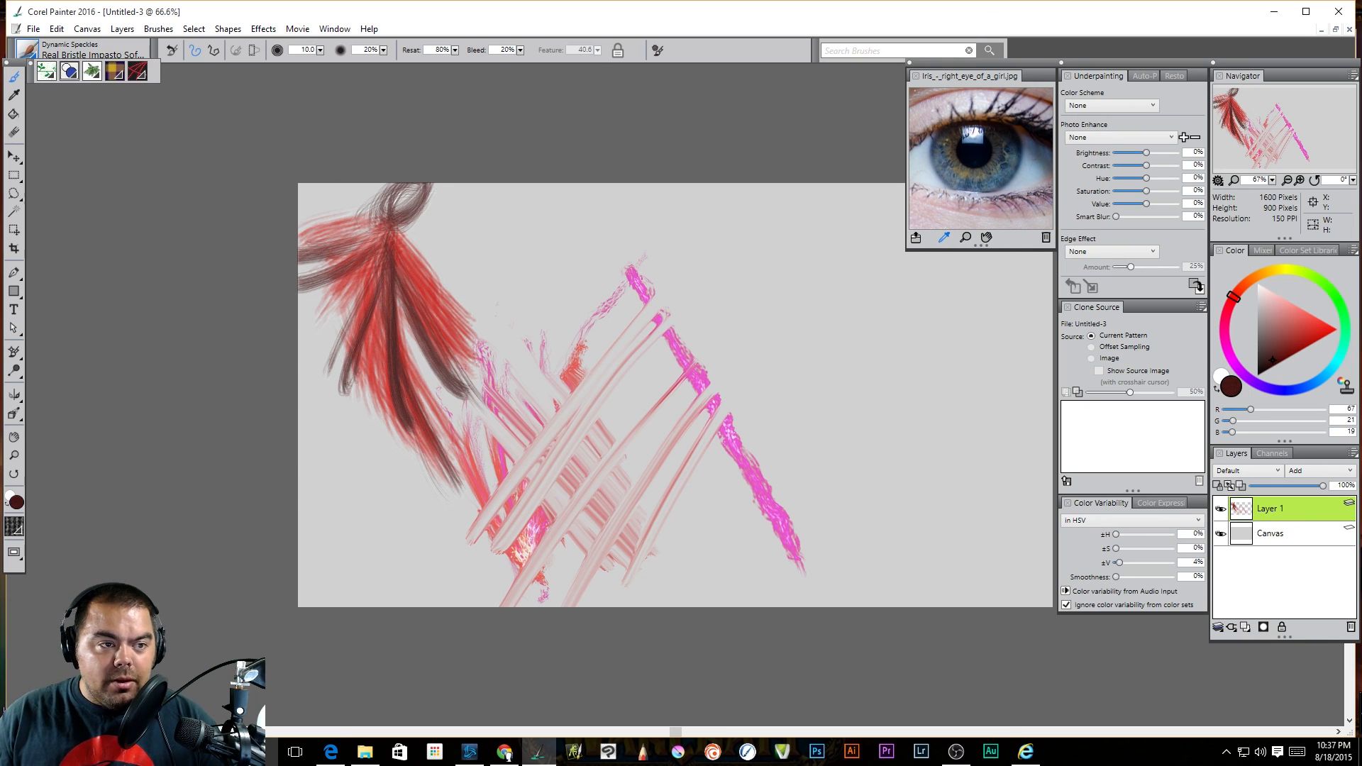
# Sweep broad dark brown Real Bristle Soft Cover strokes across the upper right
pyautogui.click(82, 54)
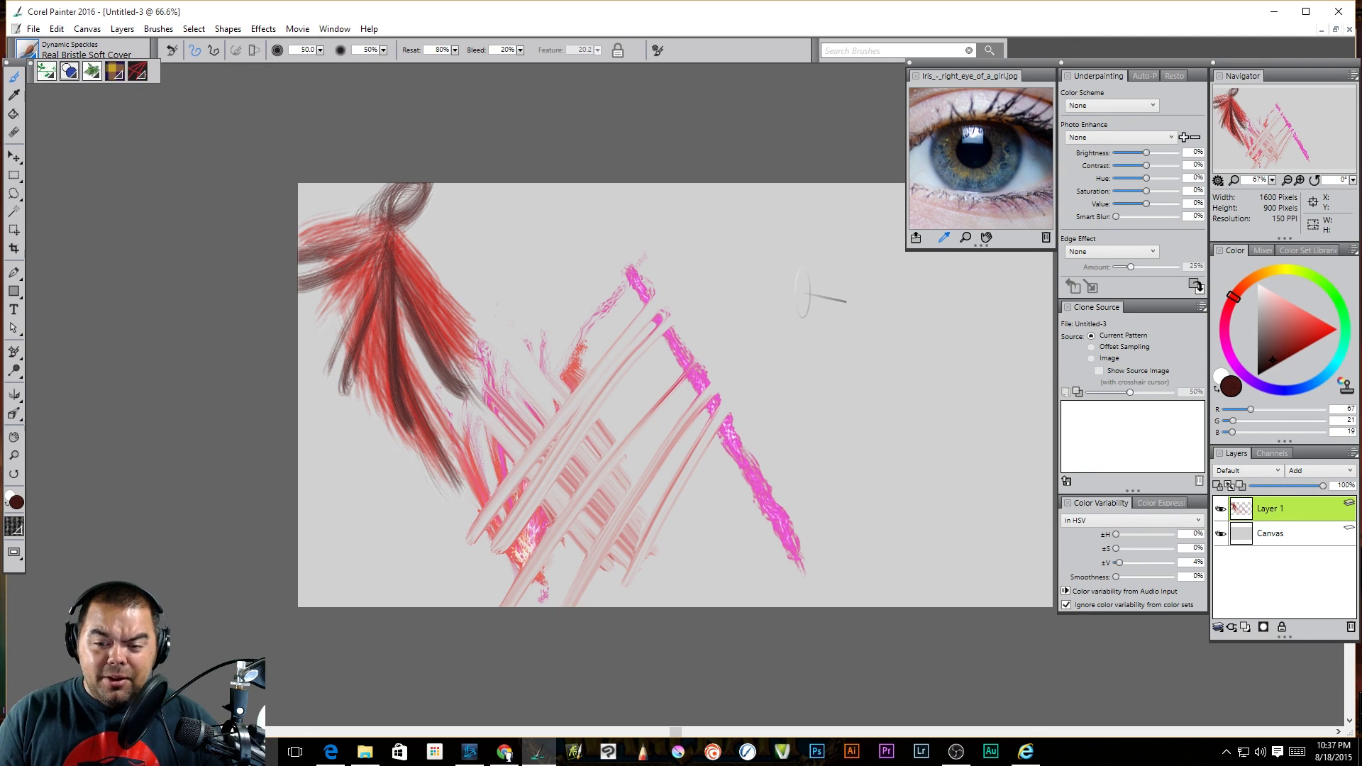
pyautogui.moveTo(799, 261); pyautogui.dragTo(839, 504)
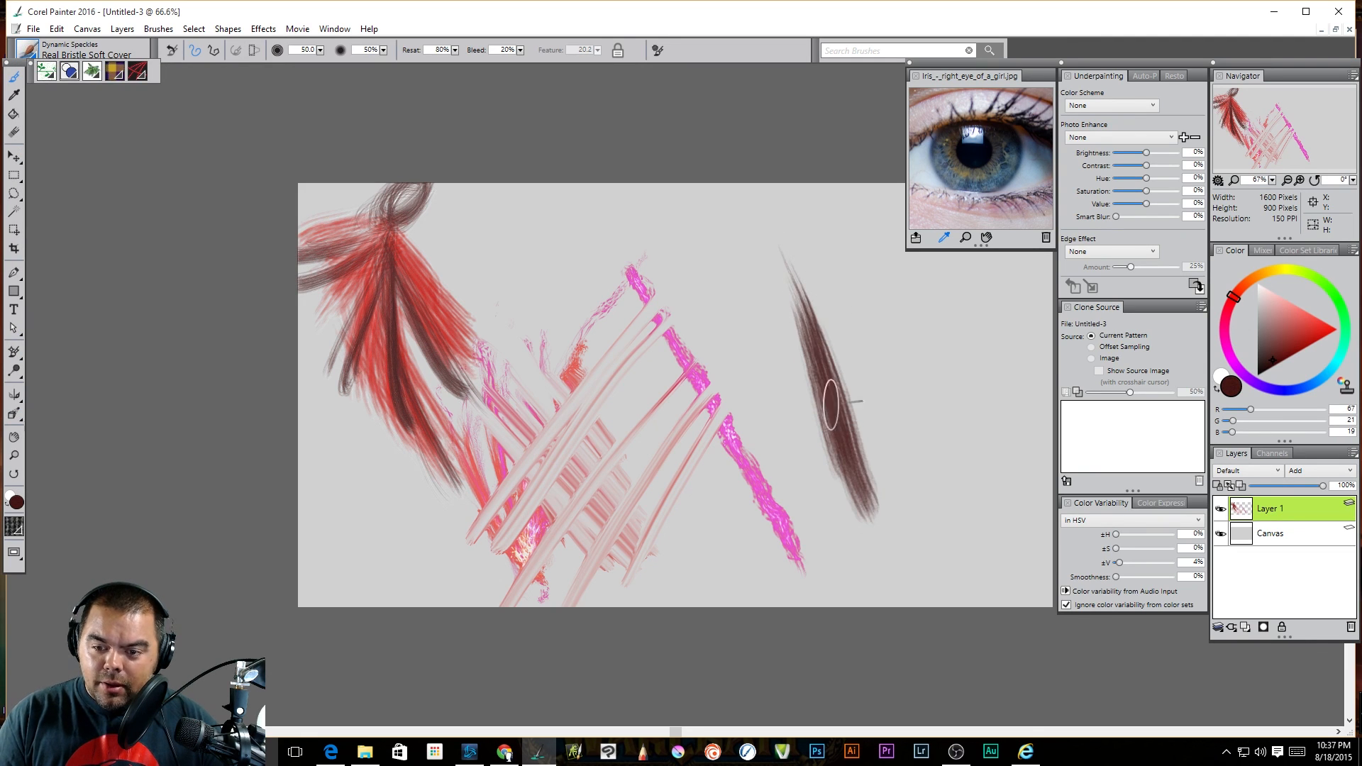
pyautogui.moveTo(835, 405); pyautogui.dragTo(973, 451)
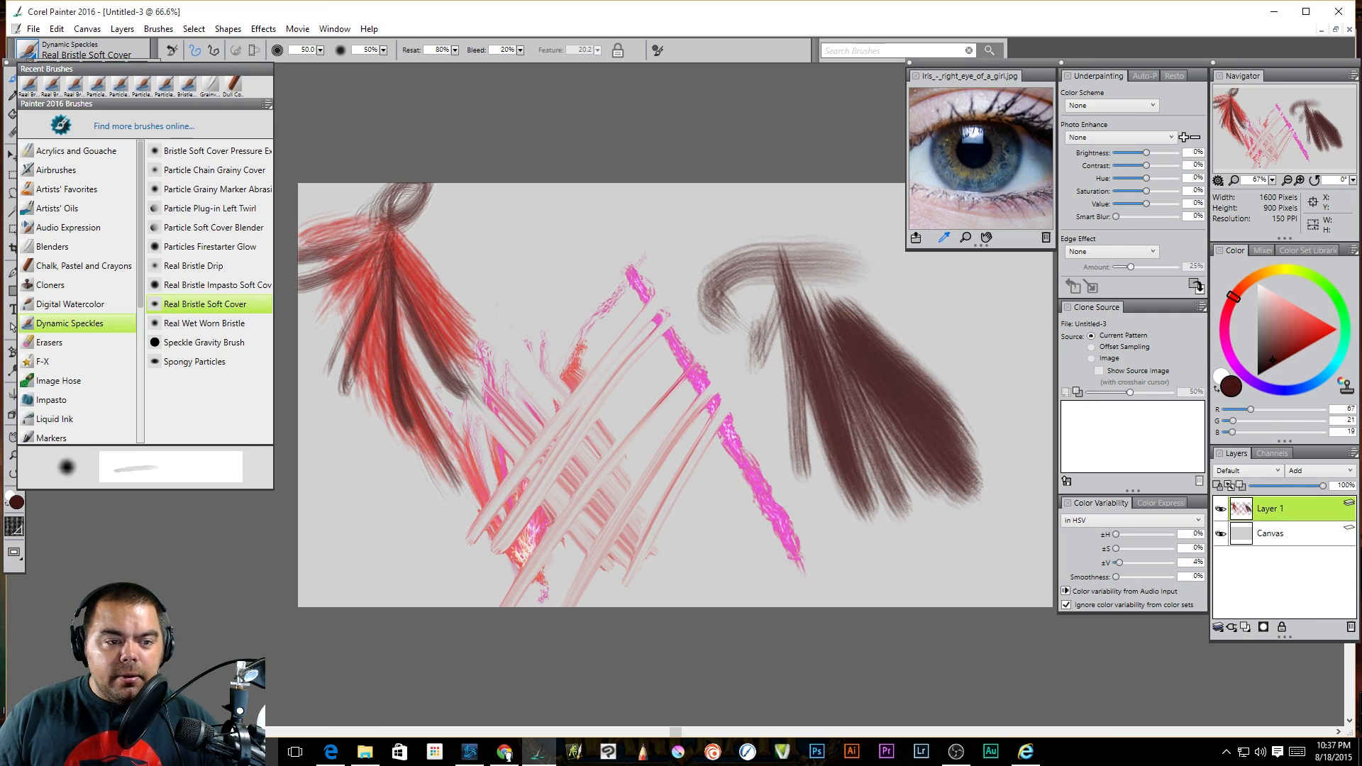
# Paint a red Real Wet Worn Bristle fan on Watercolor Layer 1 beside the brown smudges
pyautogui.click(205, 323)
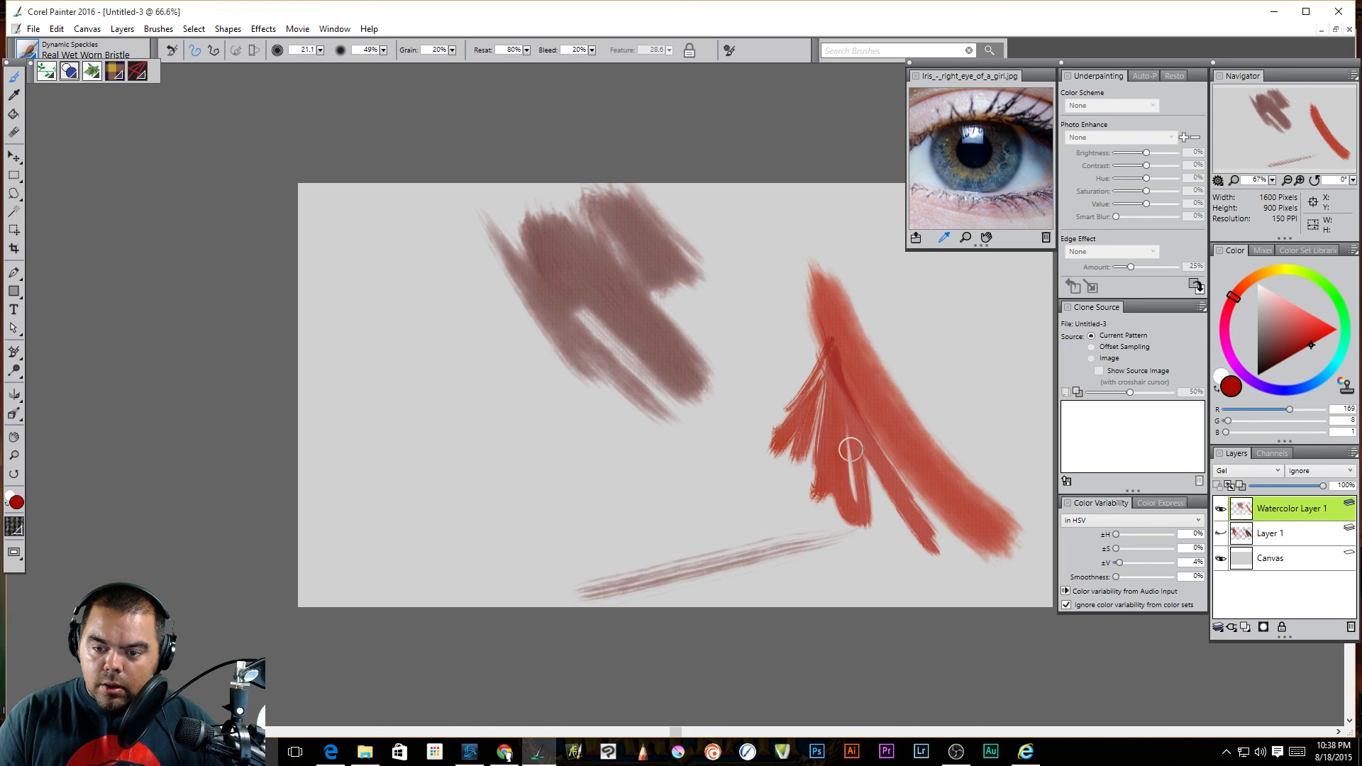
pyautogui.moveTo(851, 450); pyautogui.dragTo(841, 380)
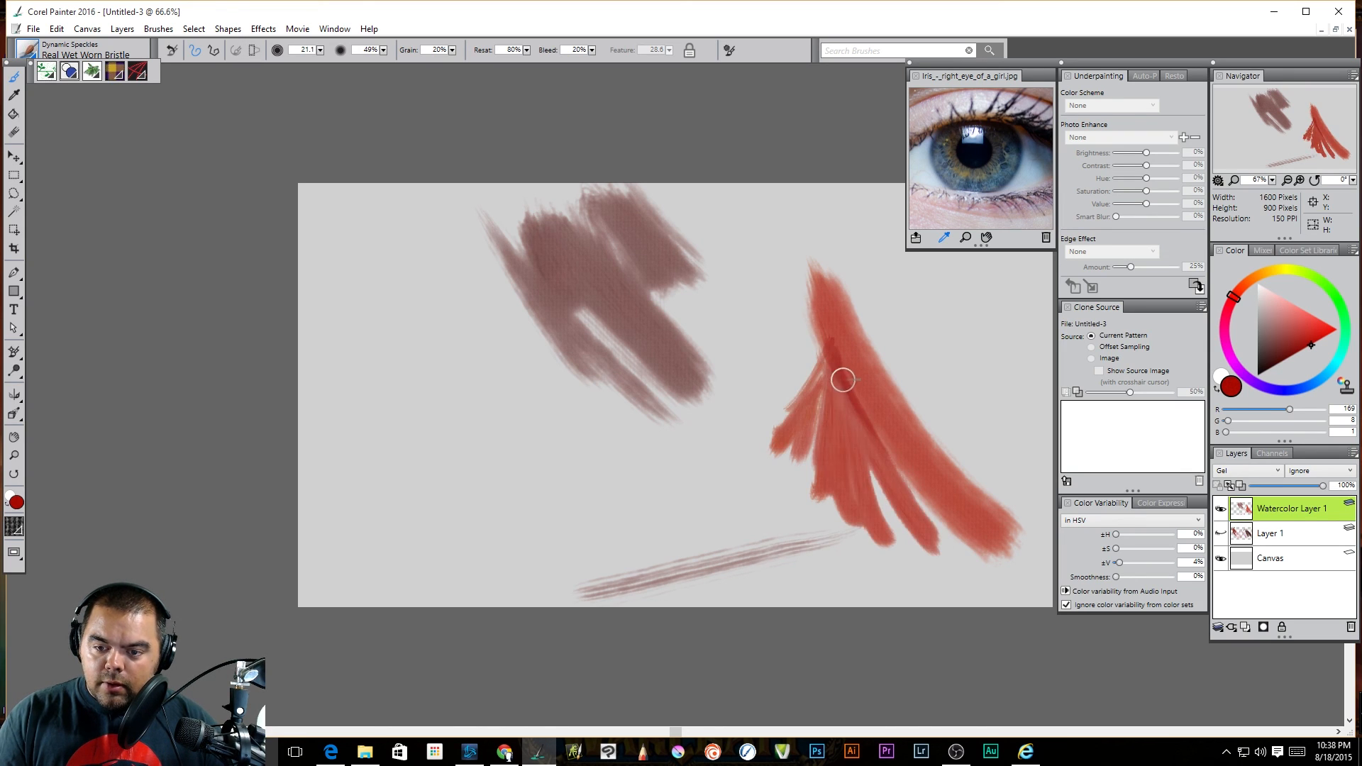
pyautogui.moveTo(842, 380); pyautogui.dragTo(832, 343)
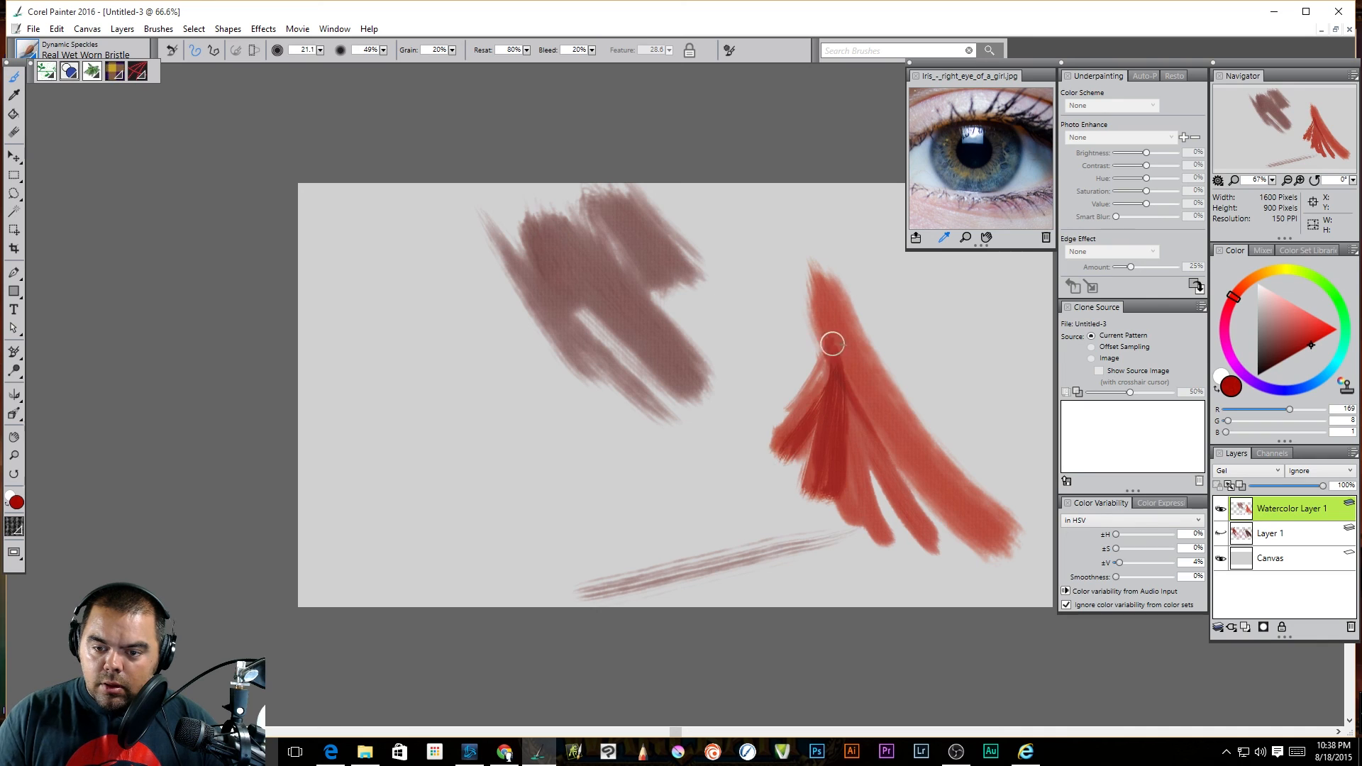
pyautogui.moveTo(831, 343); pyautogui.dragTo(993, 507)
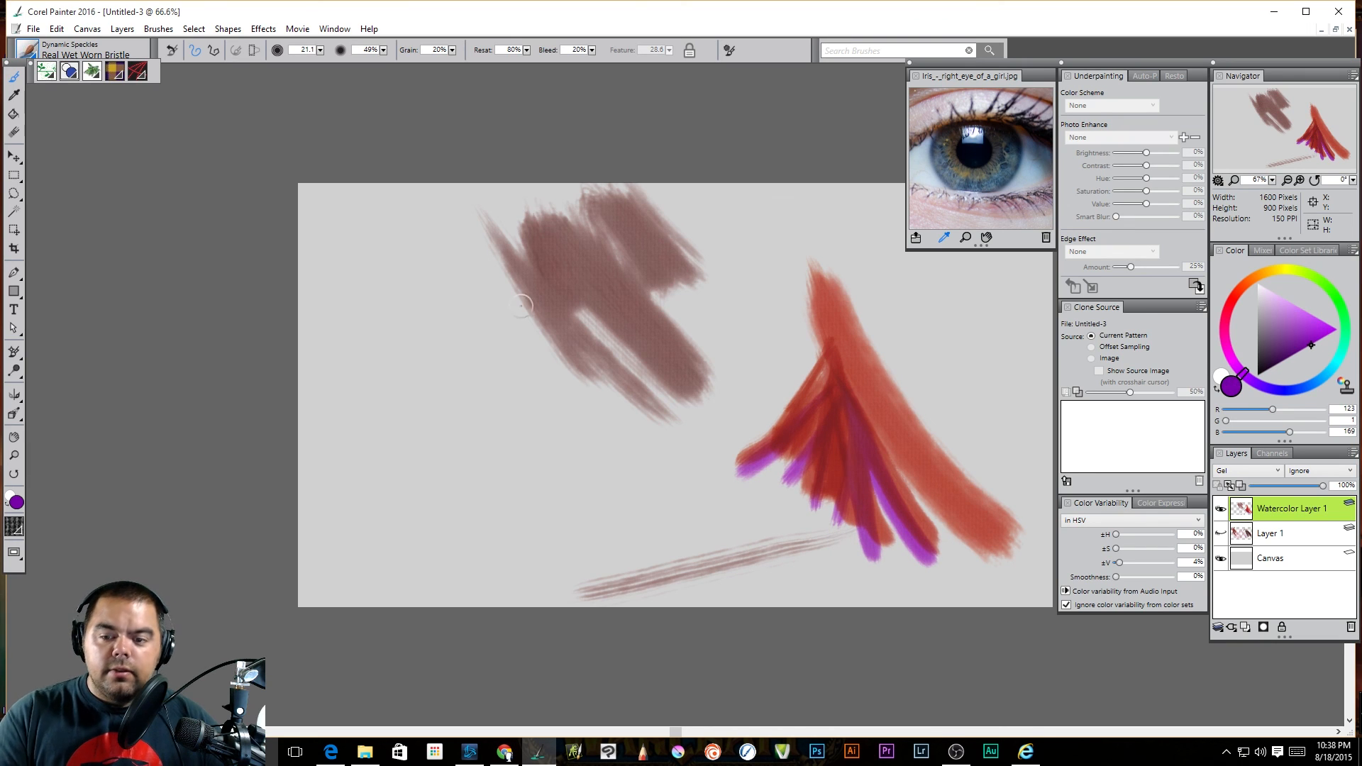
# Paint a thick purple Speckle Gravity curve with thin speckled strokes beside it on Layer 2
pyautogui.click(34, 50)
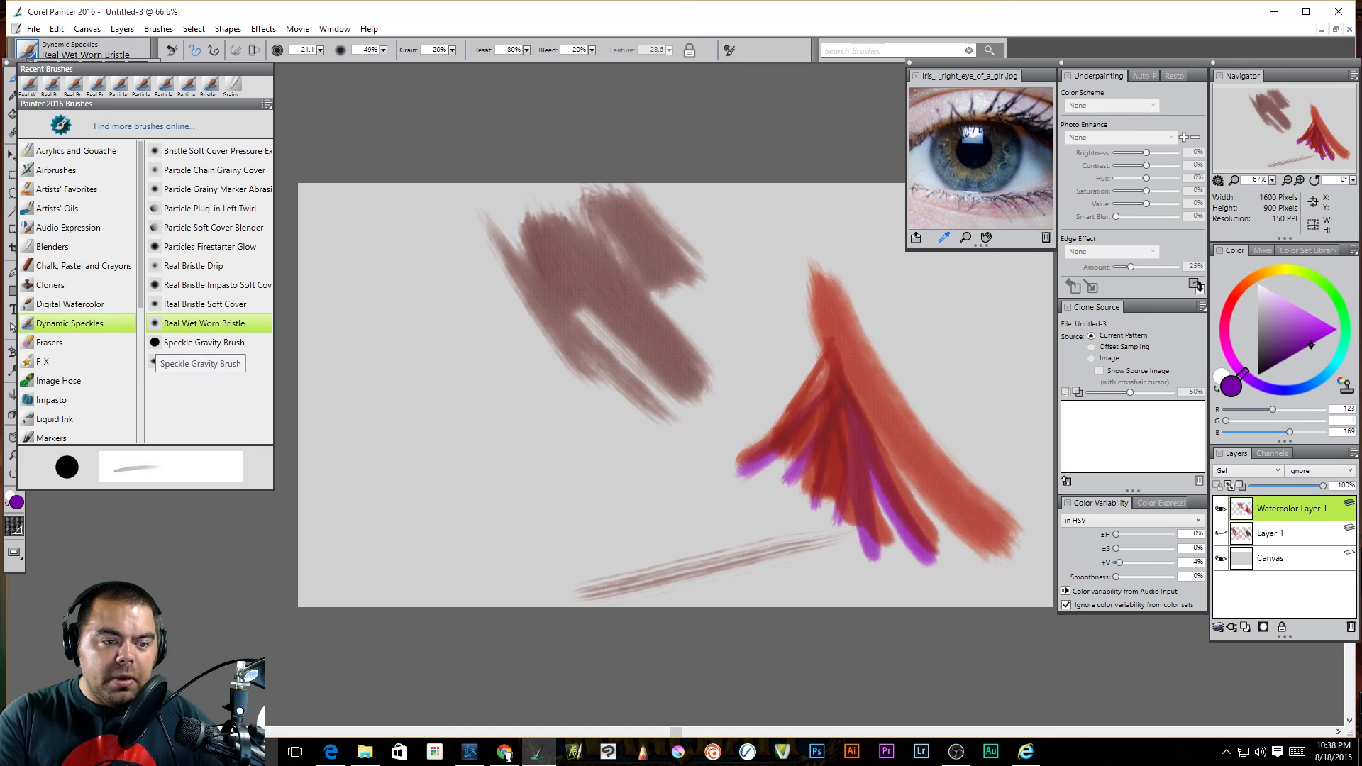
pyautogui.click(200, 363)
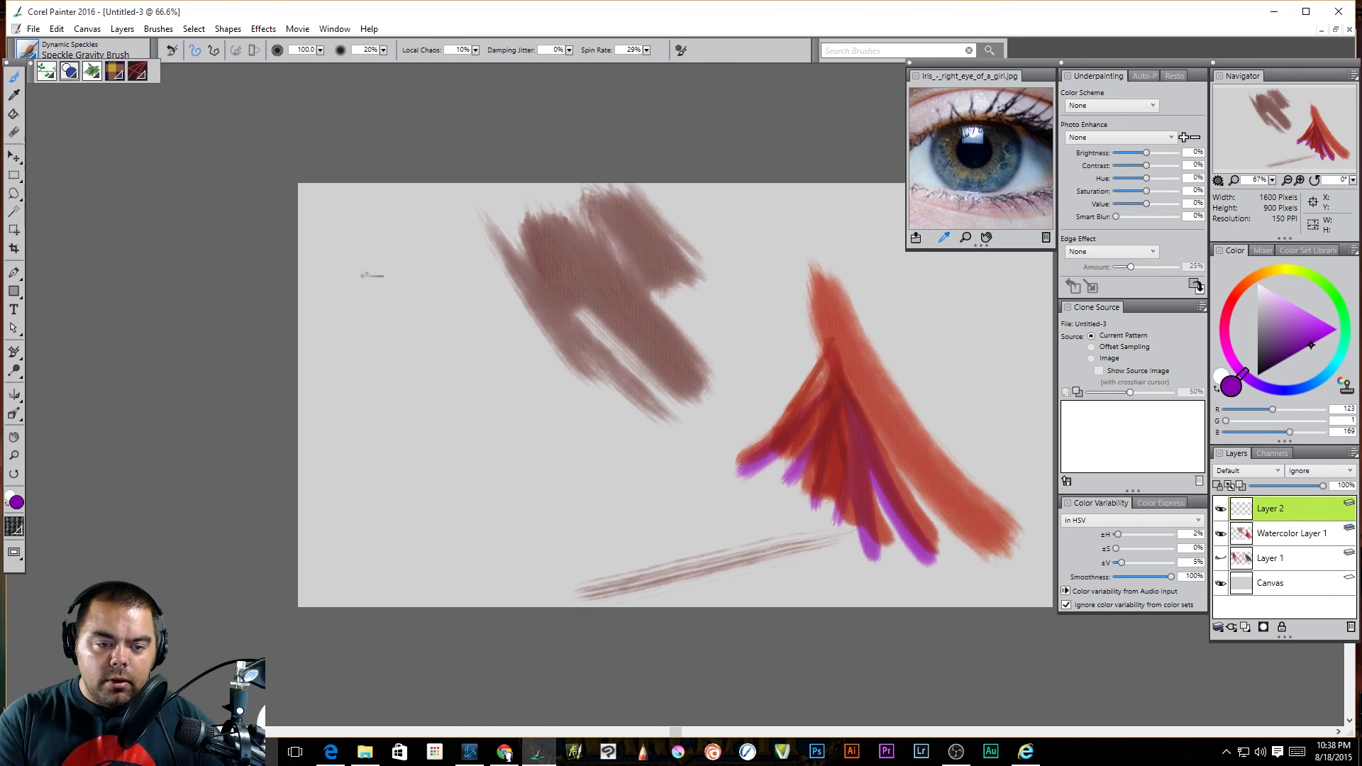
pyautogui.moveTo(364, 278); pyautogui.dragTo(521, 491)
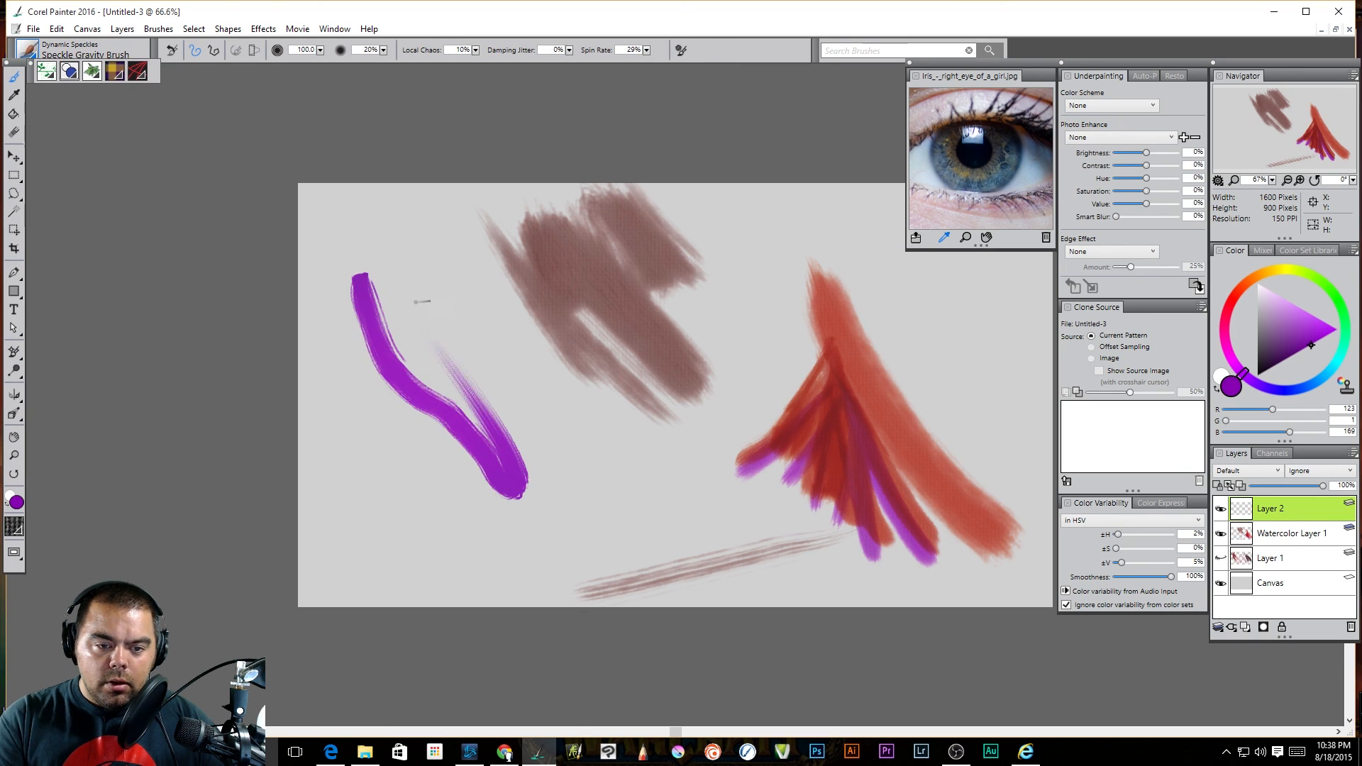
pyautogui.moveTo(396, 257); pyautogui.dragTo(669, 504)
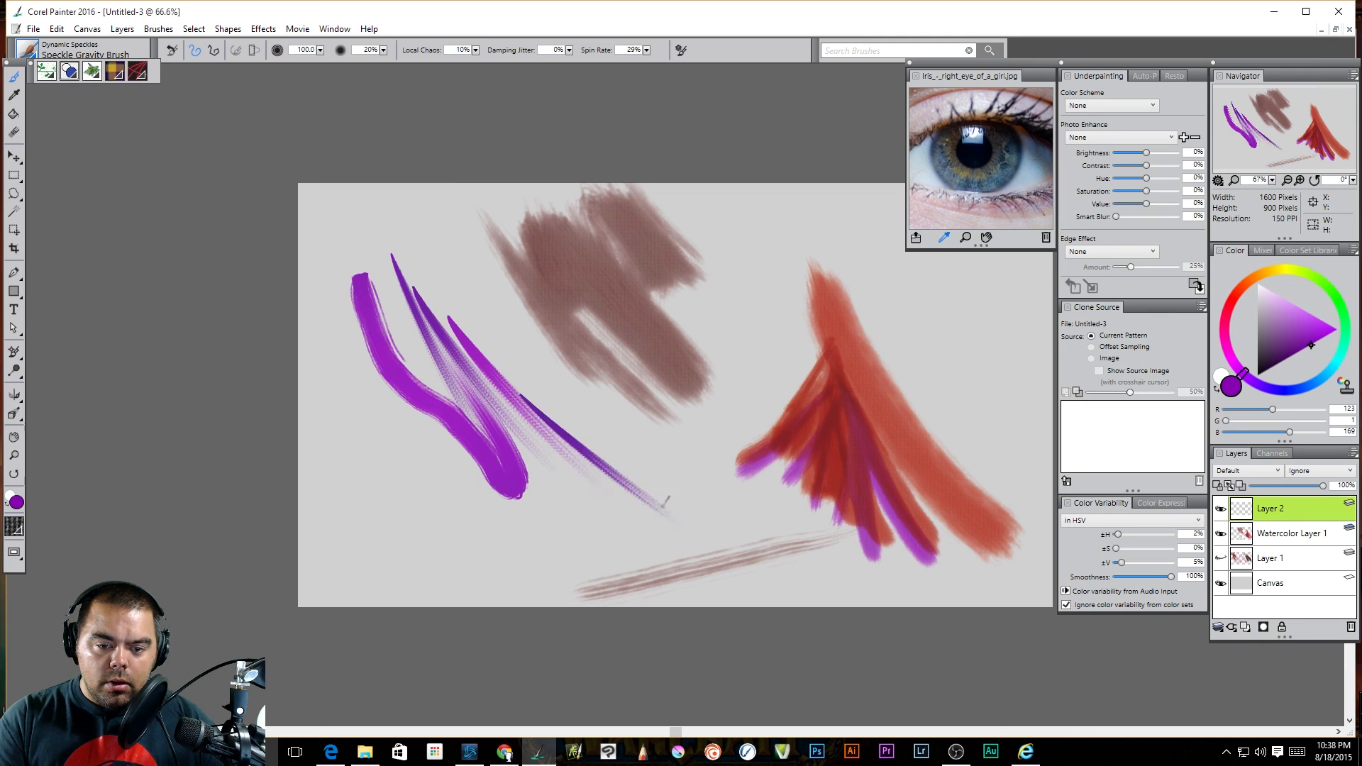
pyautogui.moveTo(520, 400); pyautogui.dragTo(660, 544)
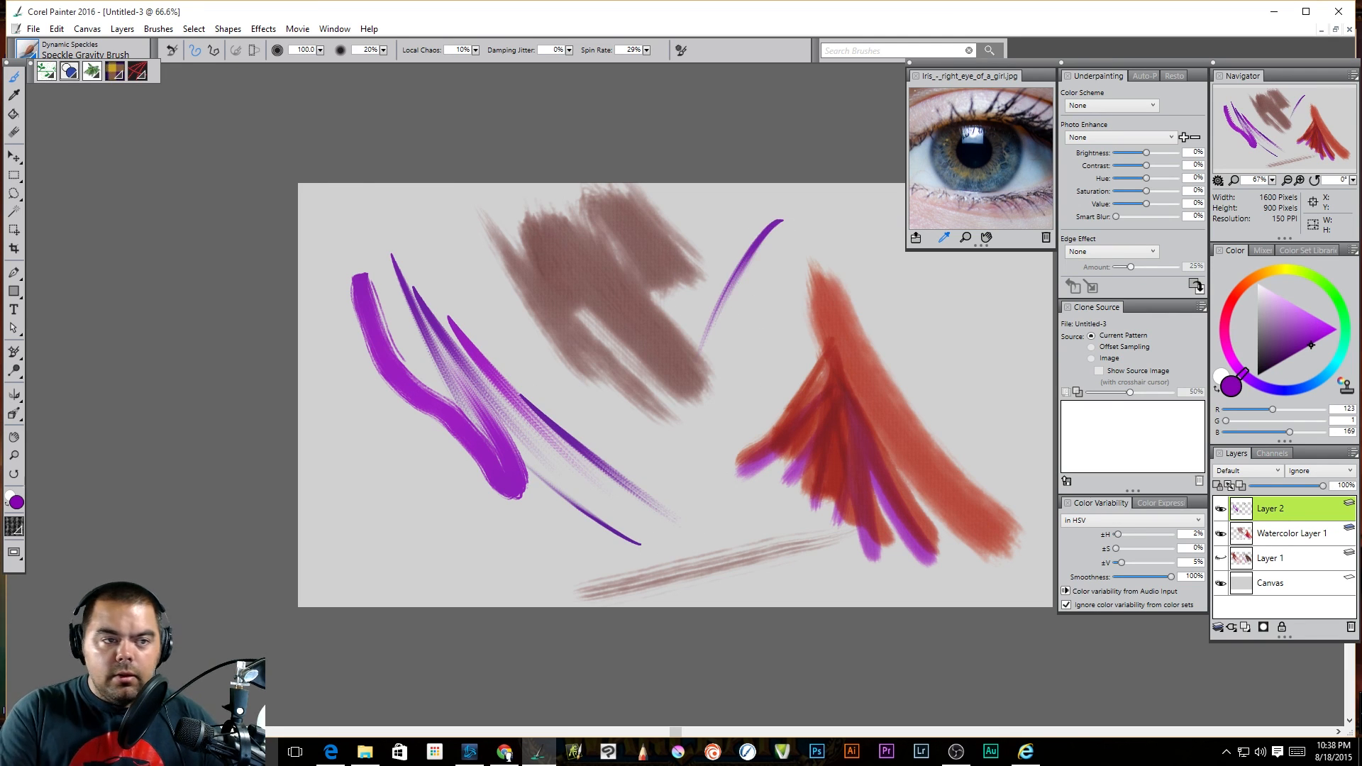
pyautogui.click(82, 54)
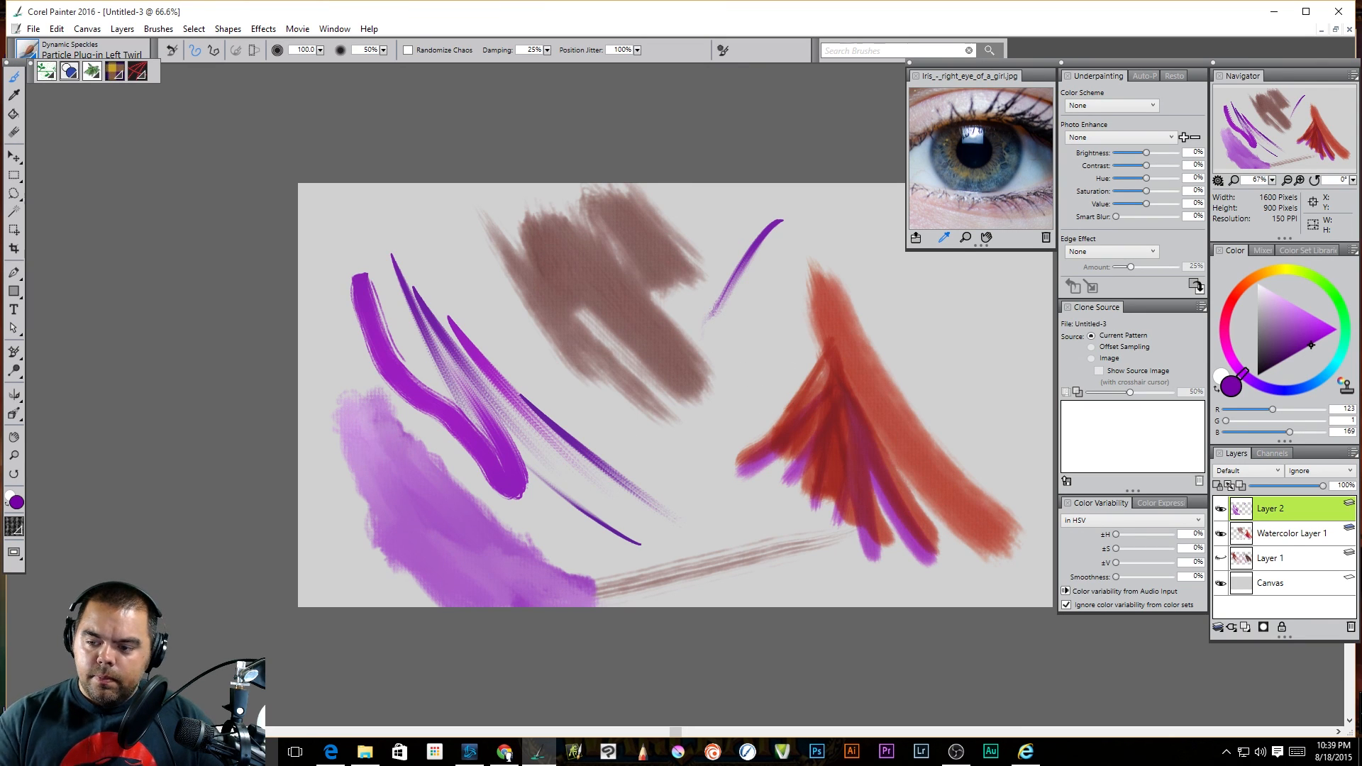
# Add Layer 3 above Layer 1 for broad purple particle washes and Real Bristle Drip streaks
pyautogui.click(1271, 558)
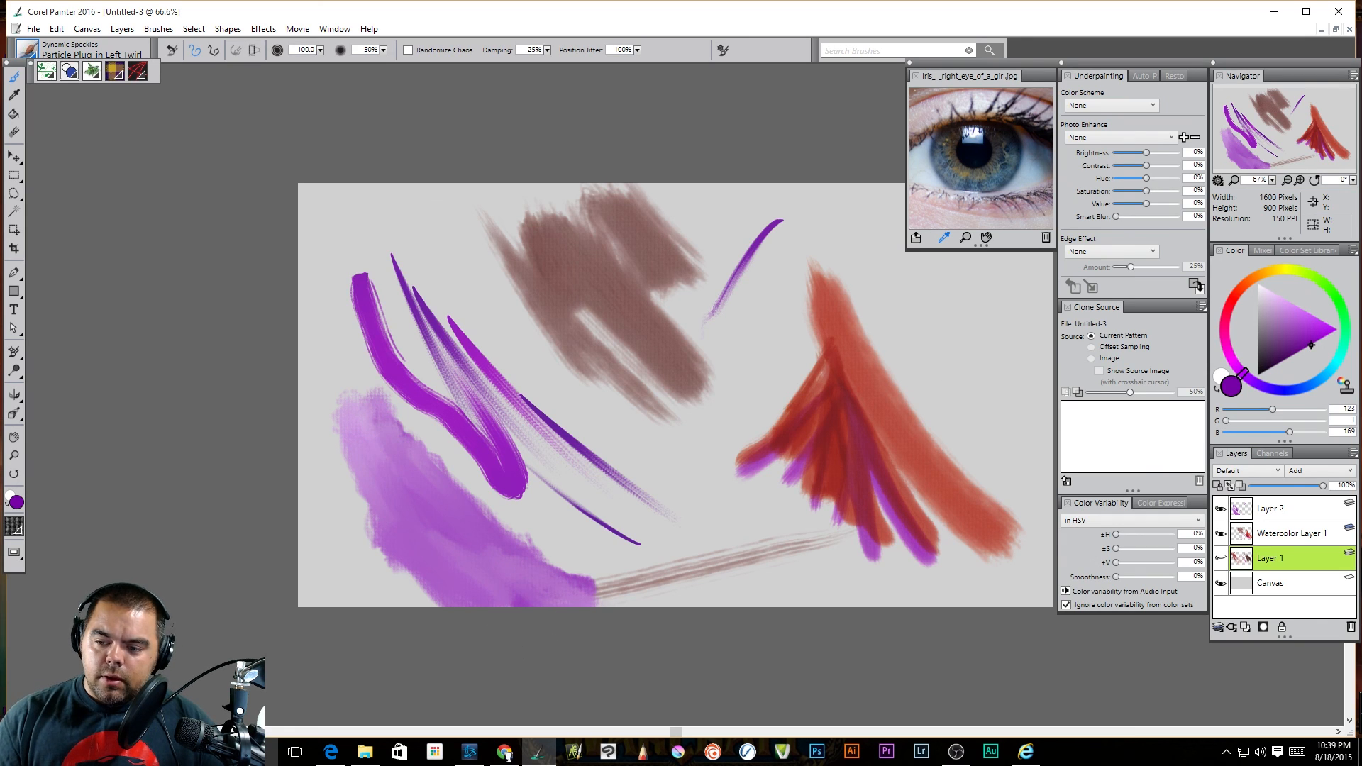
pyautogui.click(1271, 508)
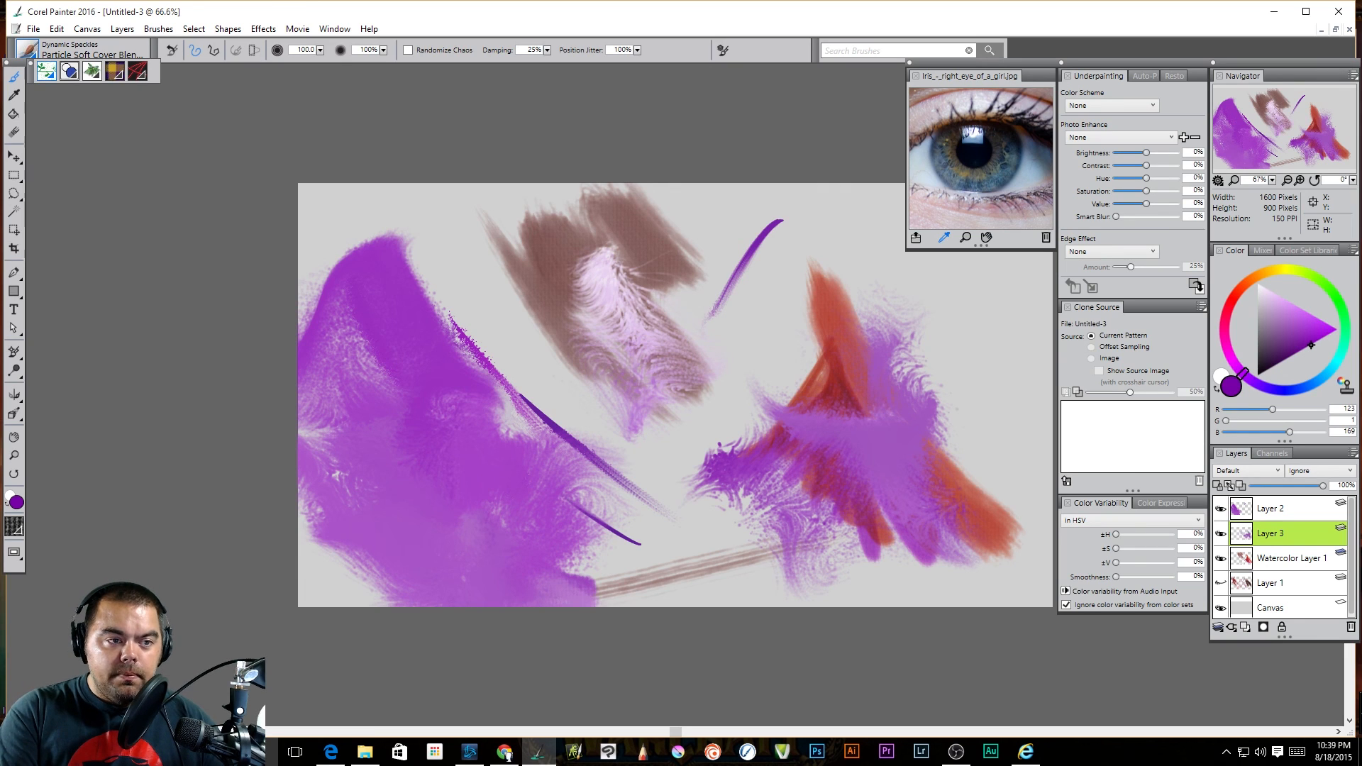
pyautogui.click(83, 53)
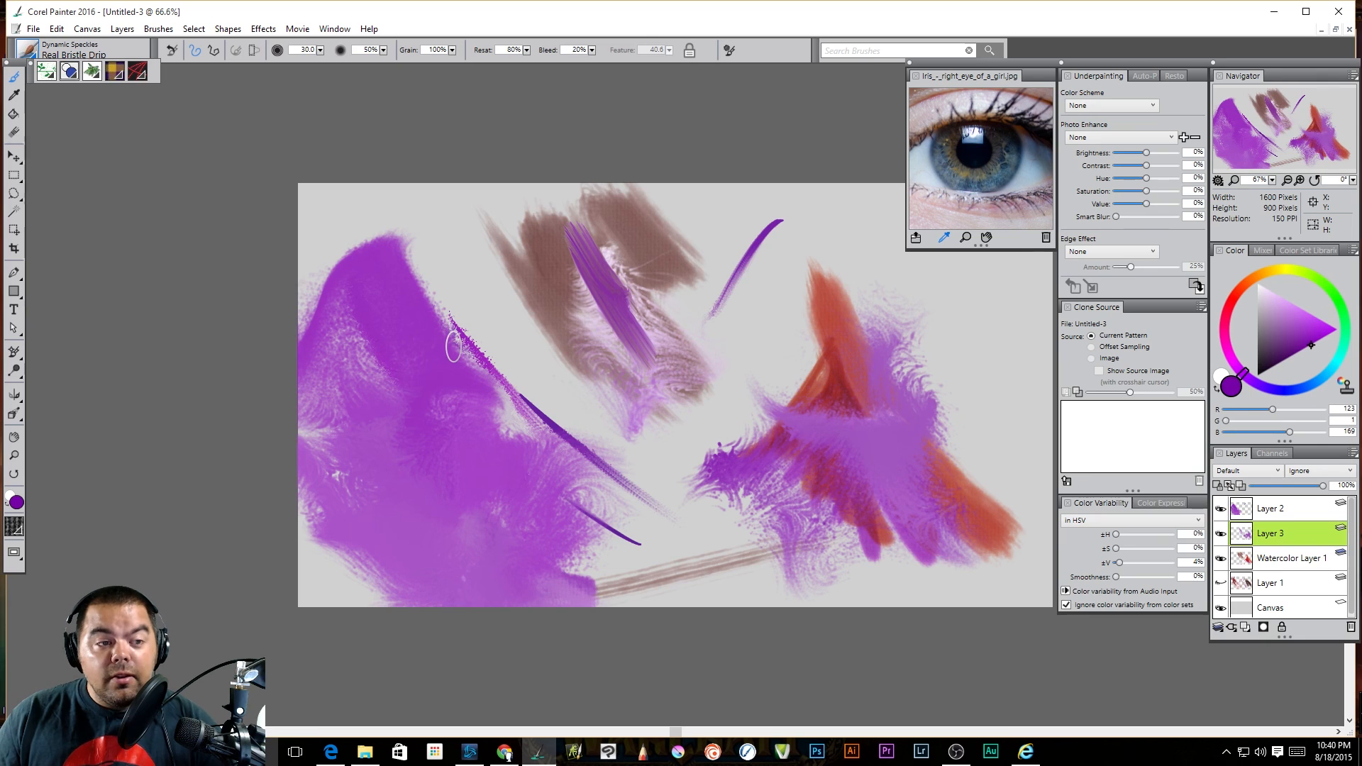
pyautogui.moveTo(364, 373)
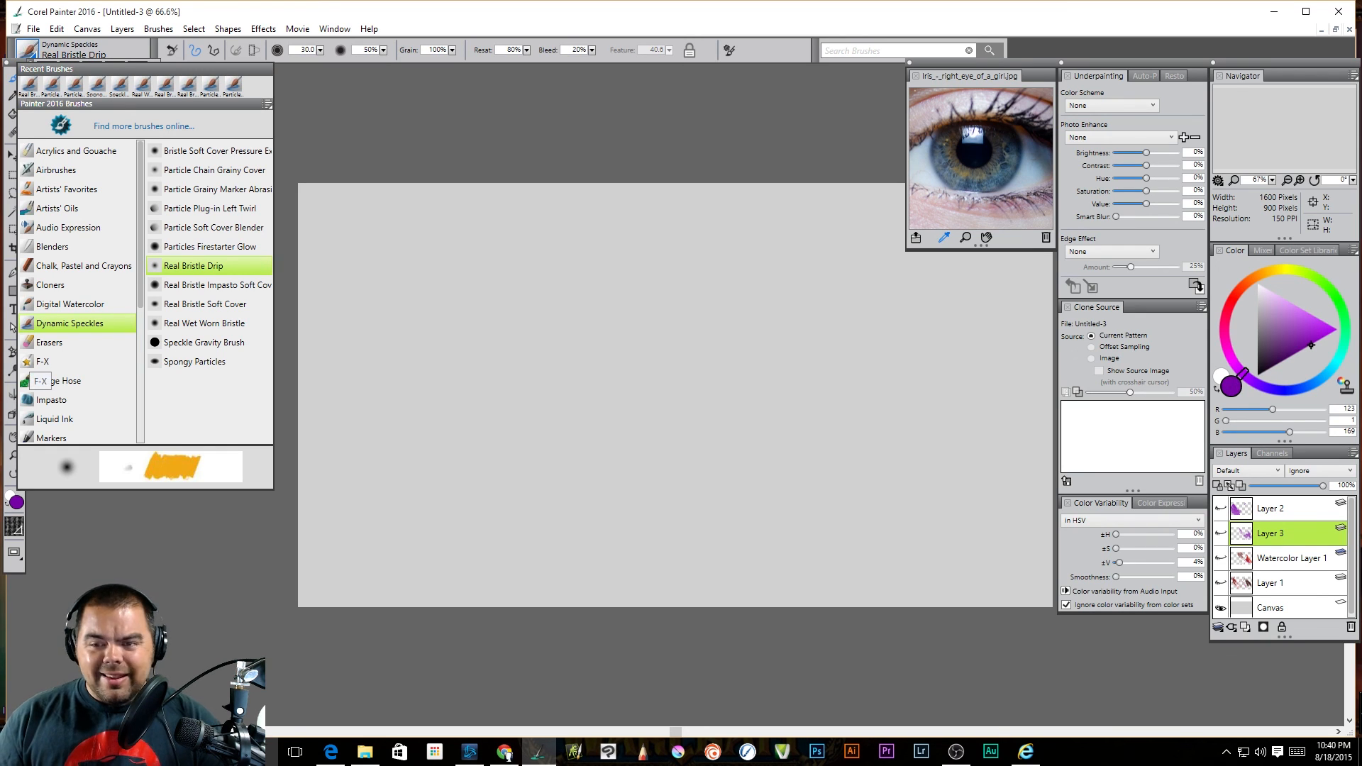
# Dismiss the audio expression notice, browse Cloners and F-X, and pick the Distorto brush
pyautogui.scroll(-3)
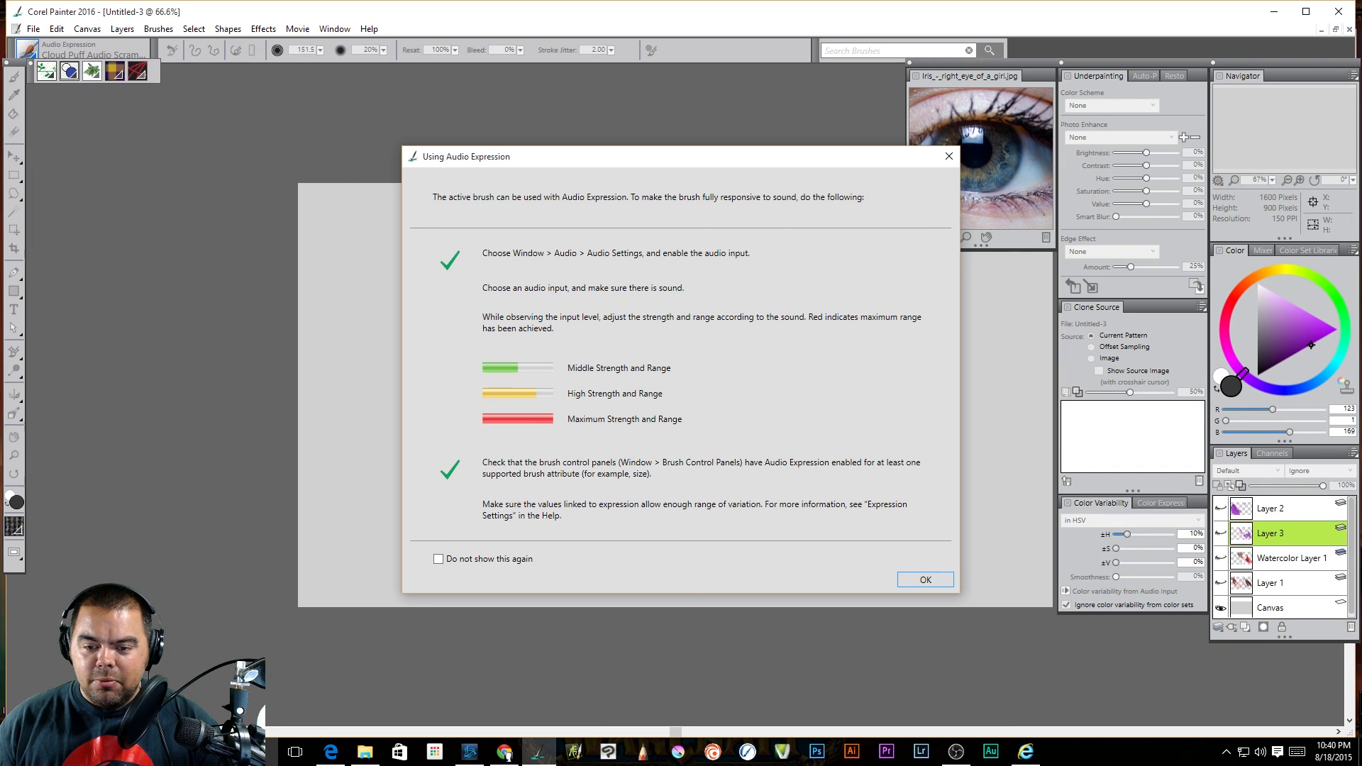
pyautogui.click(924, 579)
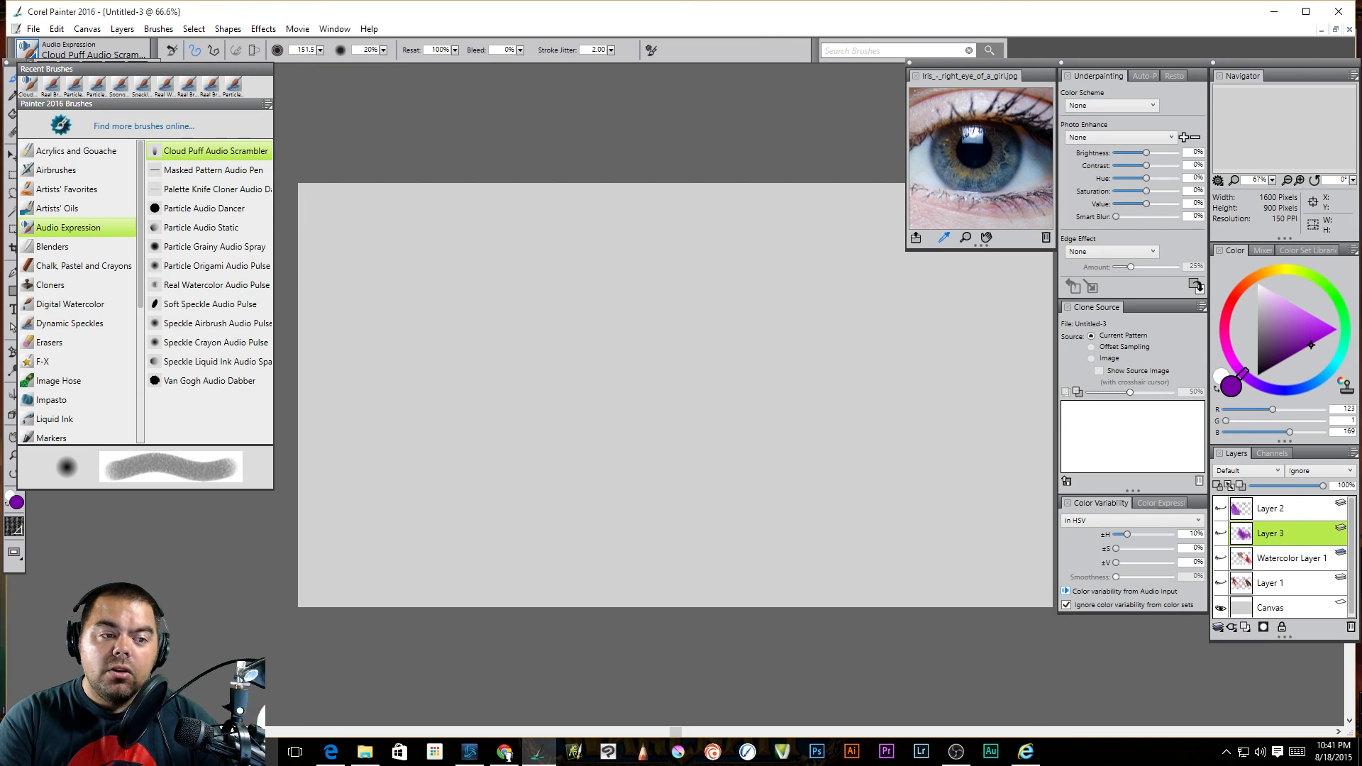
pyautogui.click(51, 286)
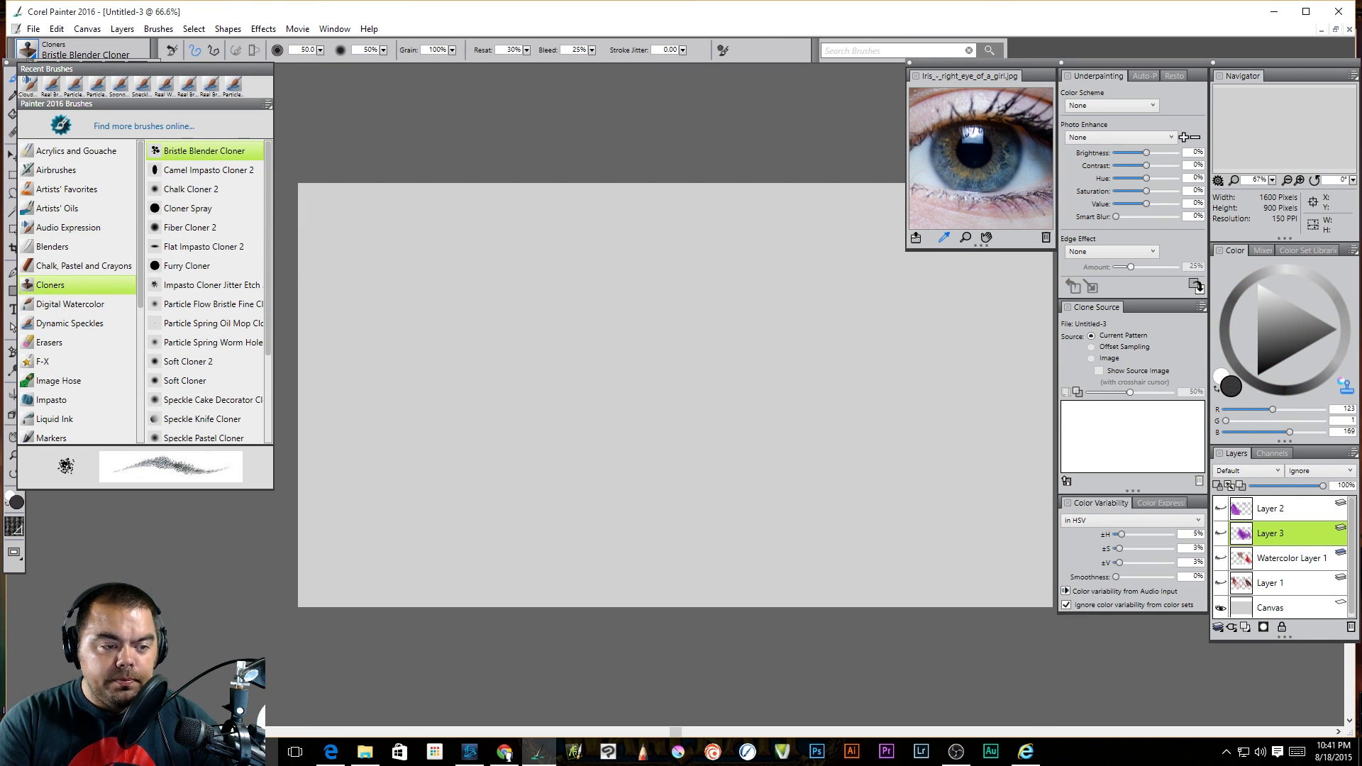
pyautogui.click(41, 362)
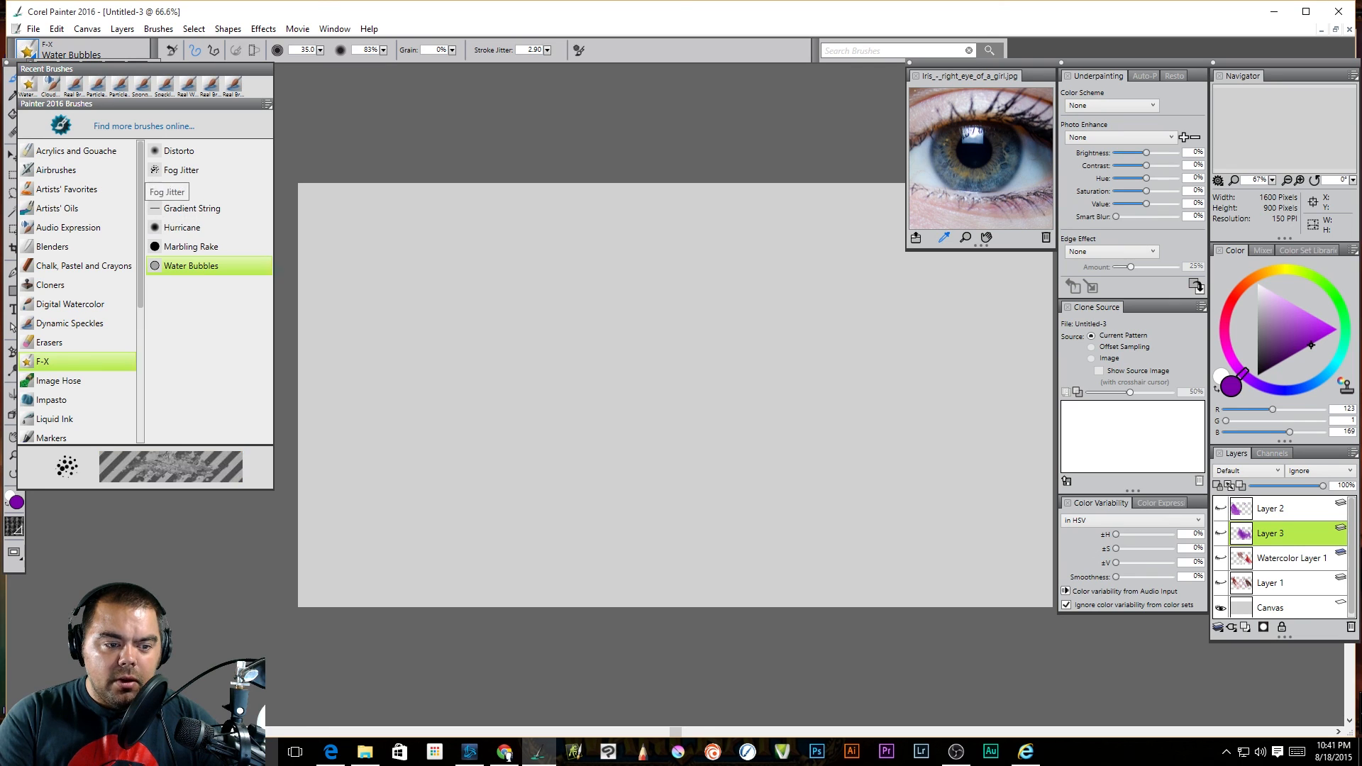
pyautogui.click(179, 151)
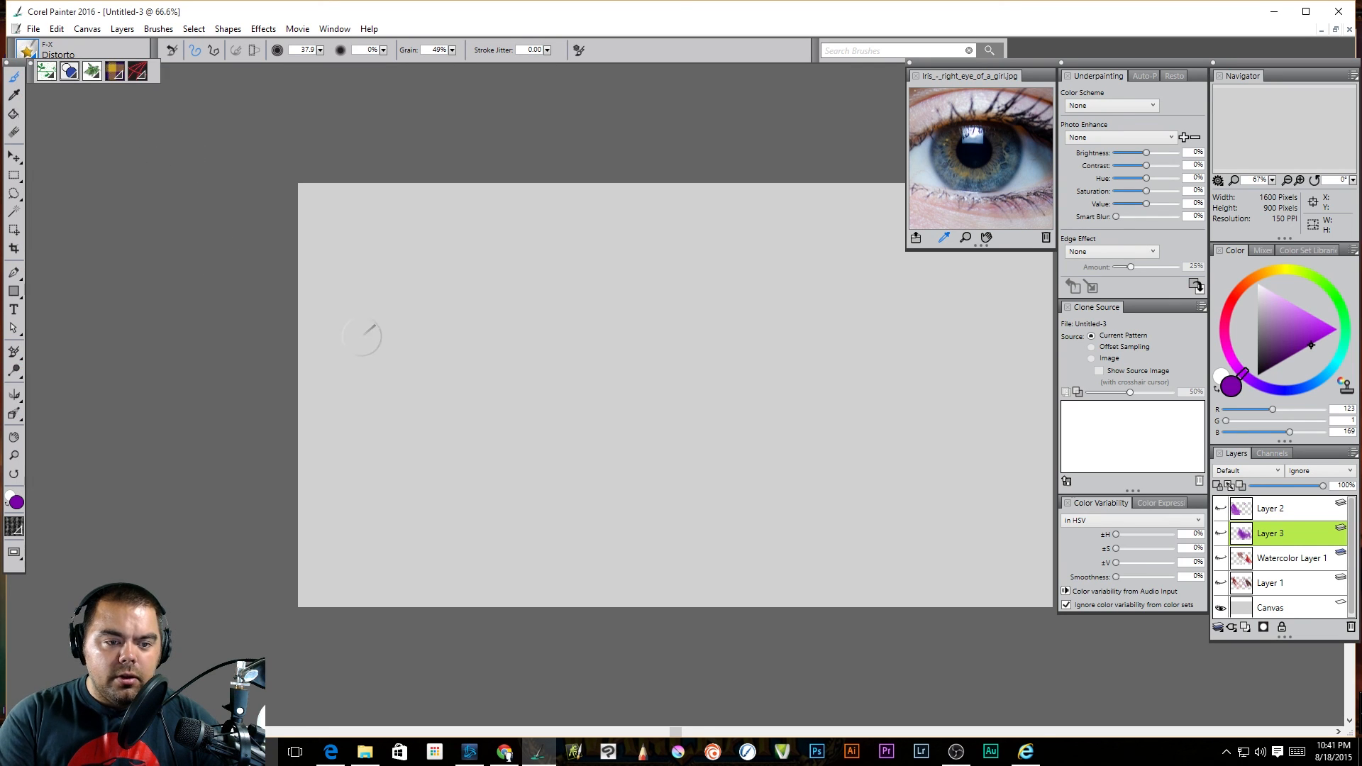
# Reopen the brush library and show the Sumi-e variants for Dry Ink Sumi-e 2
pyautogui.click(26, 71)
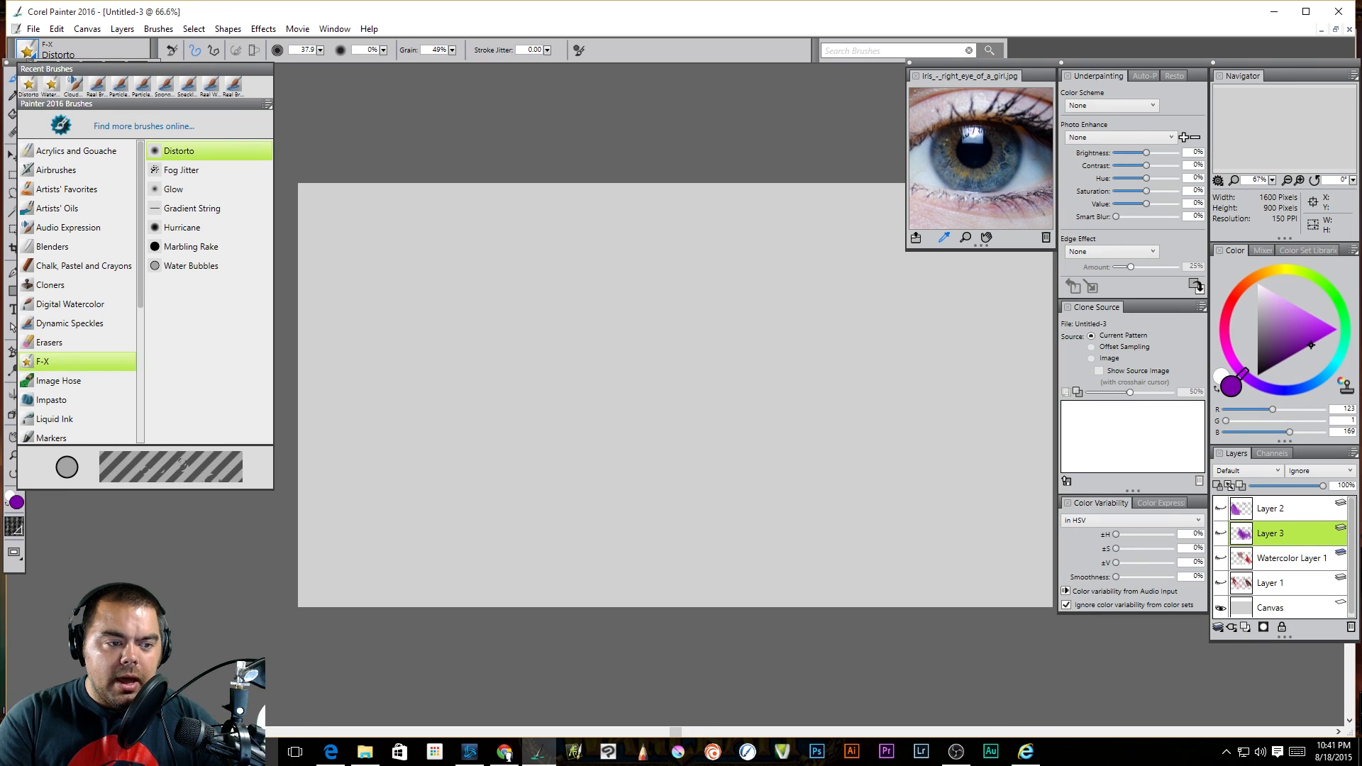
pyautogui.scroll(-3)
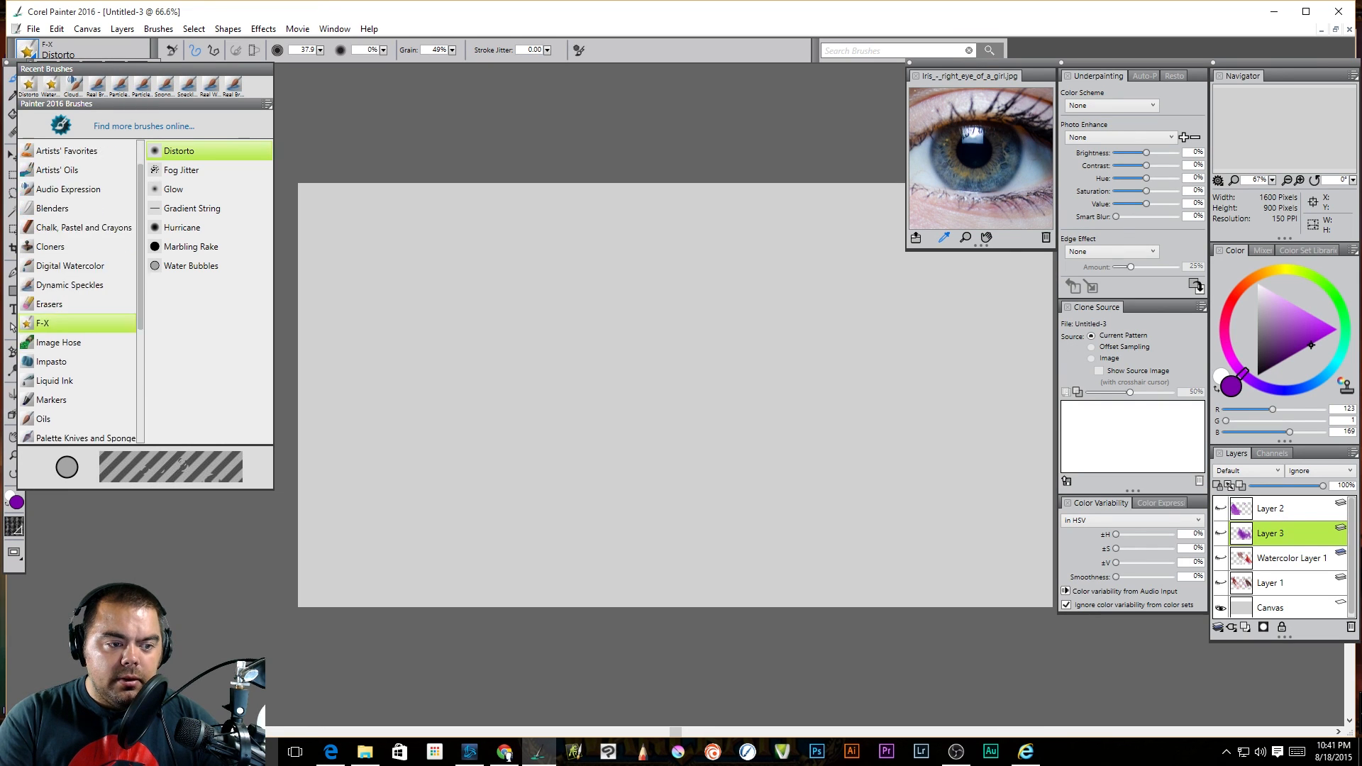
pyautogui.scroll(-3)
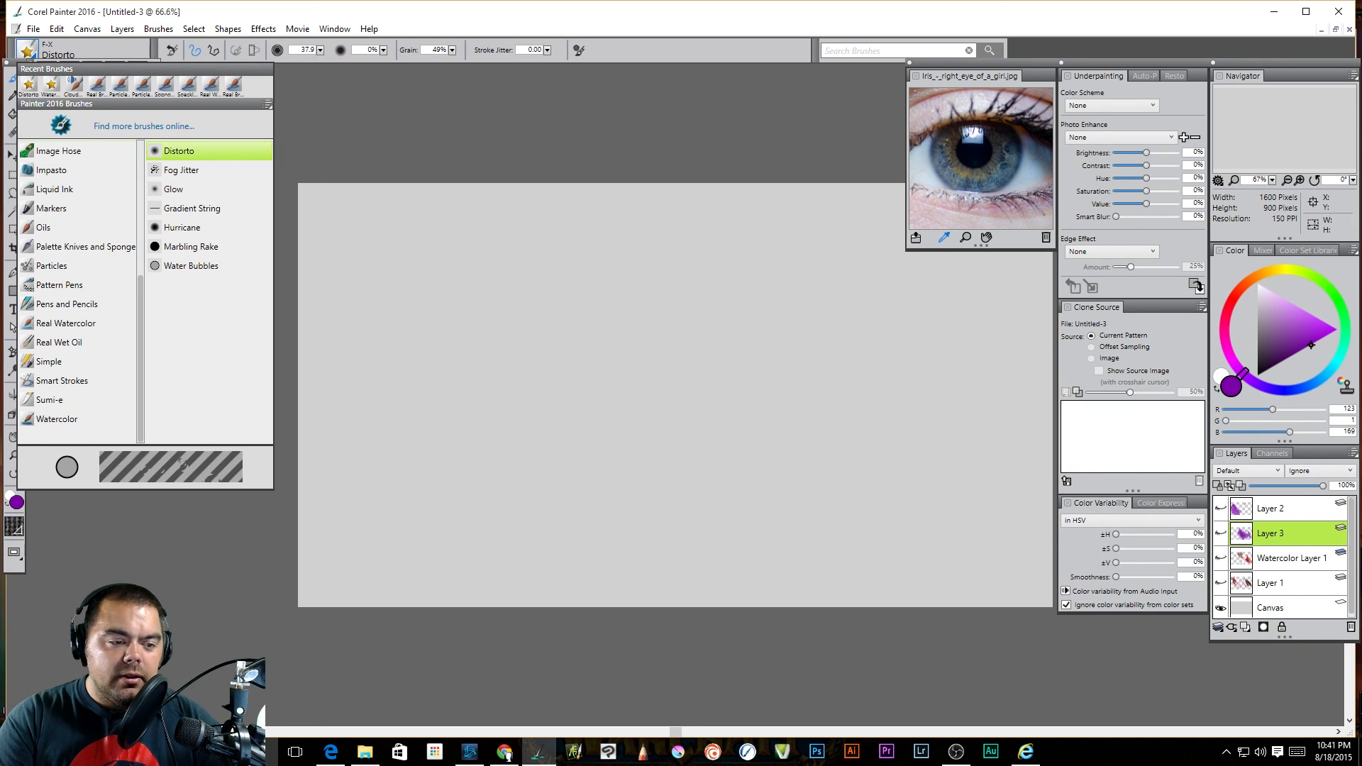
pyautogui.click(57, 400)
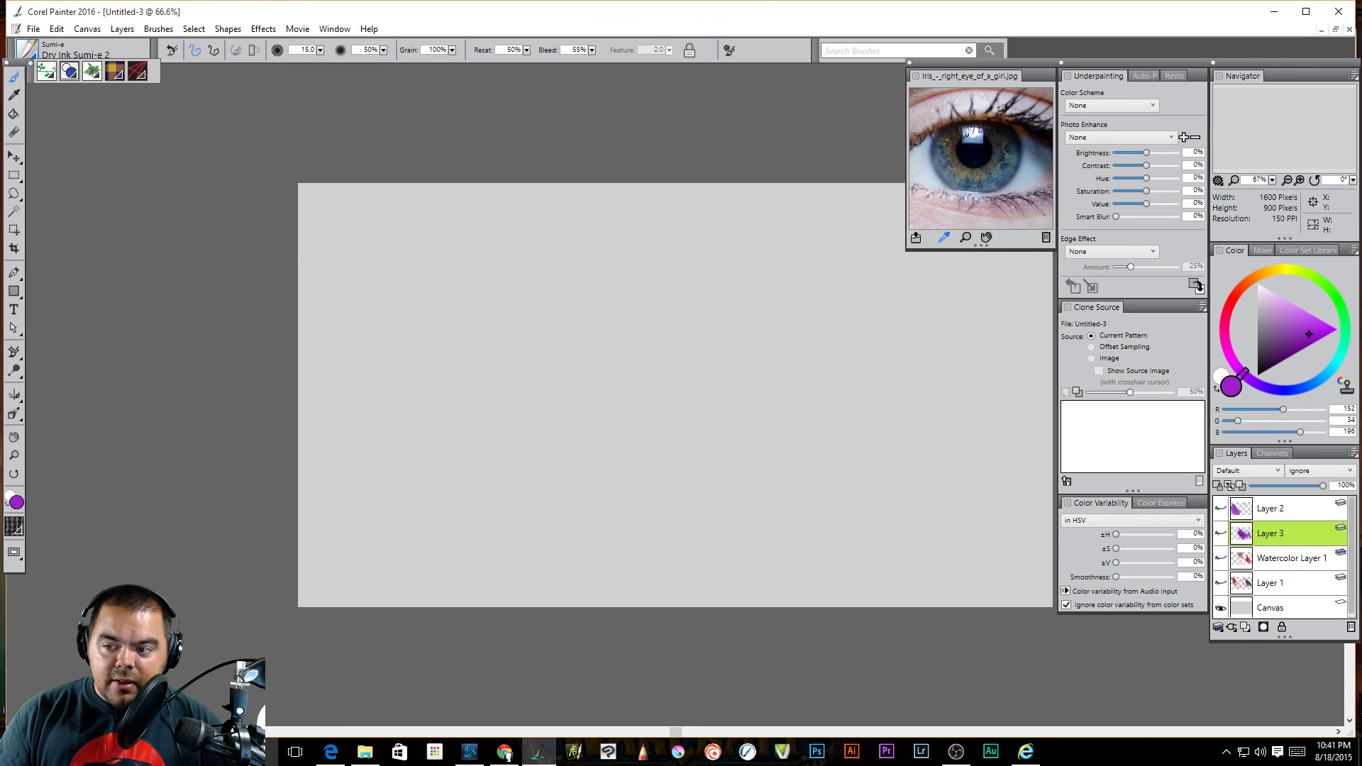
# Pick a deeper purple, add Layer 4 and paint Dry Ink Sumi-e streaks across the centre
pyautogui.click(1306, 342)
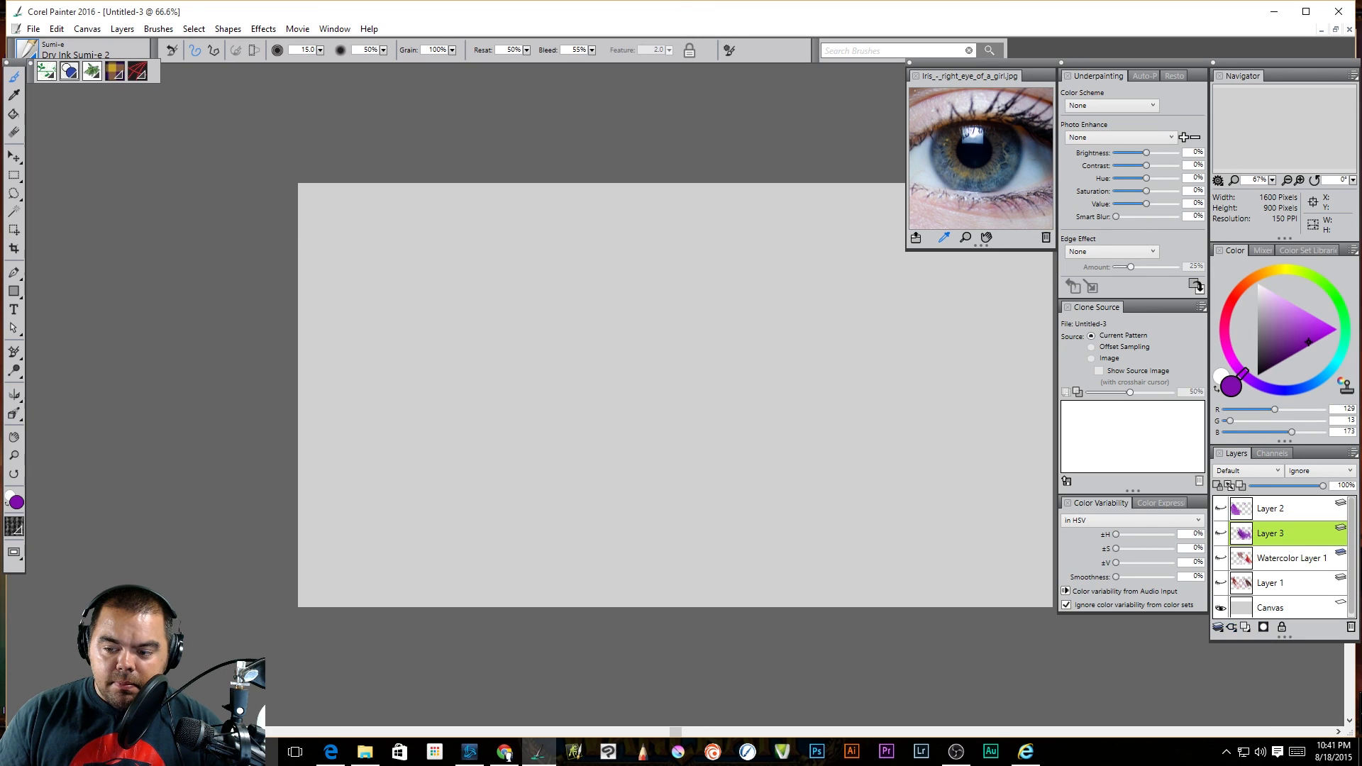
pyautogui.click(1218, 625)
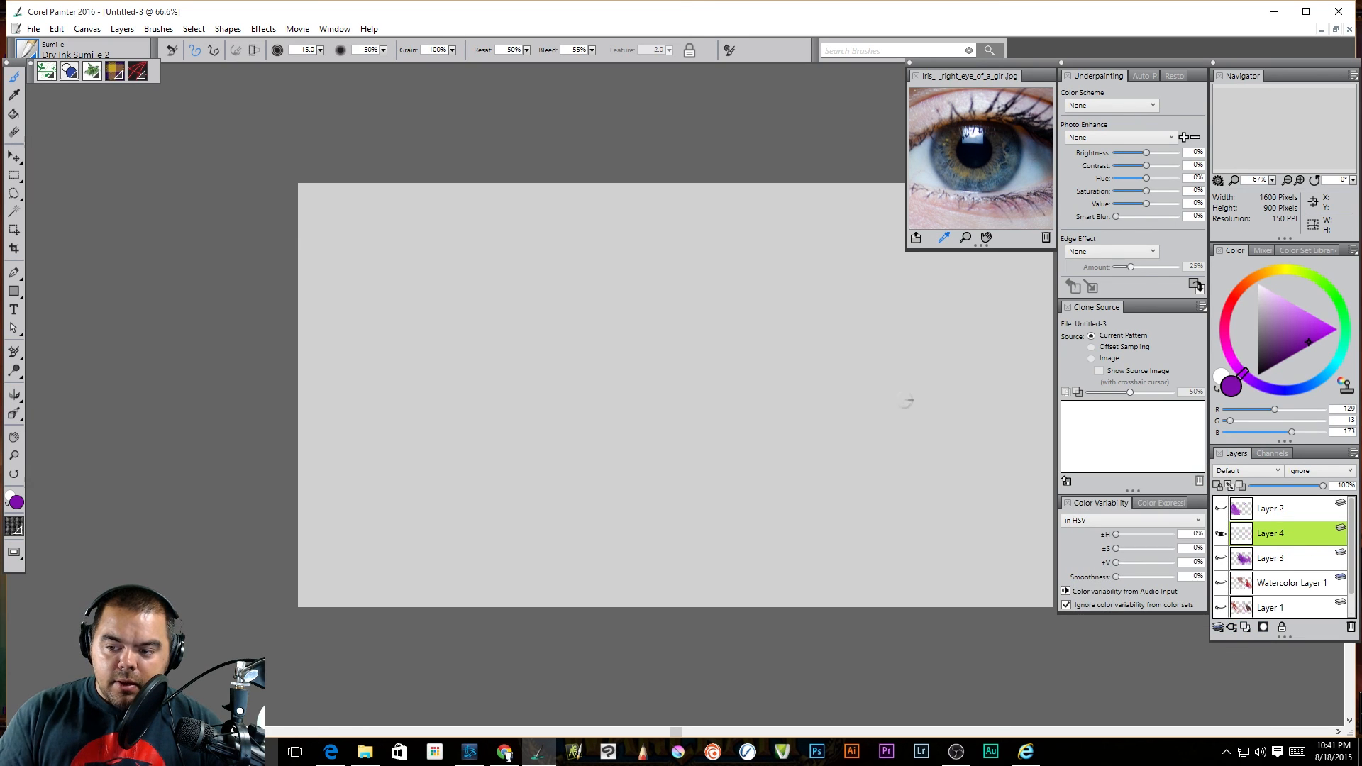
pyautogui.moveTo(655, 295); pyautogui.dragTo(742, 564)
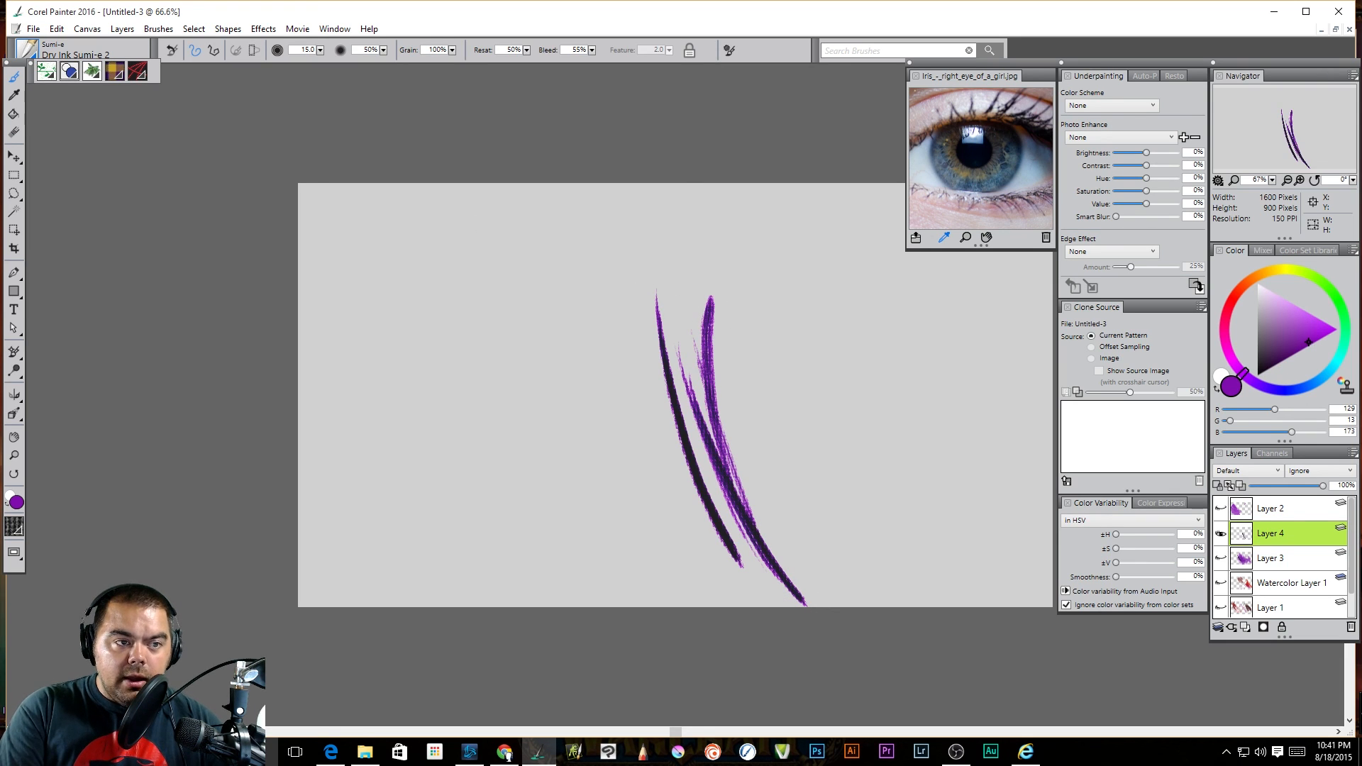
# Dab Flat Wet Sumi-e 2 paint into a dark blotted head atop the pink stroke
pyautogui.click(54, 49)
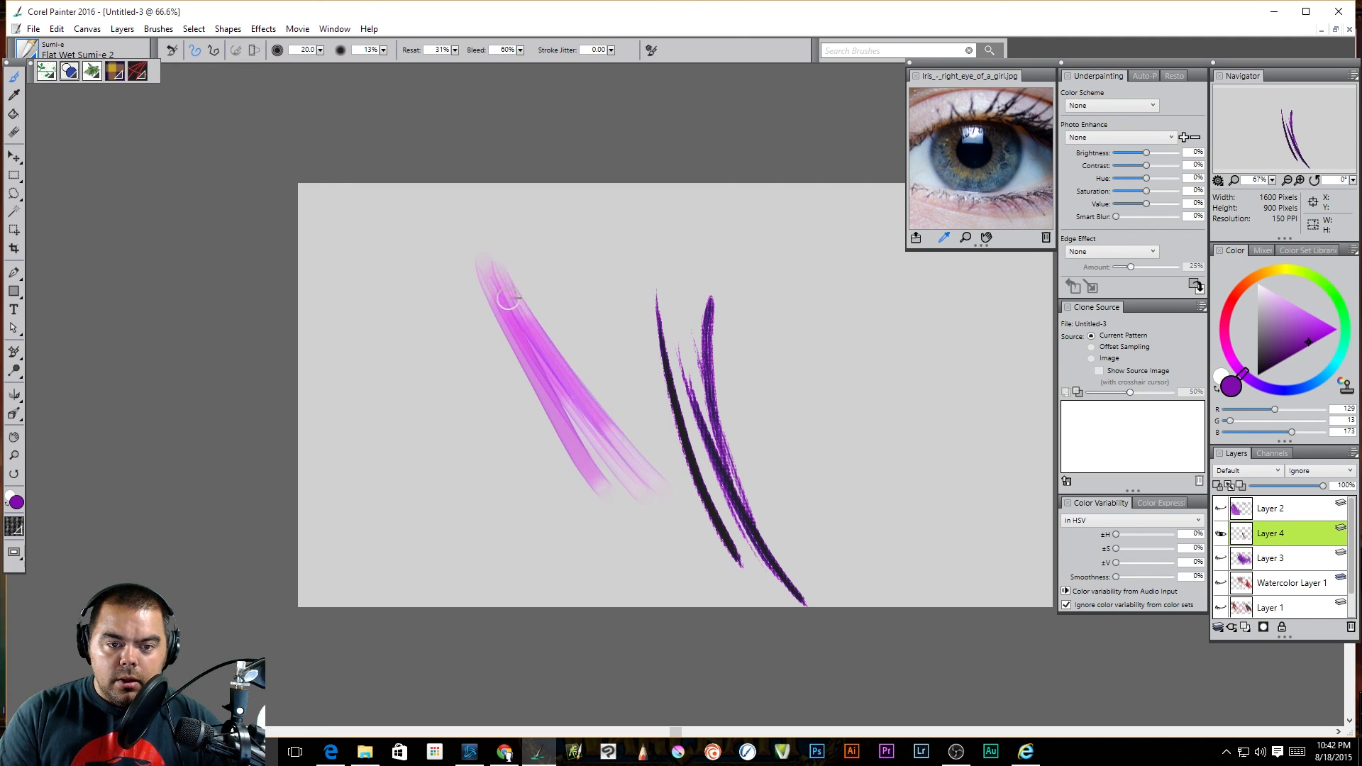
pyautogui.moveTo(508, 299); pyautogui.dragTo(469, 277)
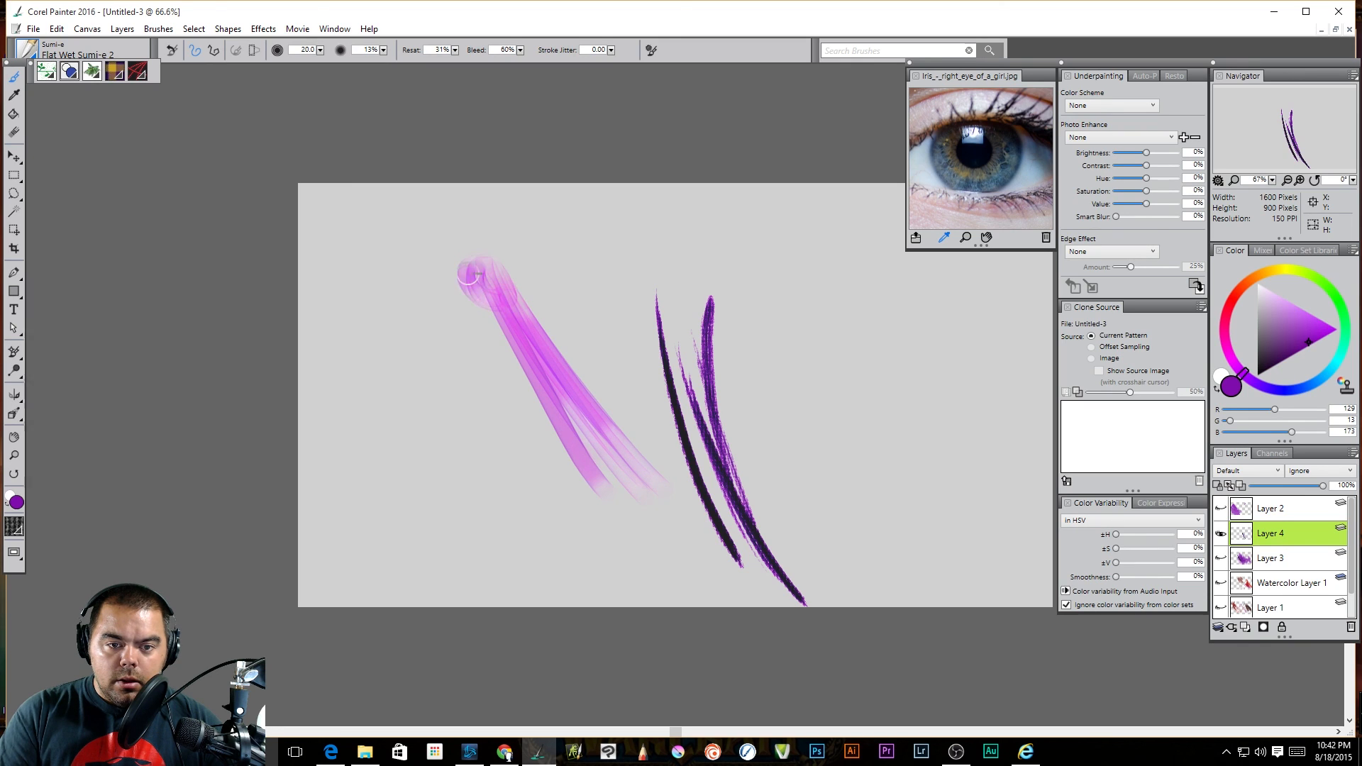
pyautogui.moveTo(474, 269); pyautogui.dragTo(525, 312)
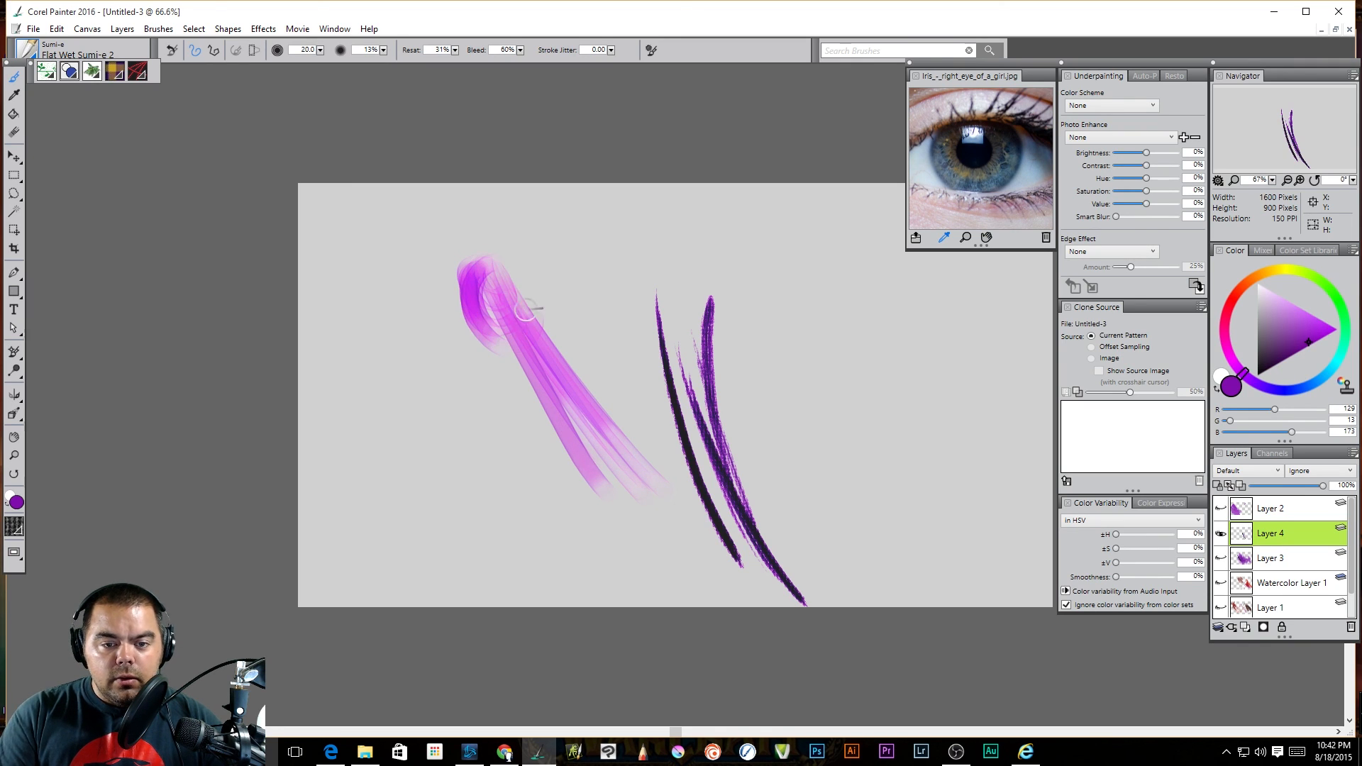
pyautogui.moveTo(529, 308); pyautogui.dragTo(516, 312)
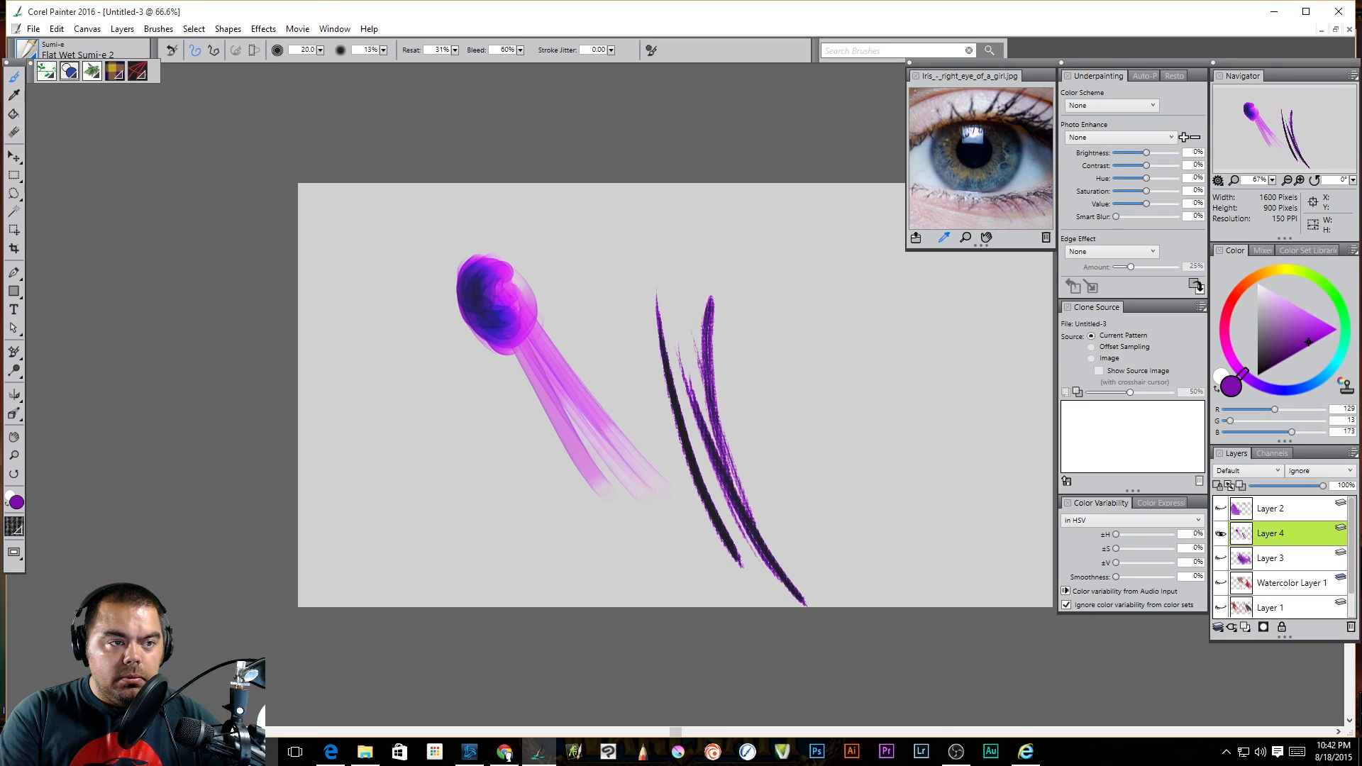
pyautogui.click(78, 50)
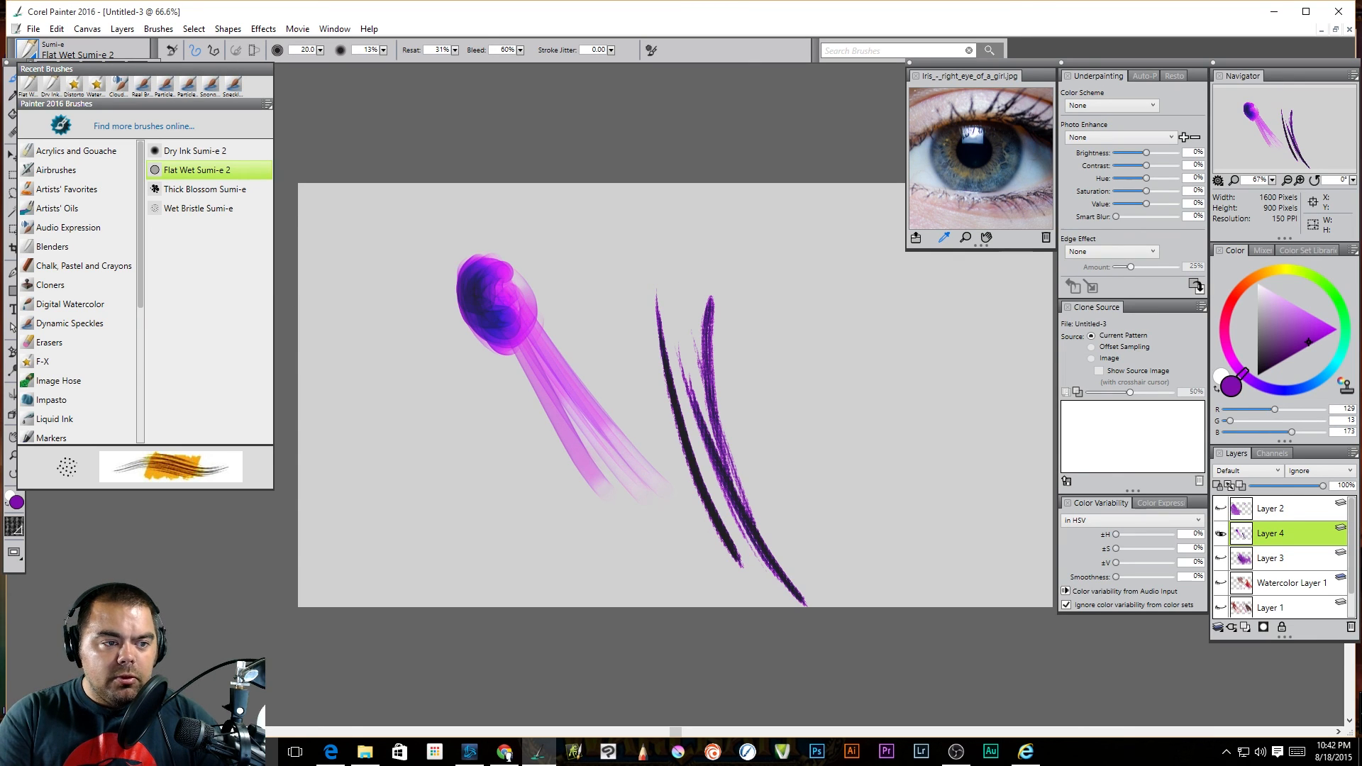
# Paint purple Real Fan Short oil chevrons at the lower left of Layer 4
pyautogui.click(57, 208)
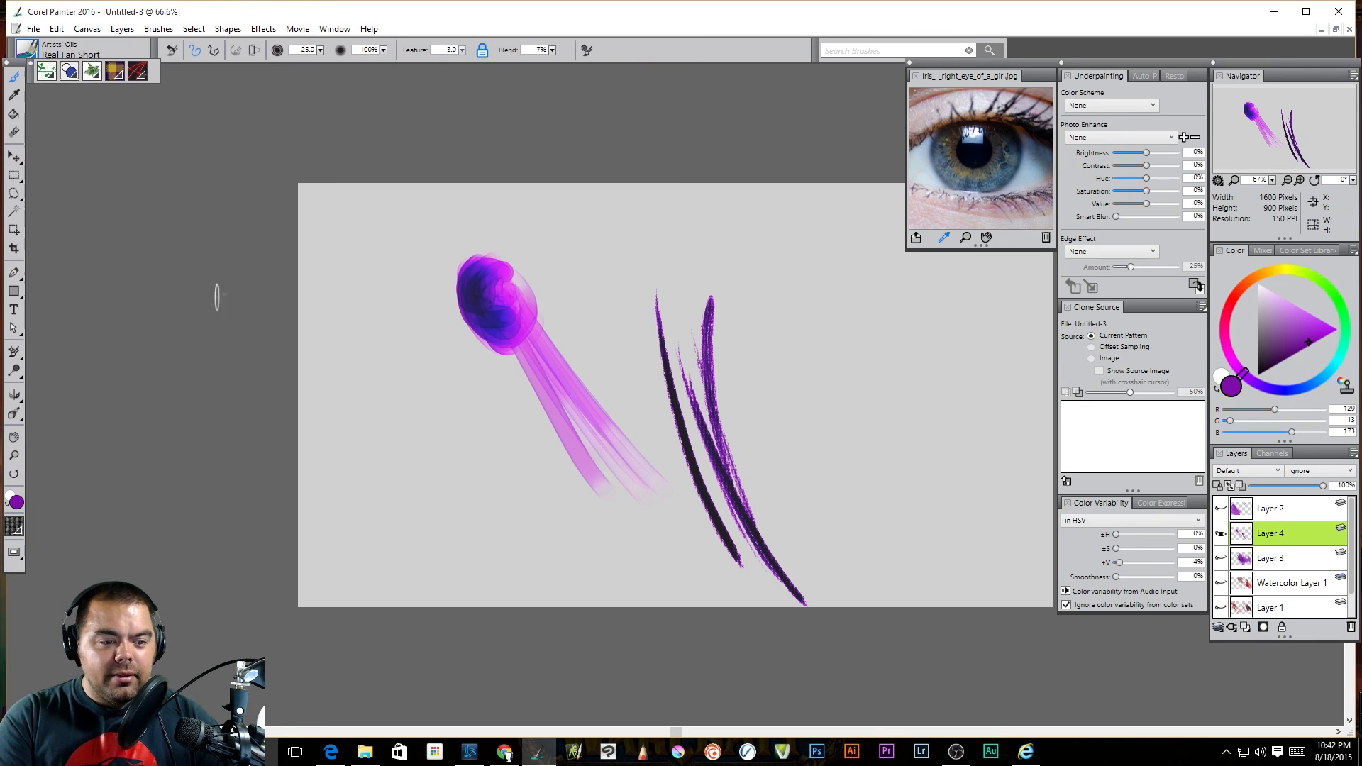
pyautogui.moveTo(386, 312); pyautogui.dragTo(535, 483)
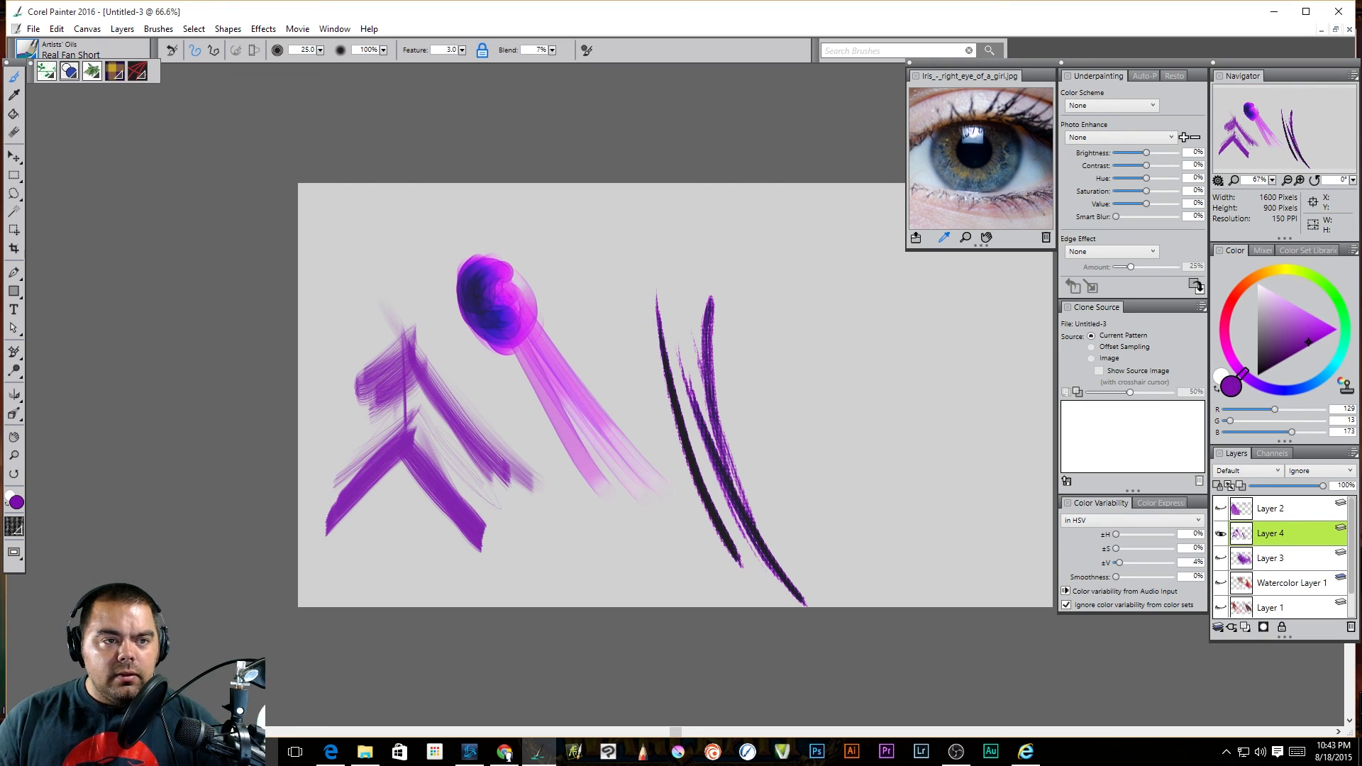
# Browse the Window menu, then reopen the Painter 2016 Welcome screen via Help > Welcome
pyautogui.click(335, 28)
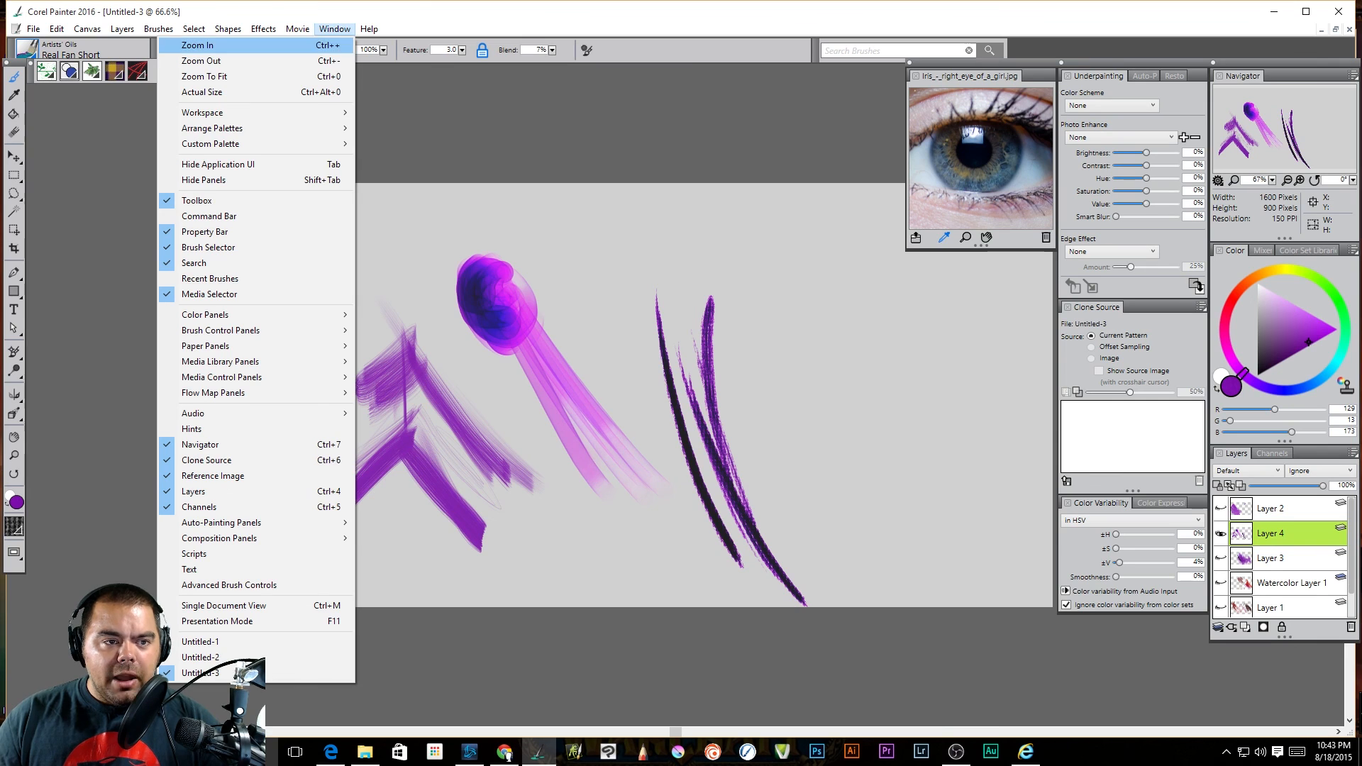
pyautogui.moveTo(210, 143)
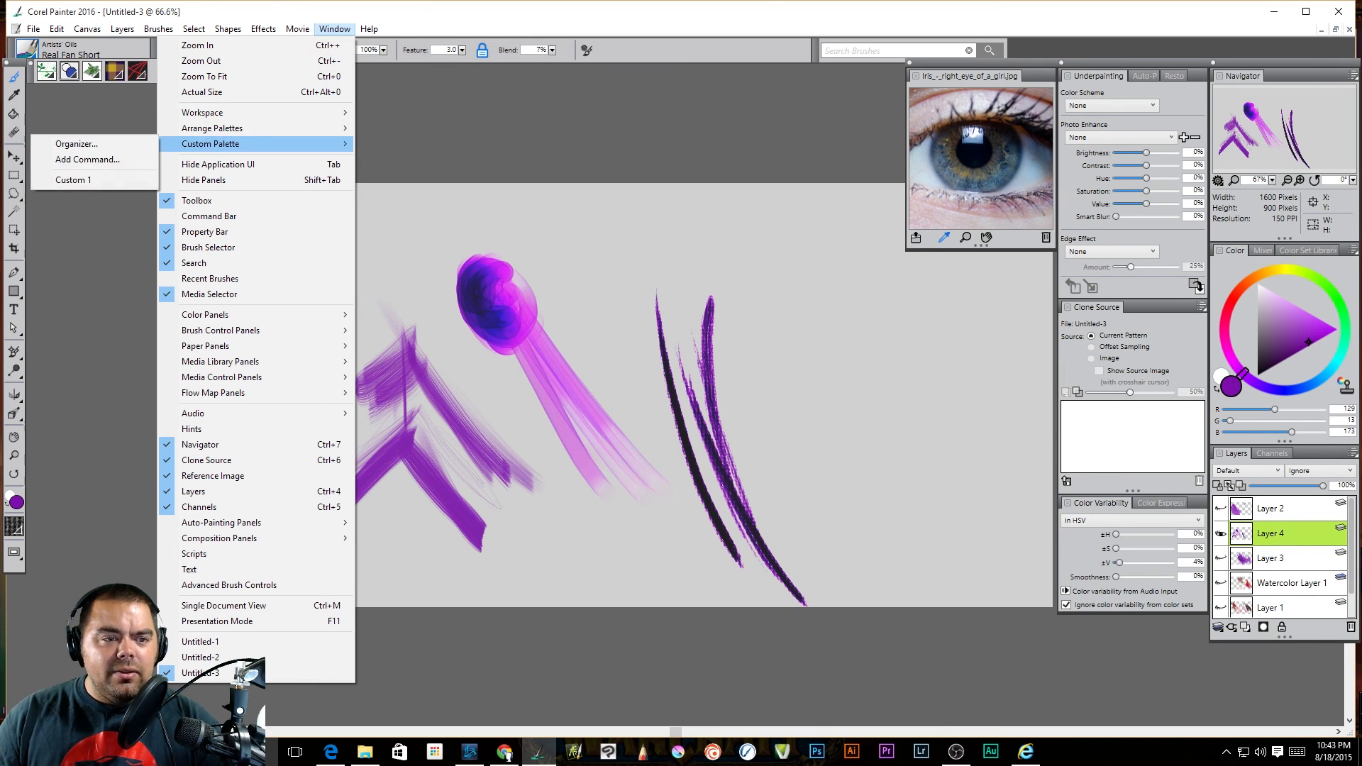
pyautogui.click(369, 28)
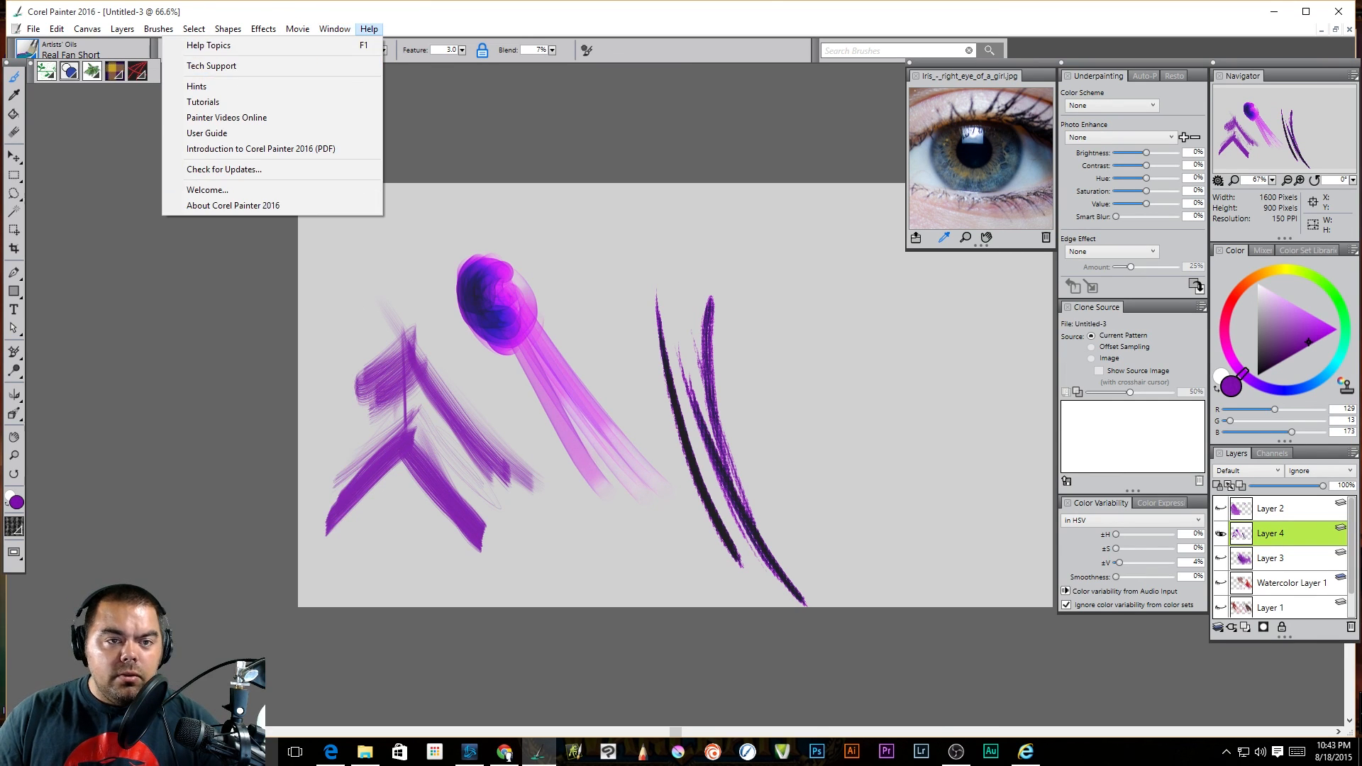
pyautogui.click(207, 189)
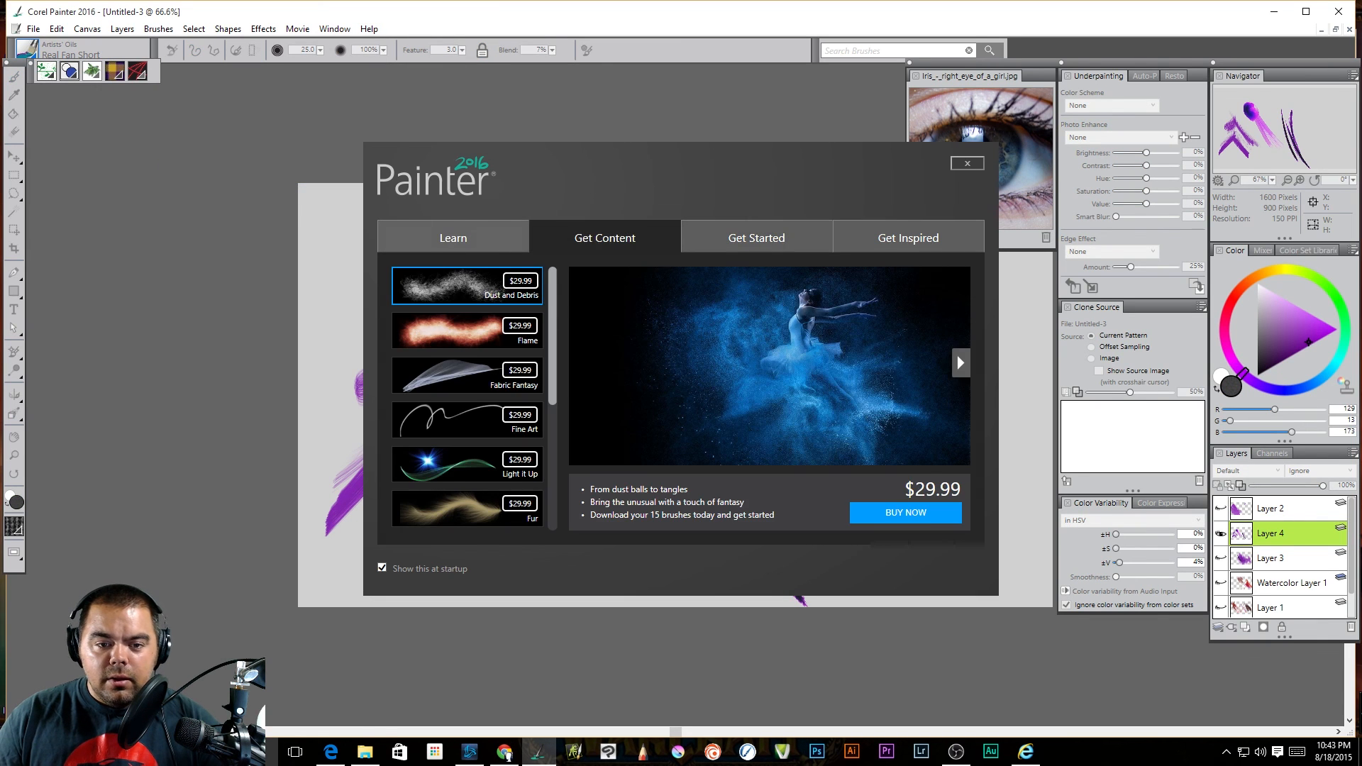
# Preview the Enhanced Blending 2.0, Painter Watercolor categories, Paper and Flowmap rotation, and Particles and Liquid Ink tutorials on the Learn page
pyautogui.click(452, 236)
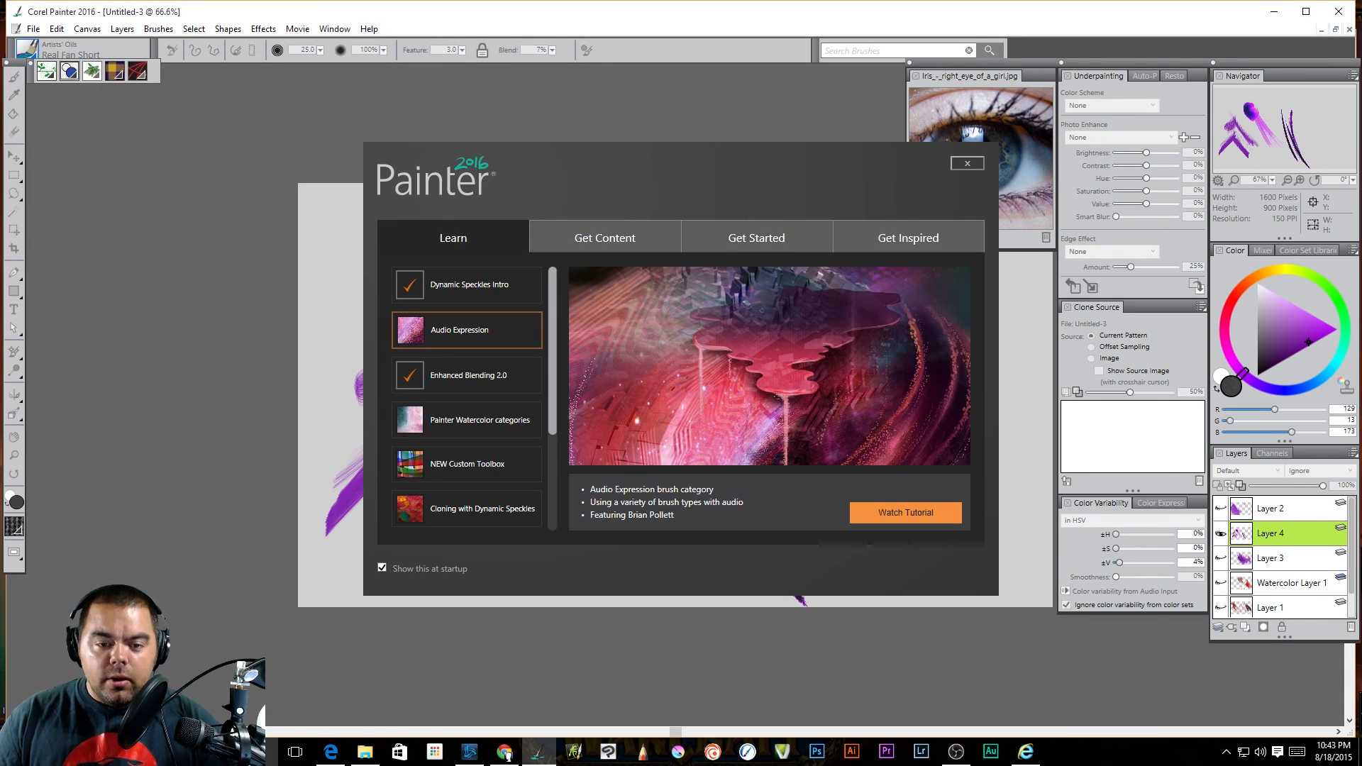
pyautogui.click(475, 375)
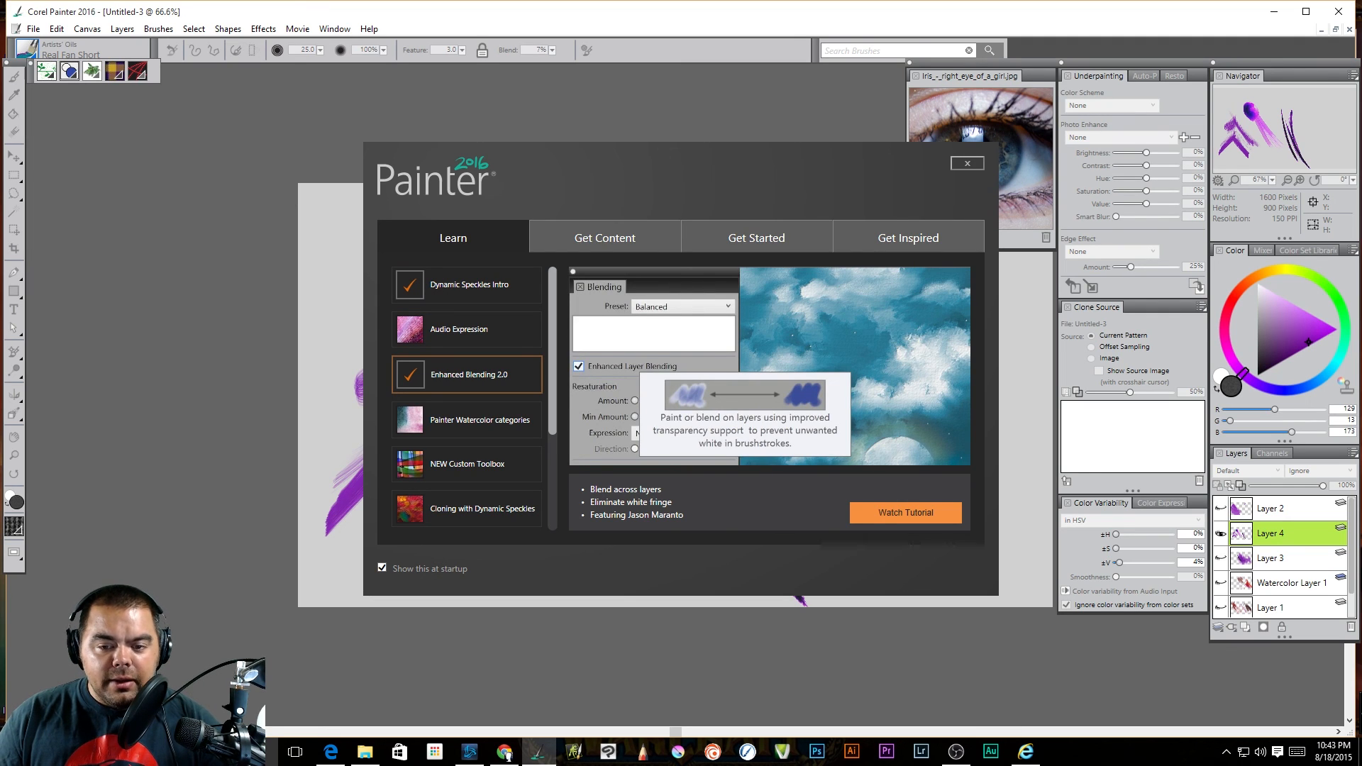
pyautogui.click(466, 420)
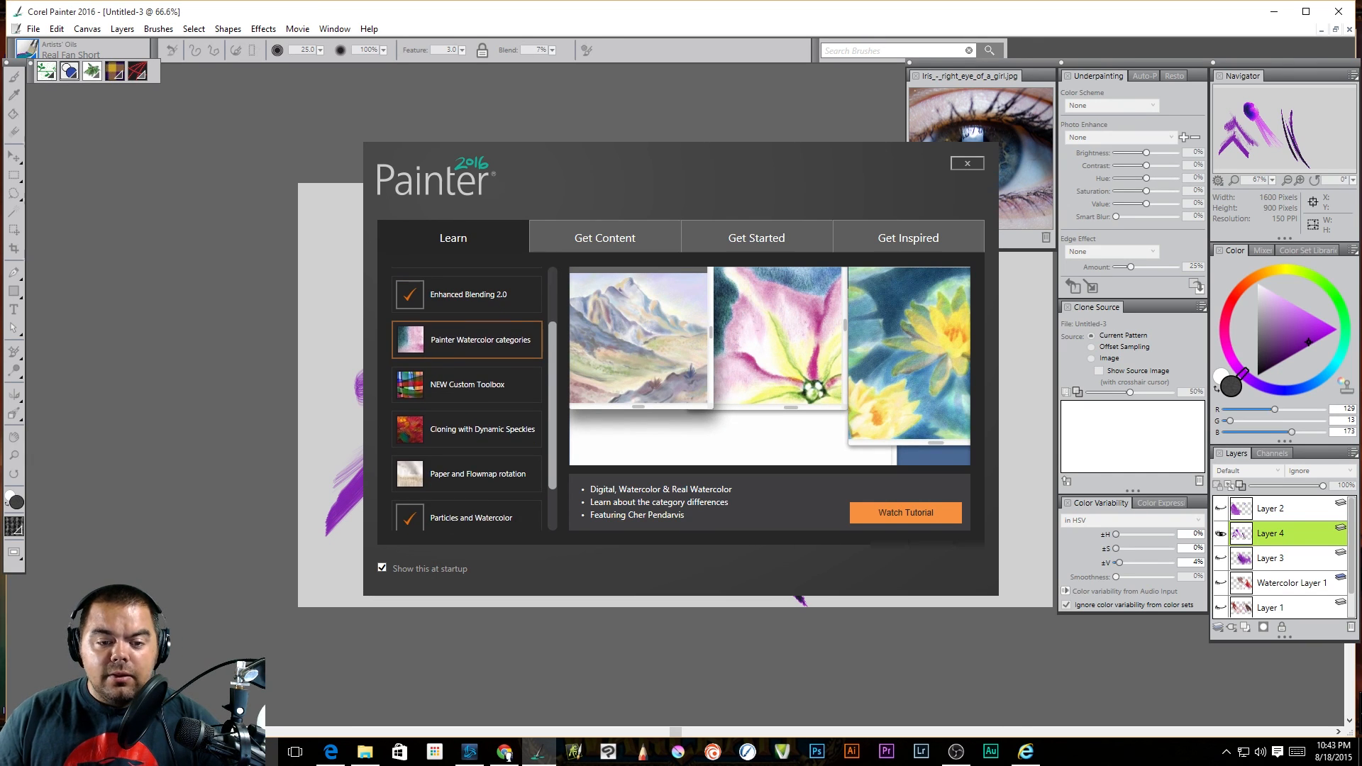
pyautogui.click(482, 429)
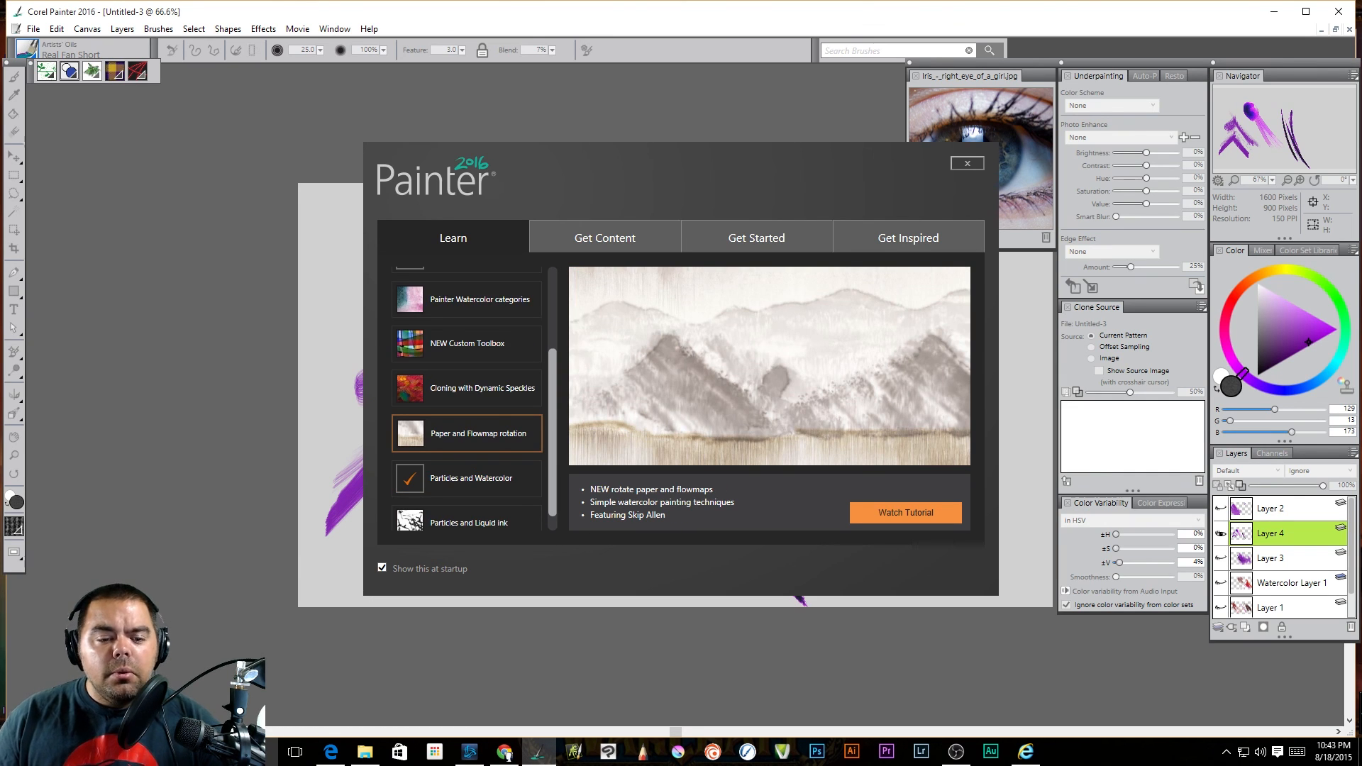
pyautogui.click(465, 502)
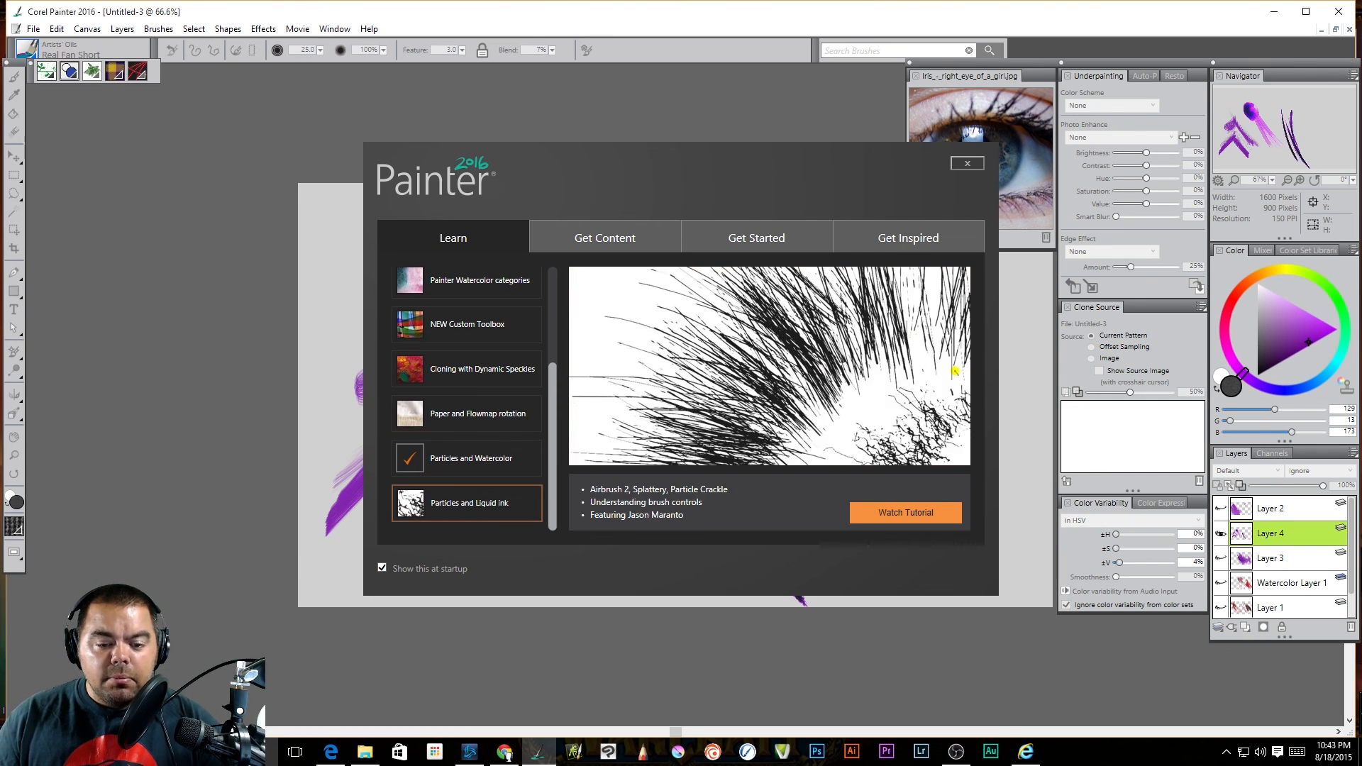